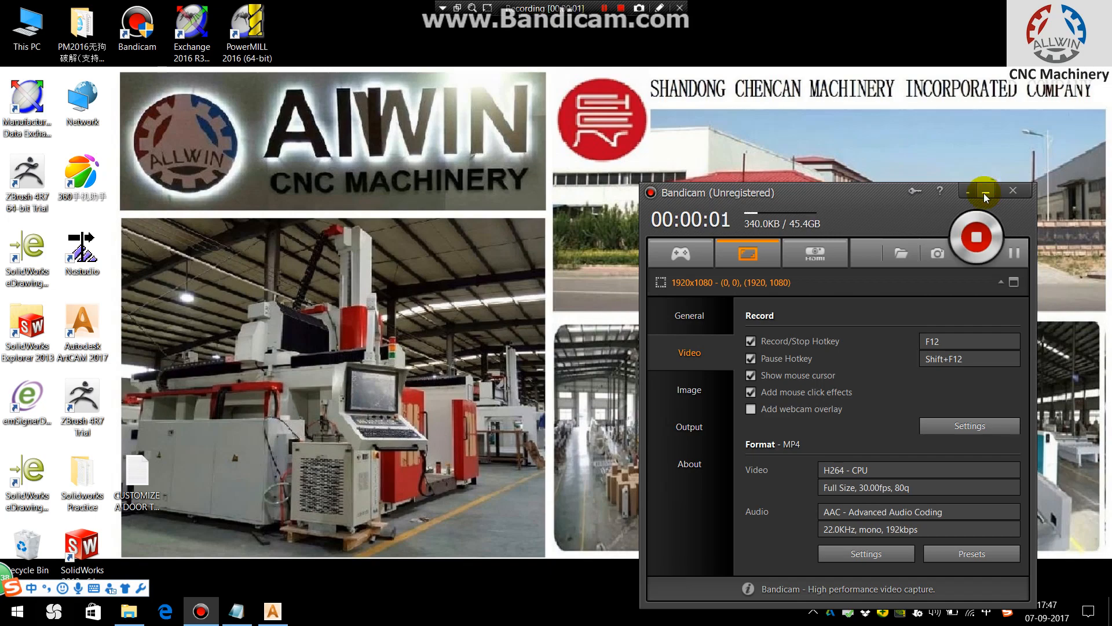
Minimize the Bandicam recorder and open the CUSTOMIZE A DOOR TOOL notes file from the desktop.
left_click(985, 192)
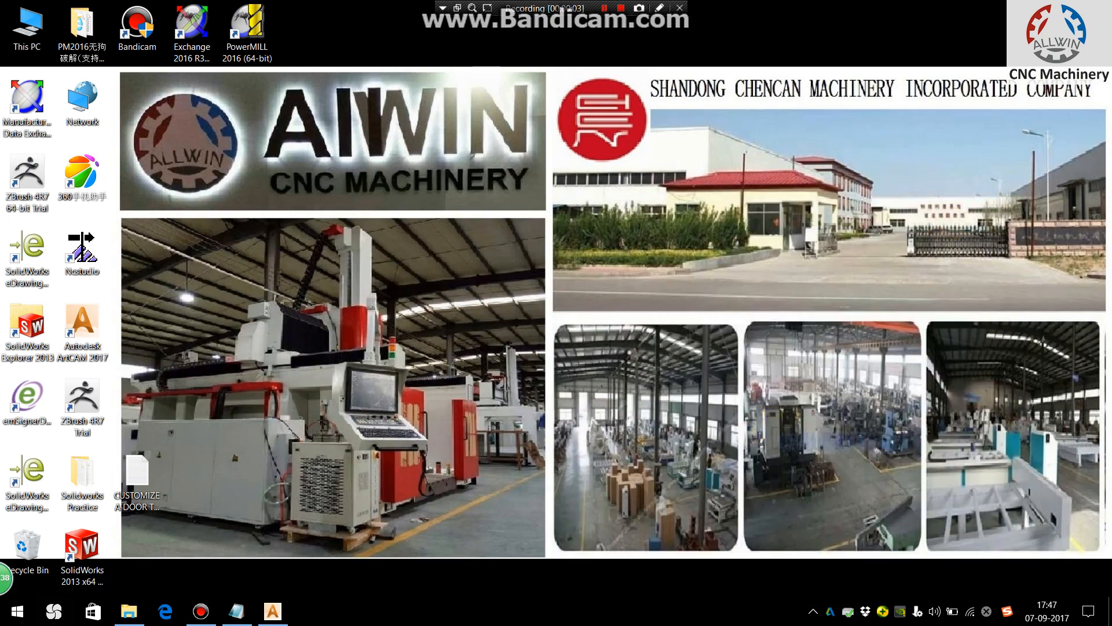
double_click(136, 479)
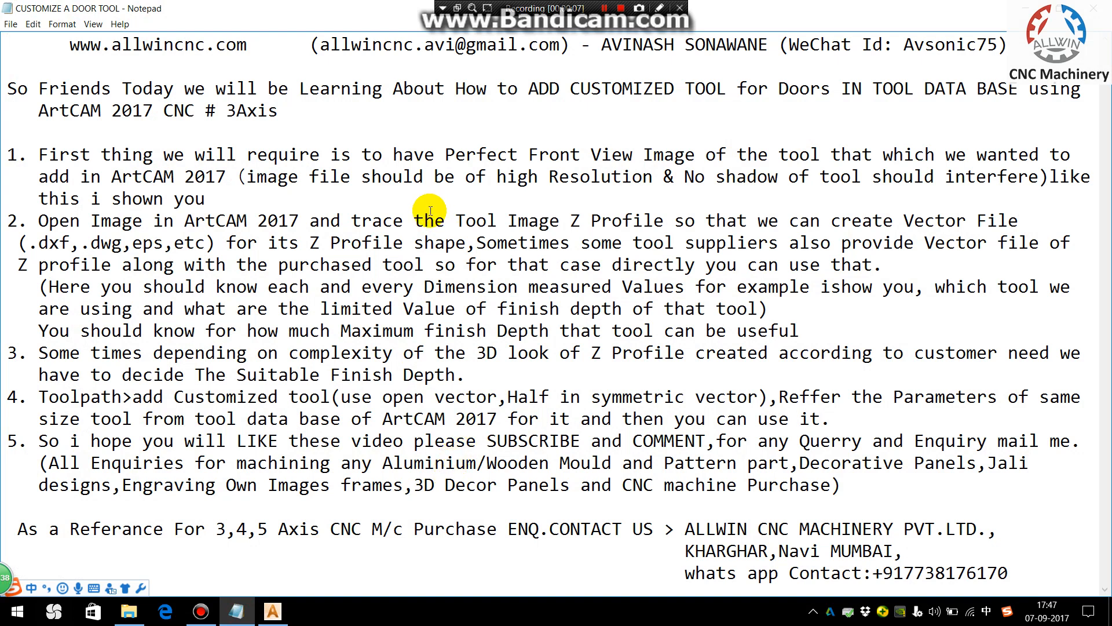
mouse_move(361, 213)
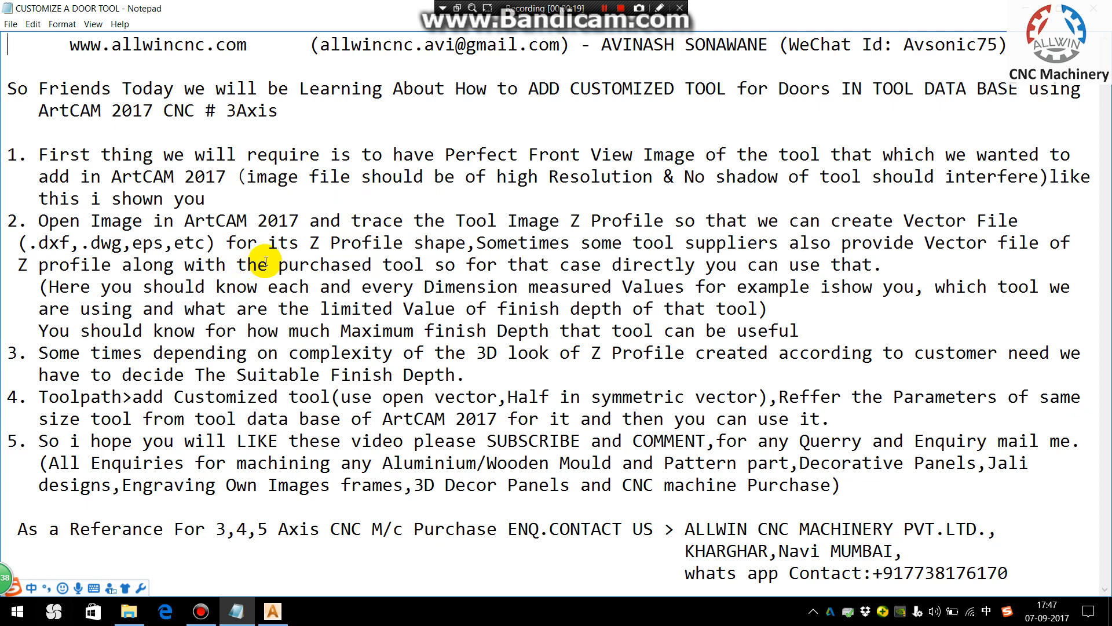
mouse_move(394, 217)
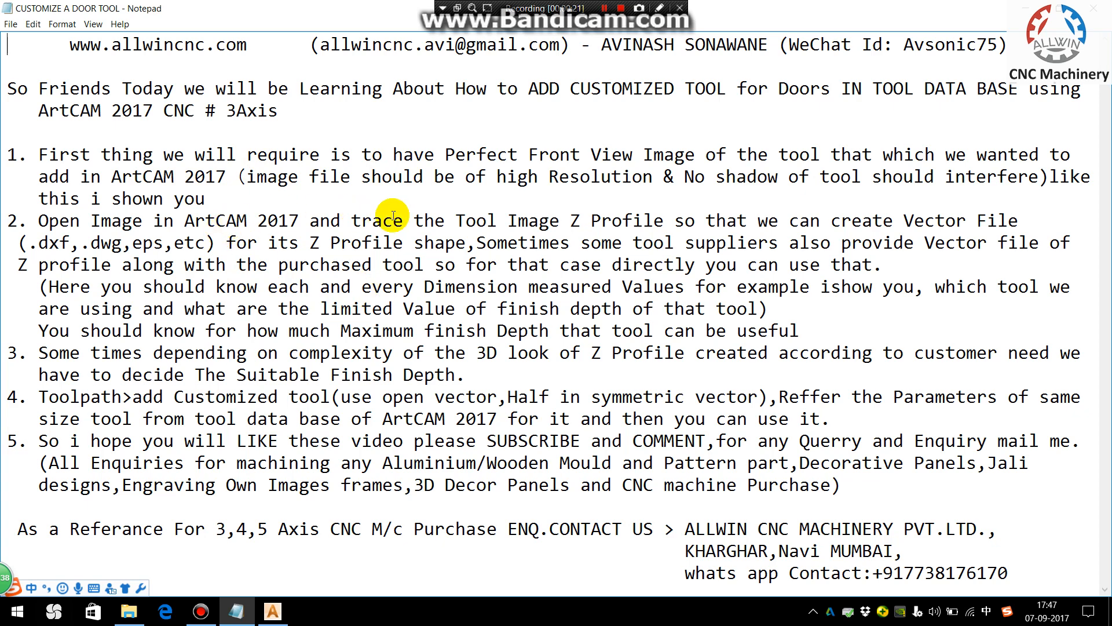
mouse_move(423, 201)
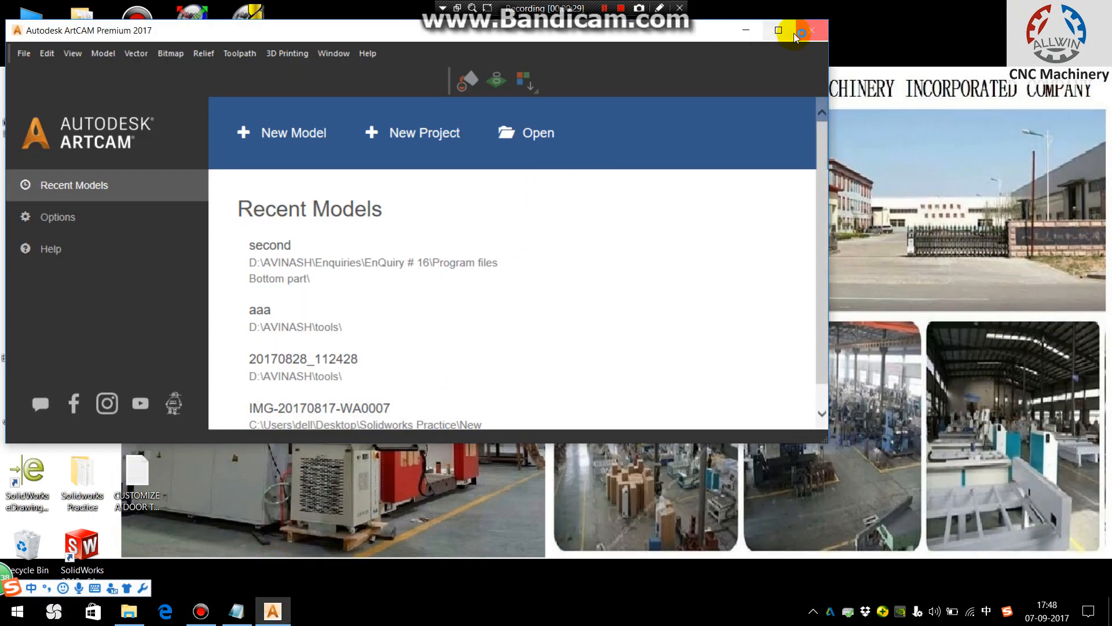
Open the cutter photo 20170828_112428 from the tools folder as a new ArtCAM model.
left_click(527, 133)
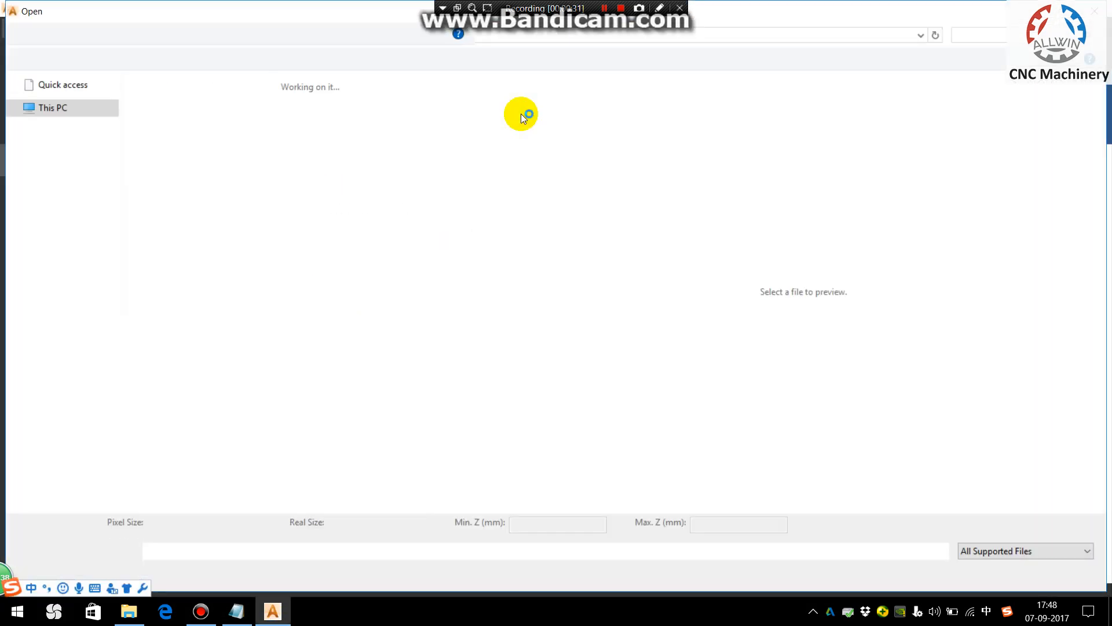
left_click(353, 117)
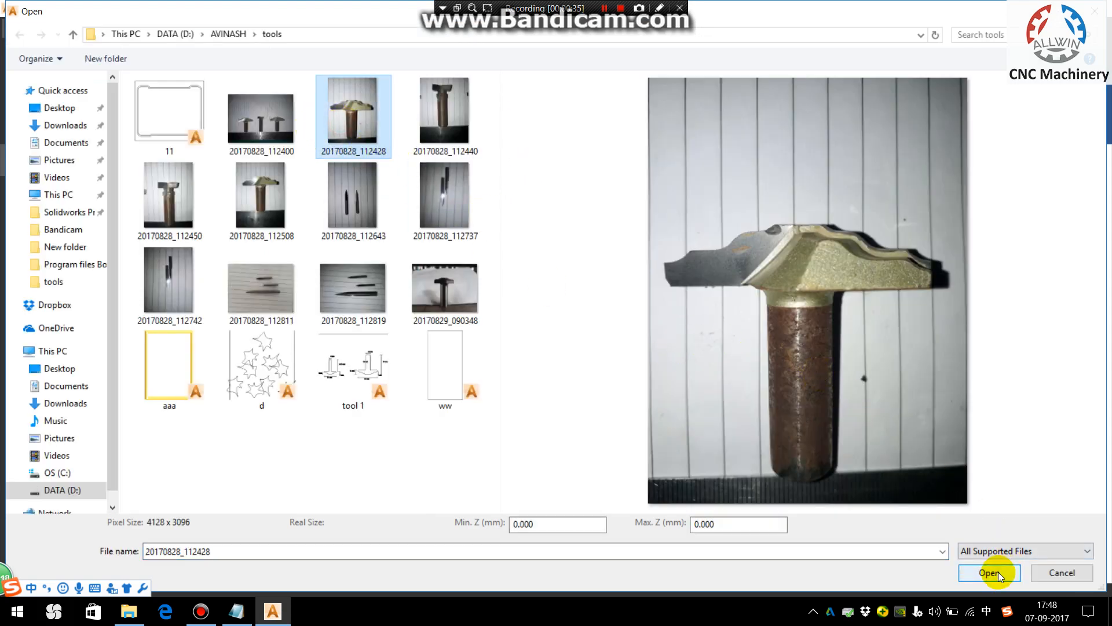
left_click(988, 572)
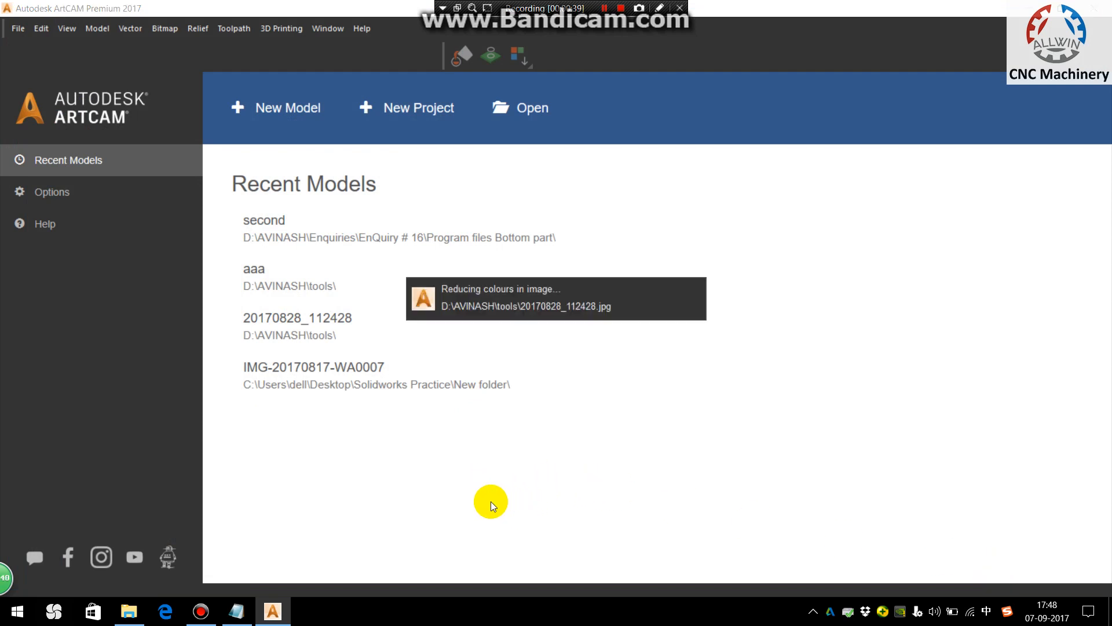
left_click(298, 317)
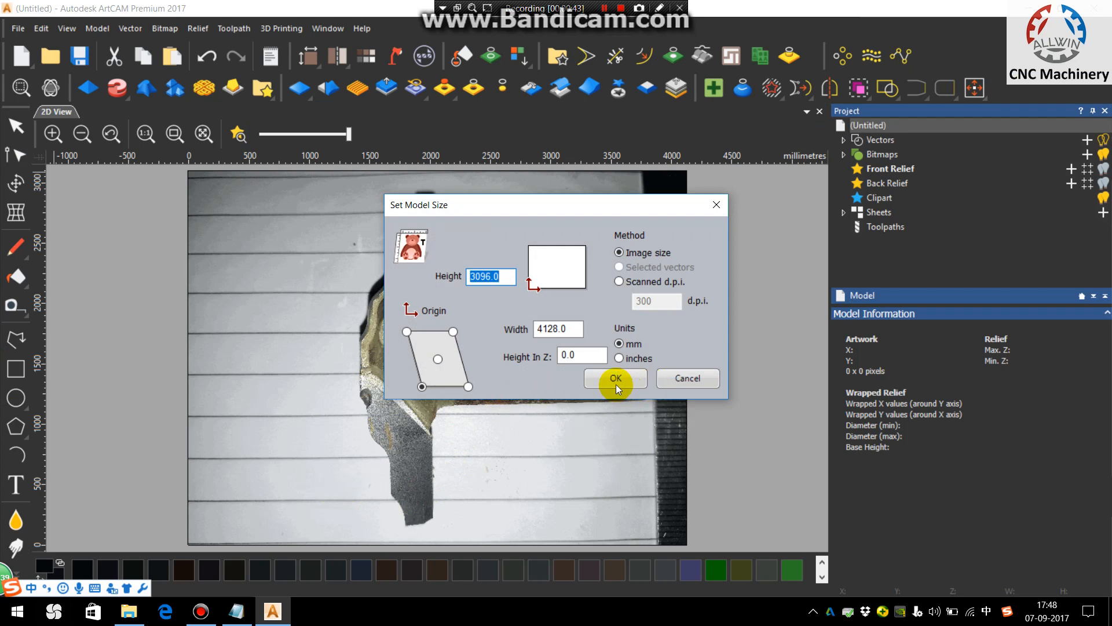
Accept the image-based model size and draw a first vector segment along the cutter's lower tip edge.
left_click(614, 378)
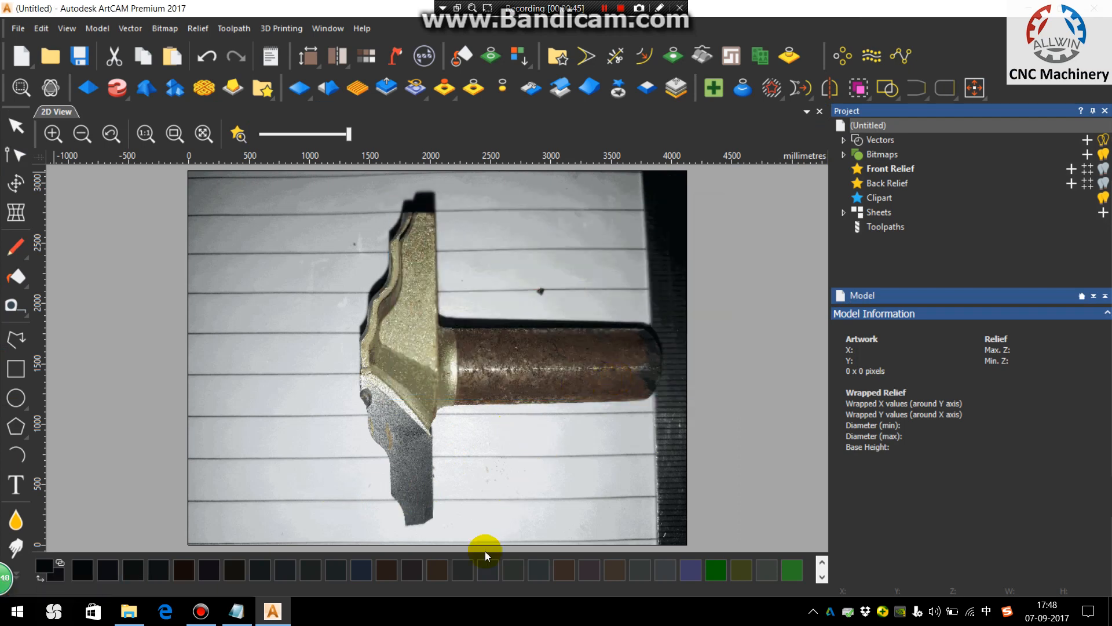
left_click(170, 111)
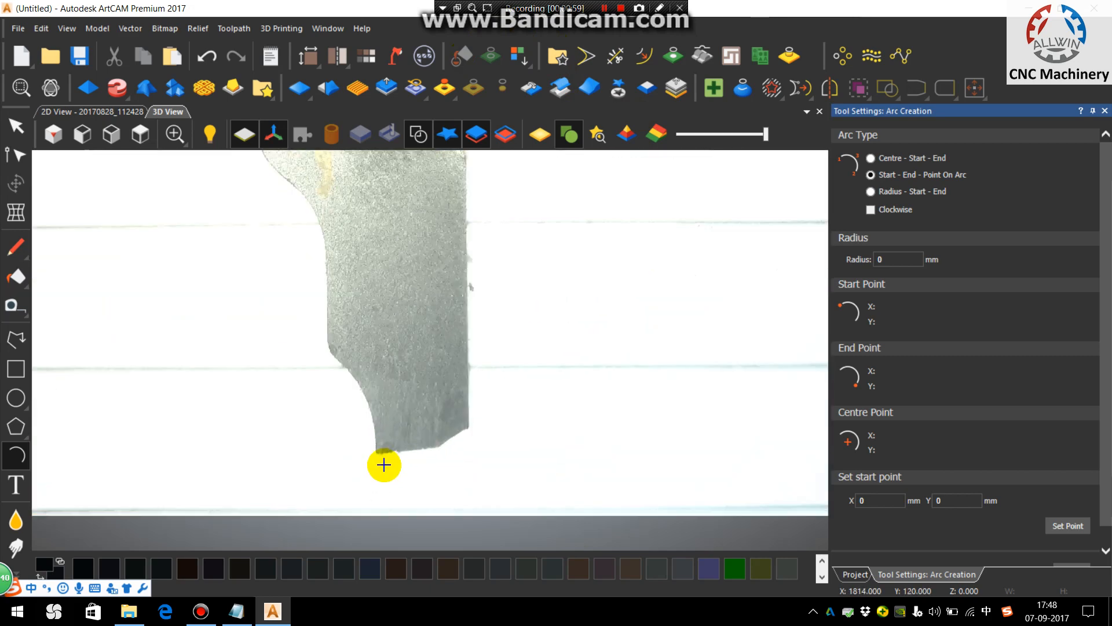
left_click(376, 458)
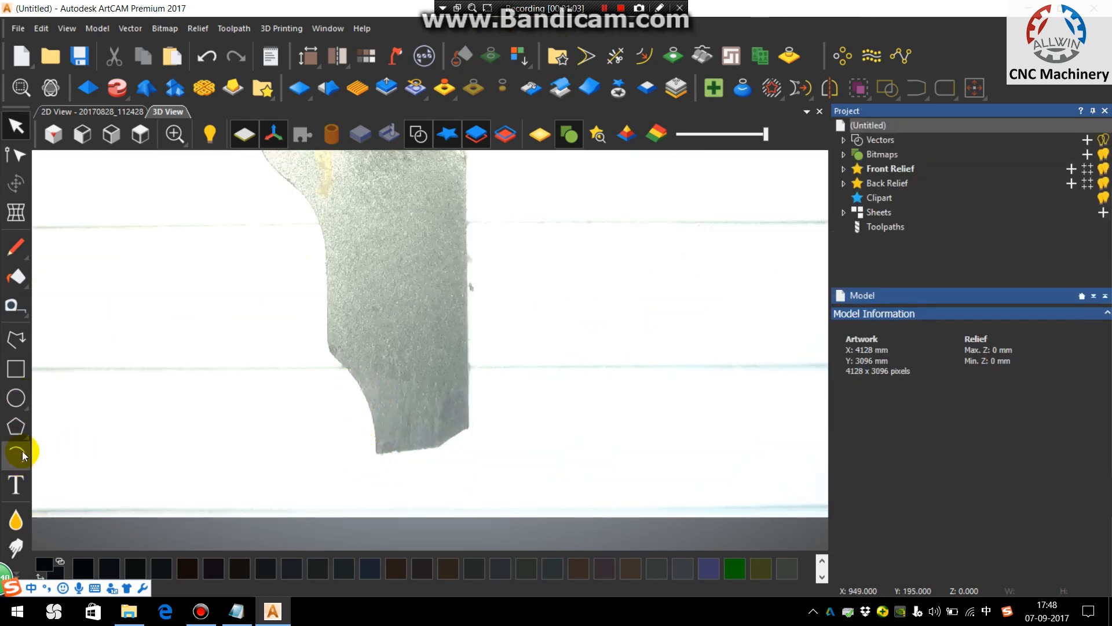
left_click(16, 454)
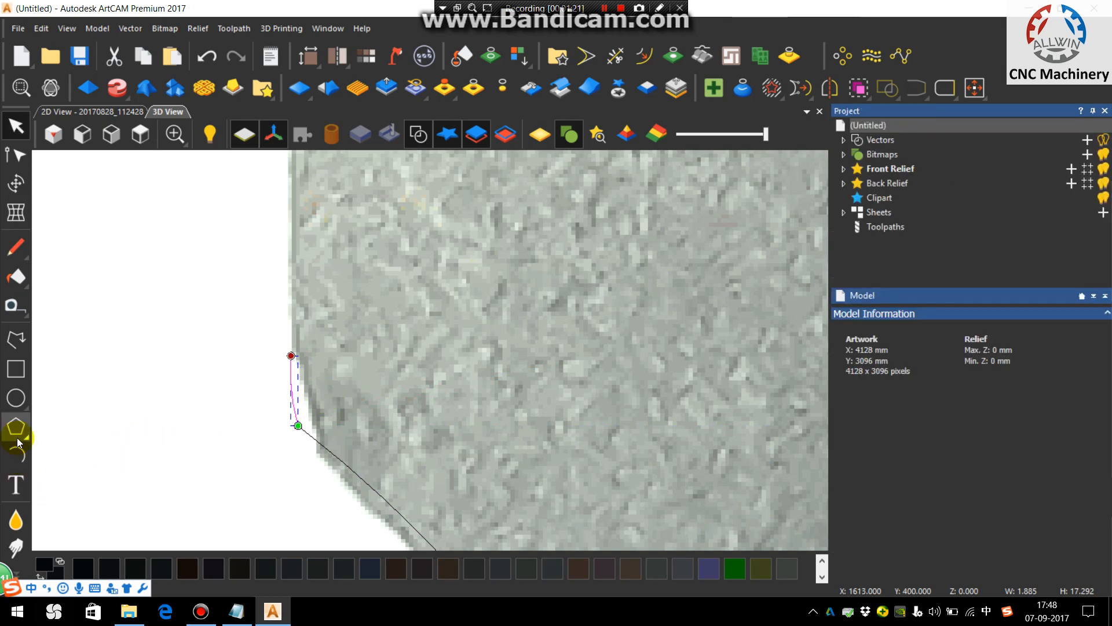
Begin a polyline up the cutter's vertical edge and adjust the View snapping behaviour.
left_click(15, 426)
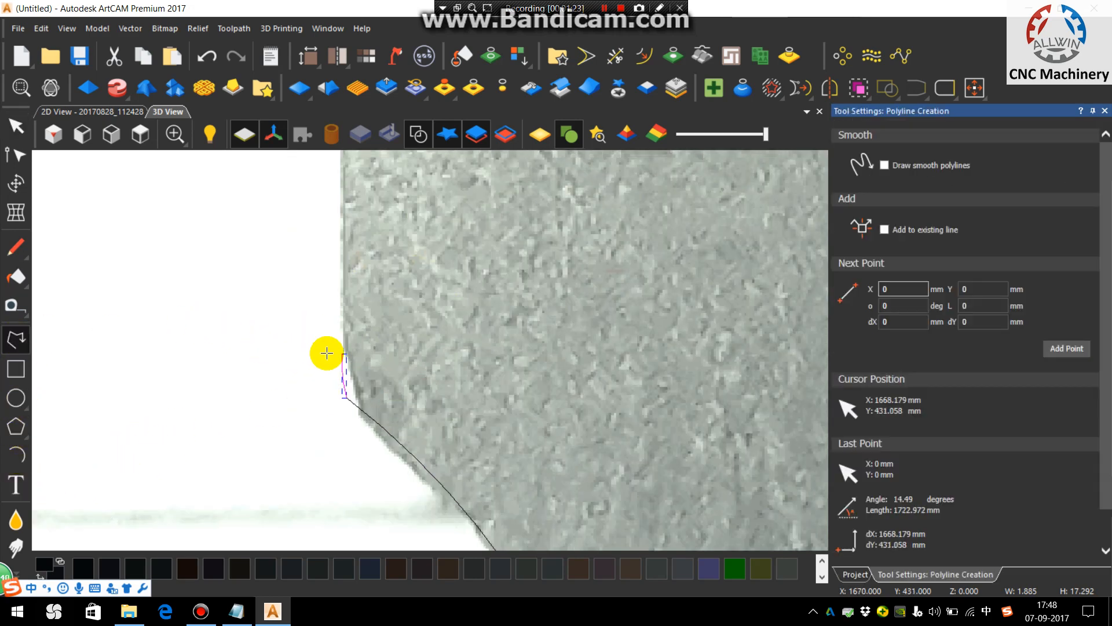
left_click(326, 353)
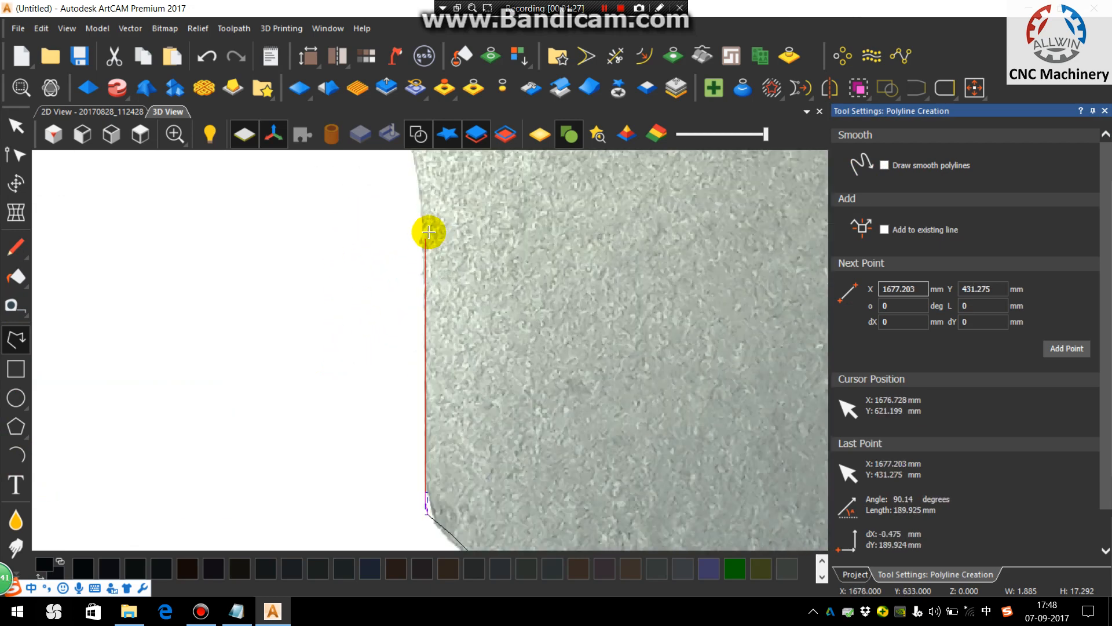
mouse_move(427, 286)
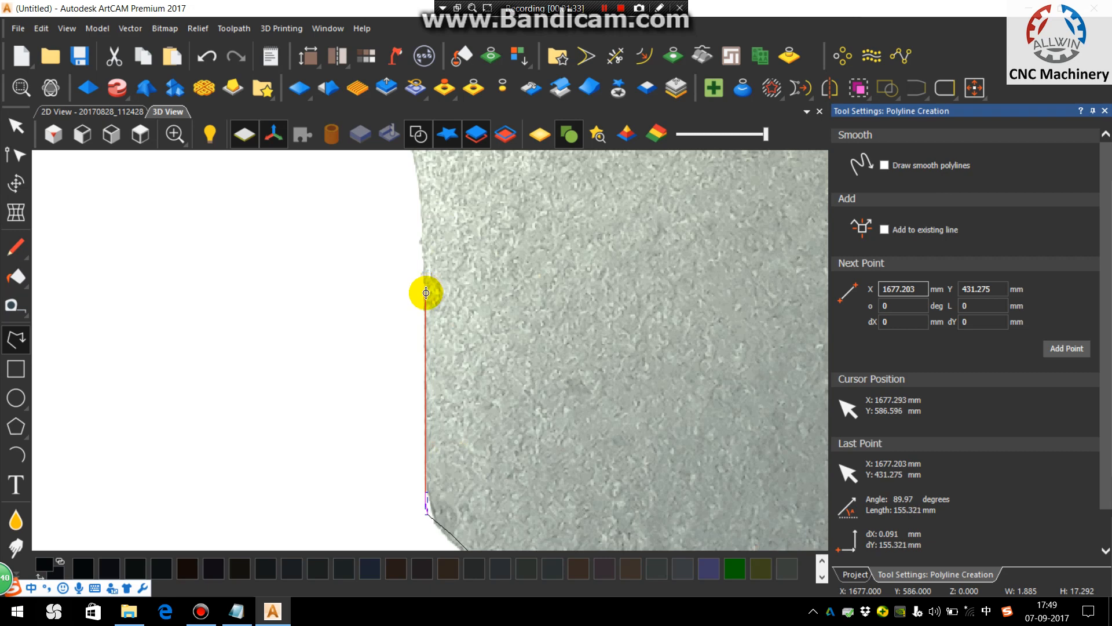
left_click(66, 28)
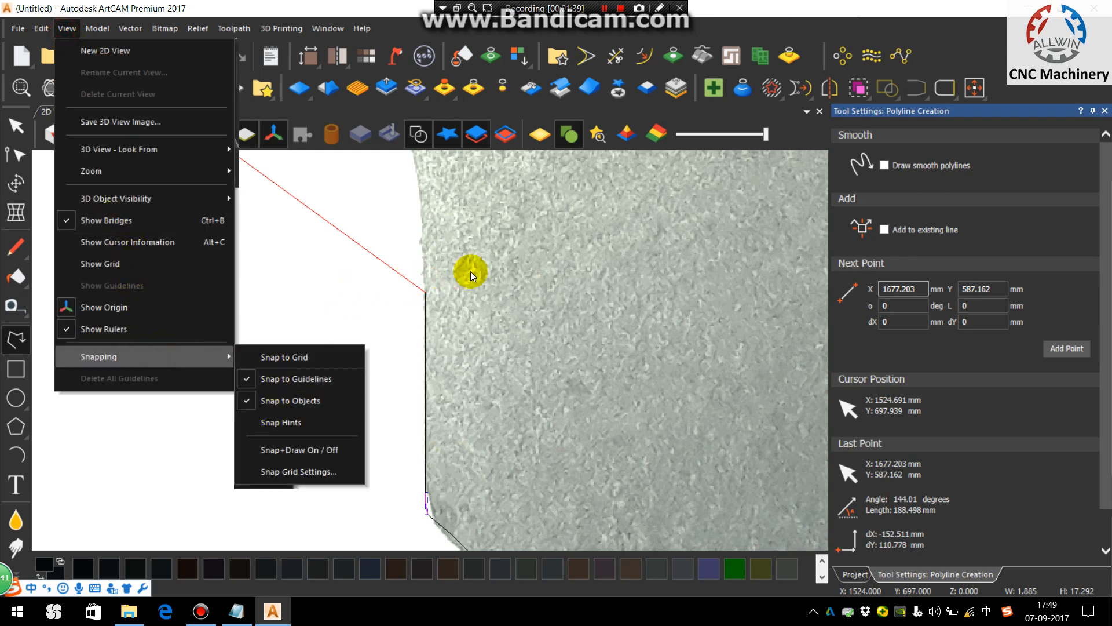
left_click(472, 275)
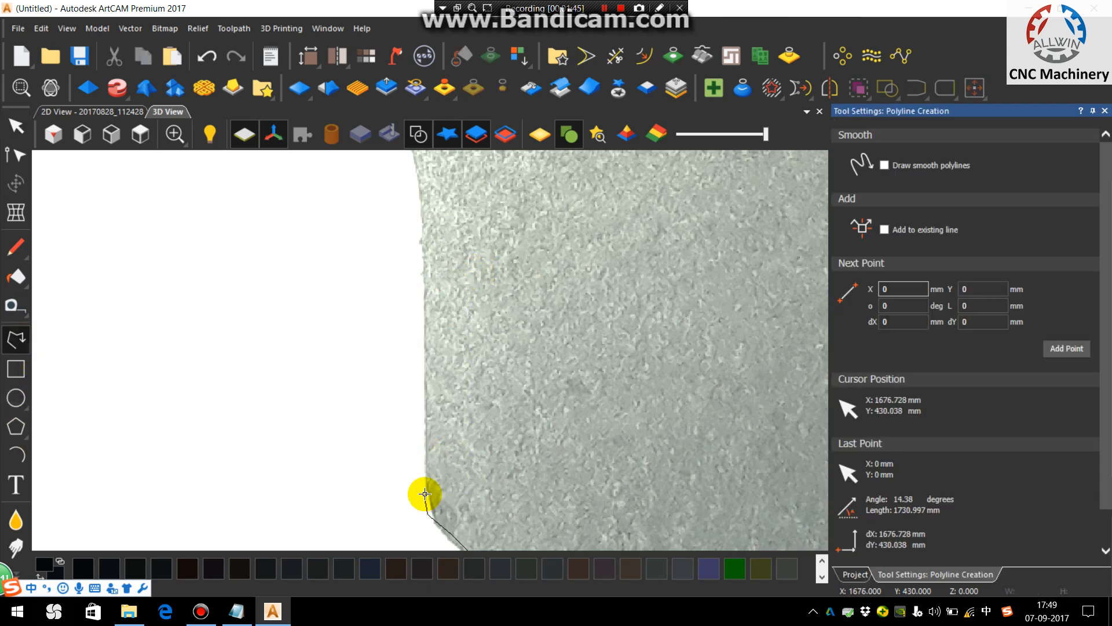
Redraw the vertical edge line from bottom to top and finish the polyline.
left_click(426, 285)
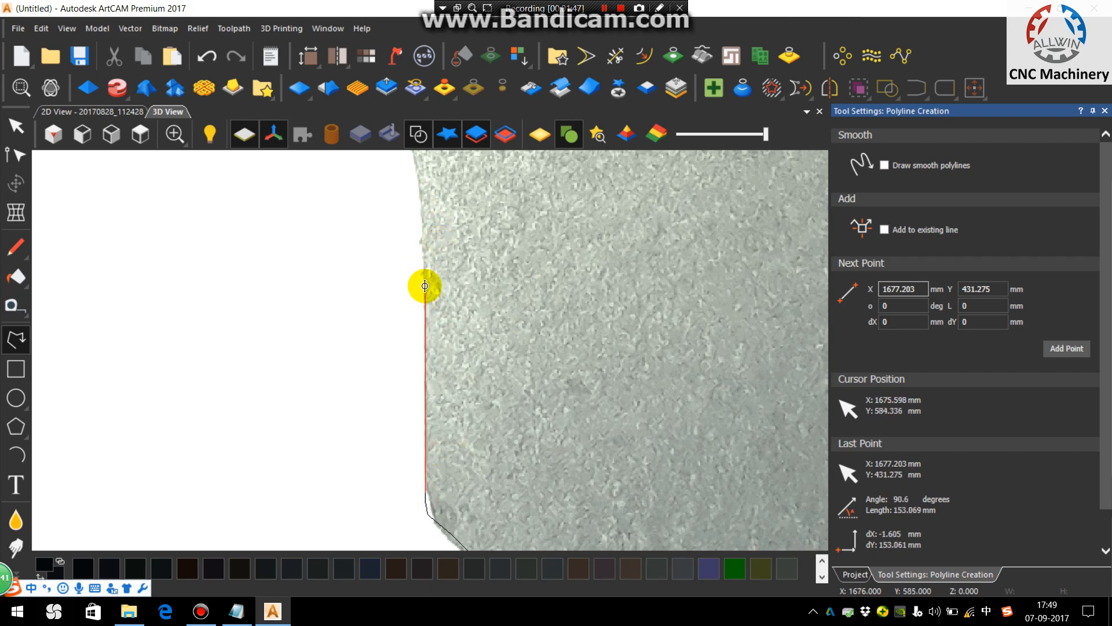
mouse_move(424, 267)
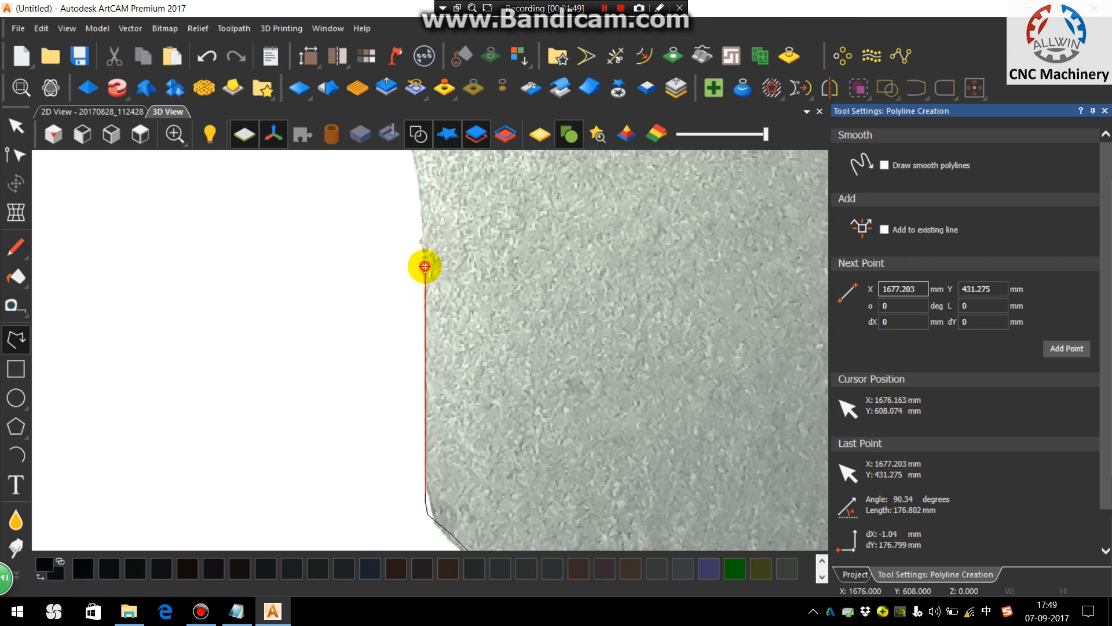
left_click(16, 455)
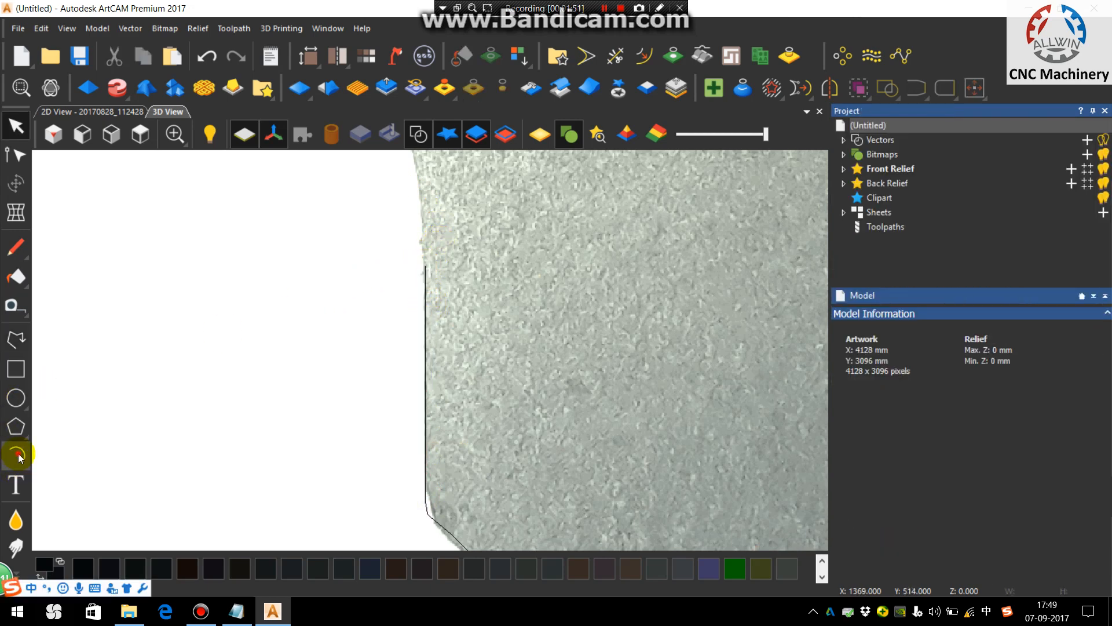
left_click(16, 454)
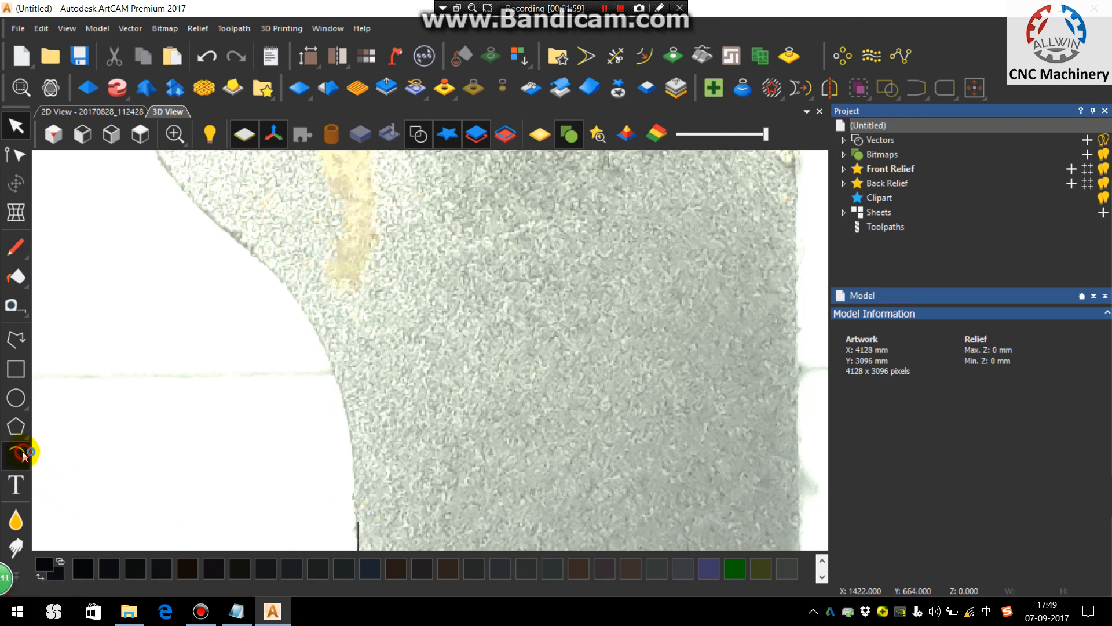
Draw a start-end-point arc following the first curved section of the cutter edge.
left_click(15, 455)
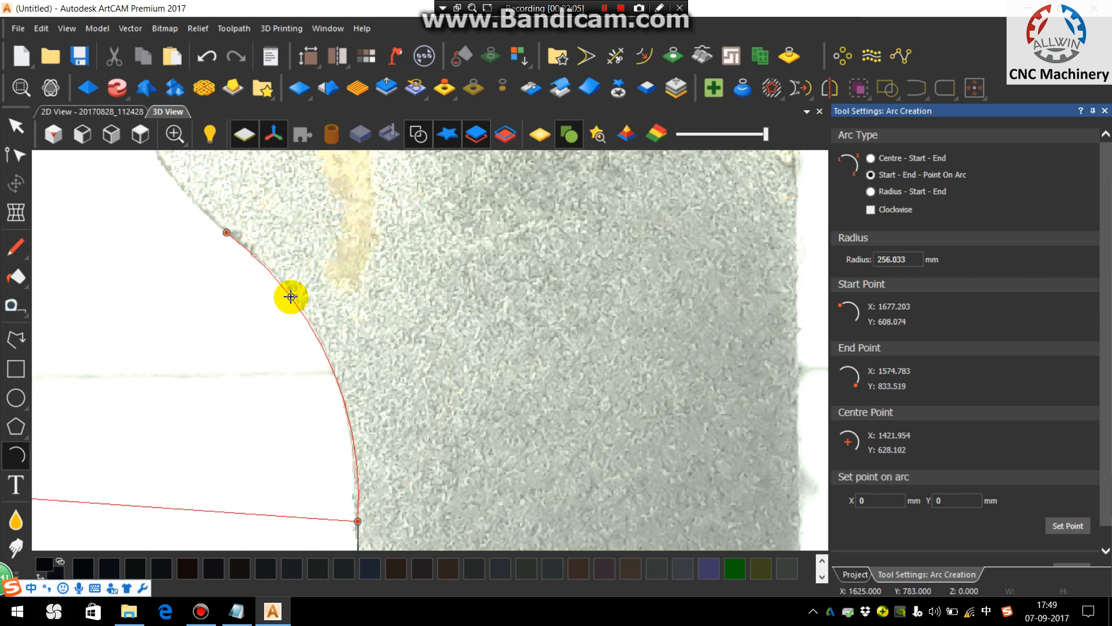
left_click_drag(290, 297, 326, 353)
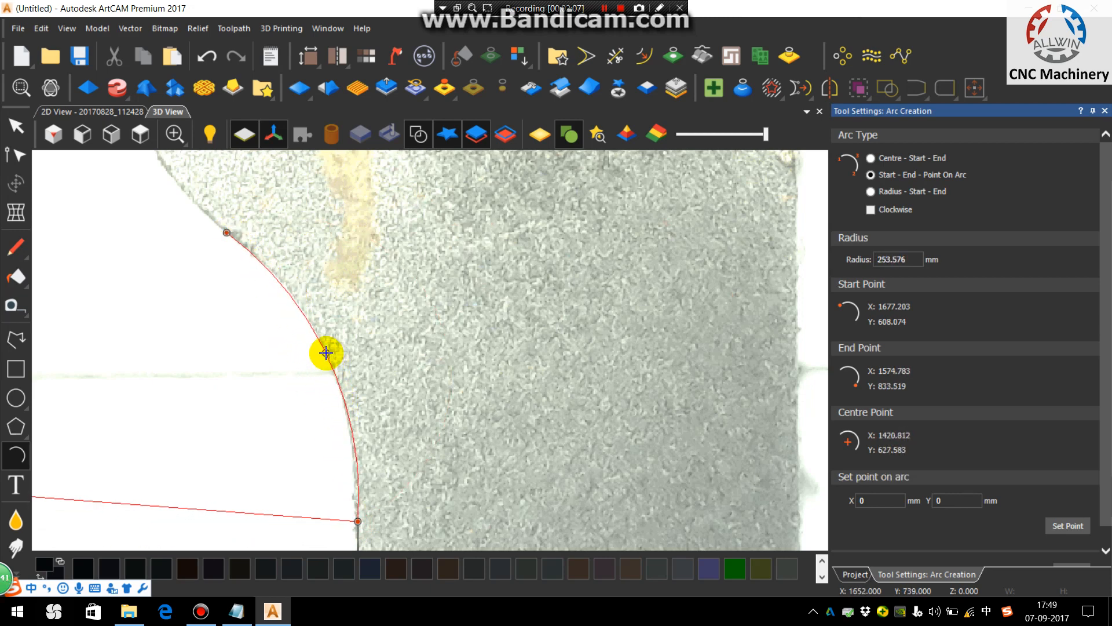
left_click_drag(326, 354, 314, 348)
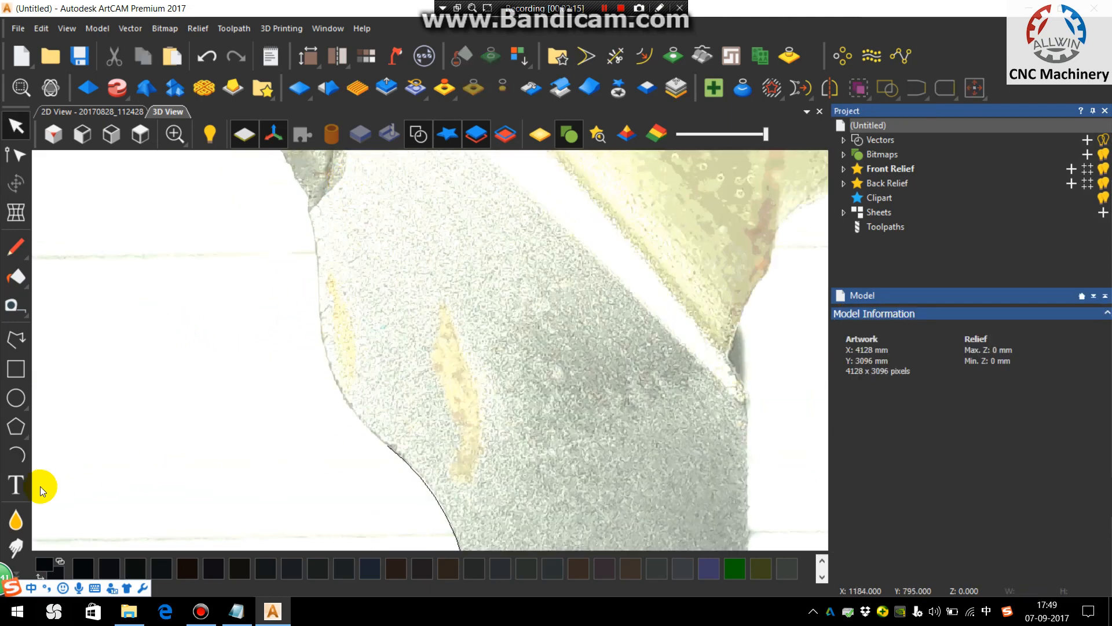
left_click(16, 454)
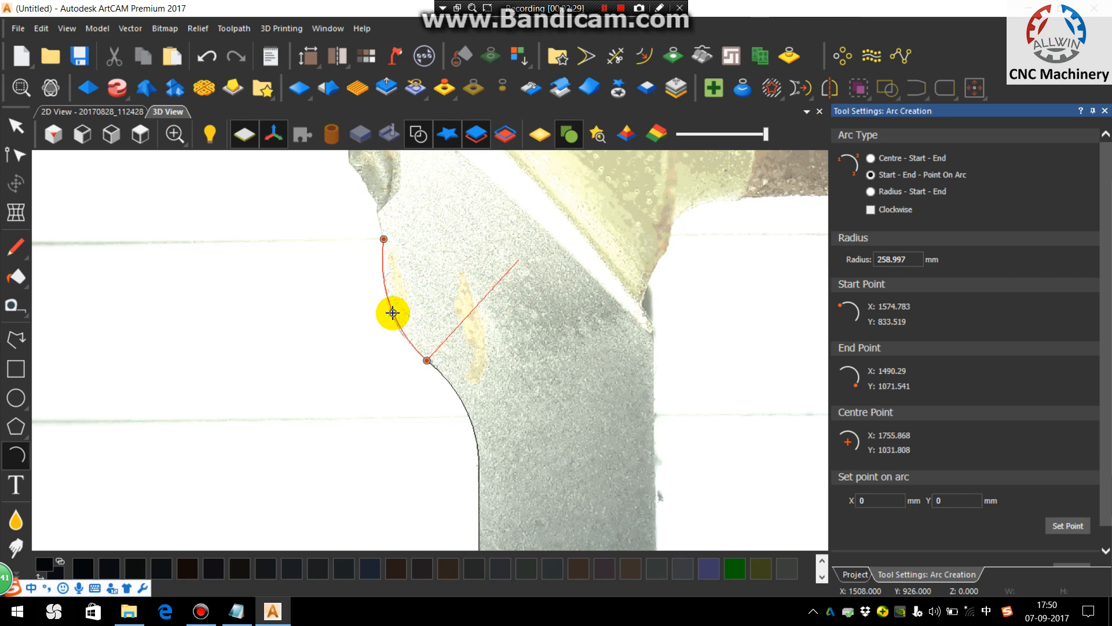
Add further arcs along the curved profile toward the shank, fixing the last end on the cutter edge.
left_click_drag(392, 314, 404, 334)
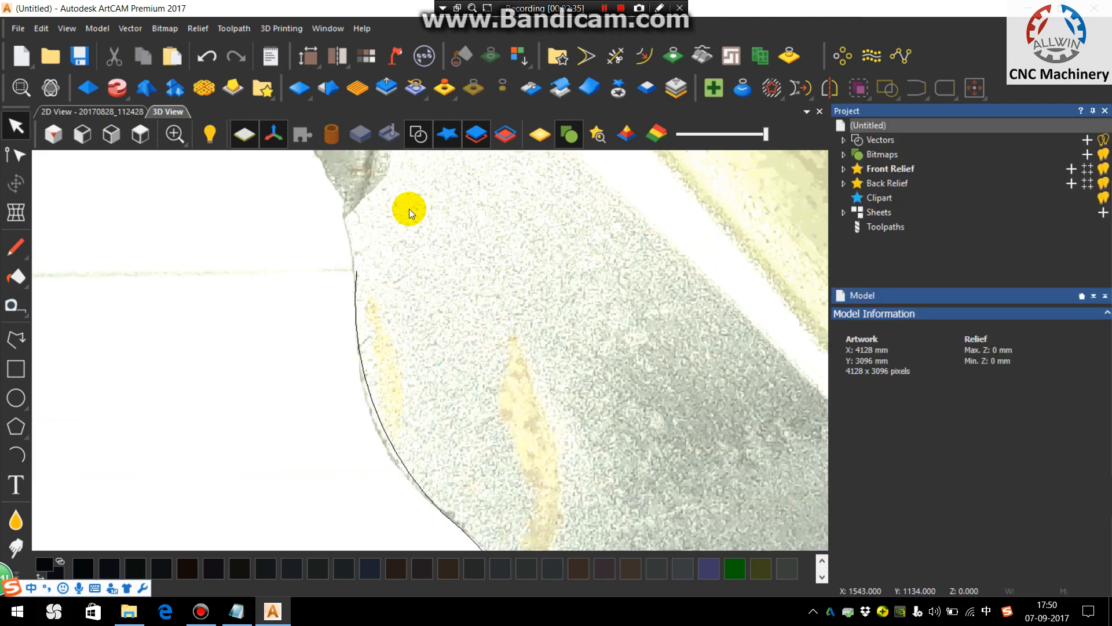
left_click_drag(408, 212, 55, 447)
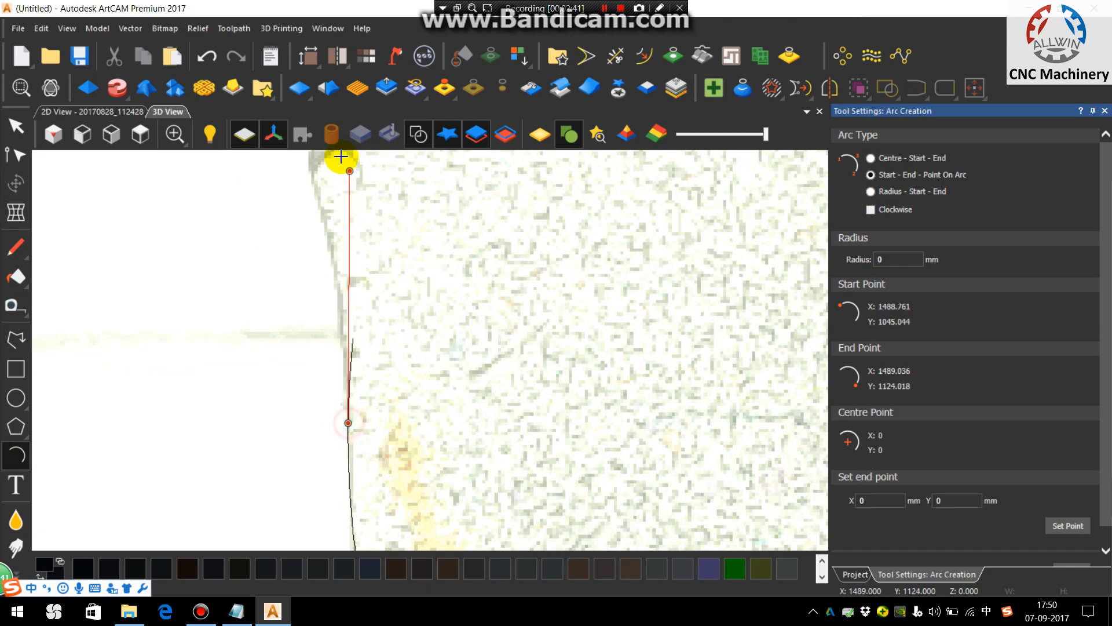
left_click_drag(347, 422, 404, 374)
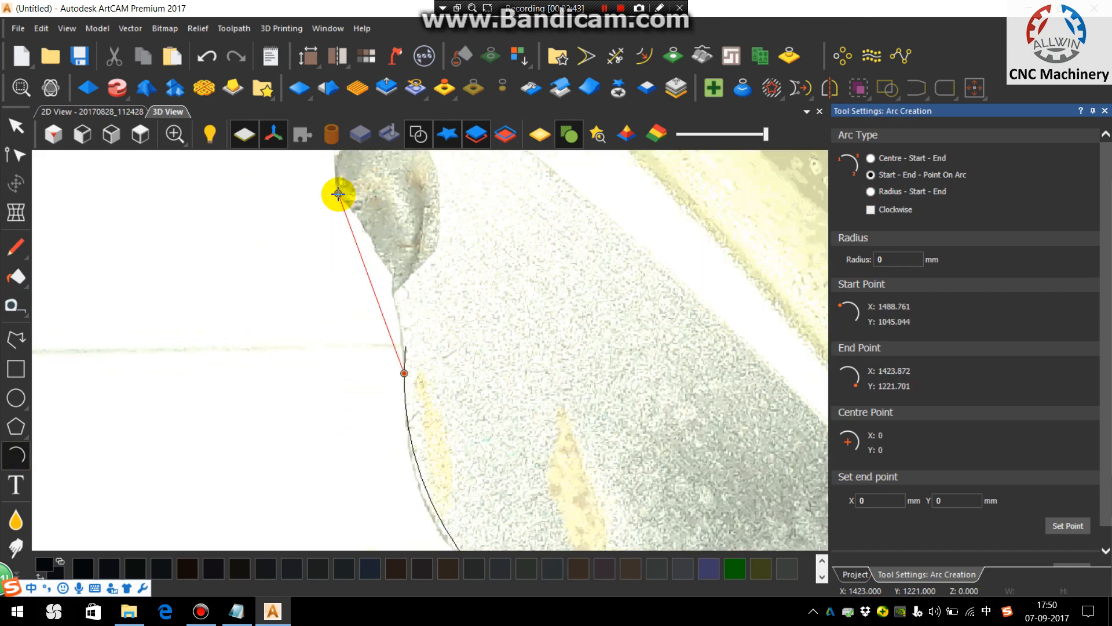
left_click(360, 226)
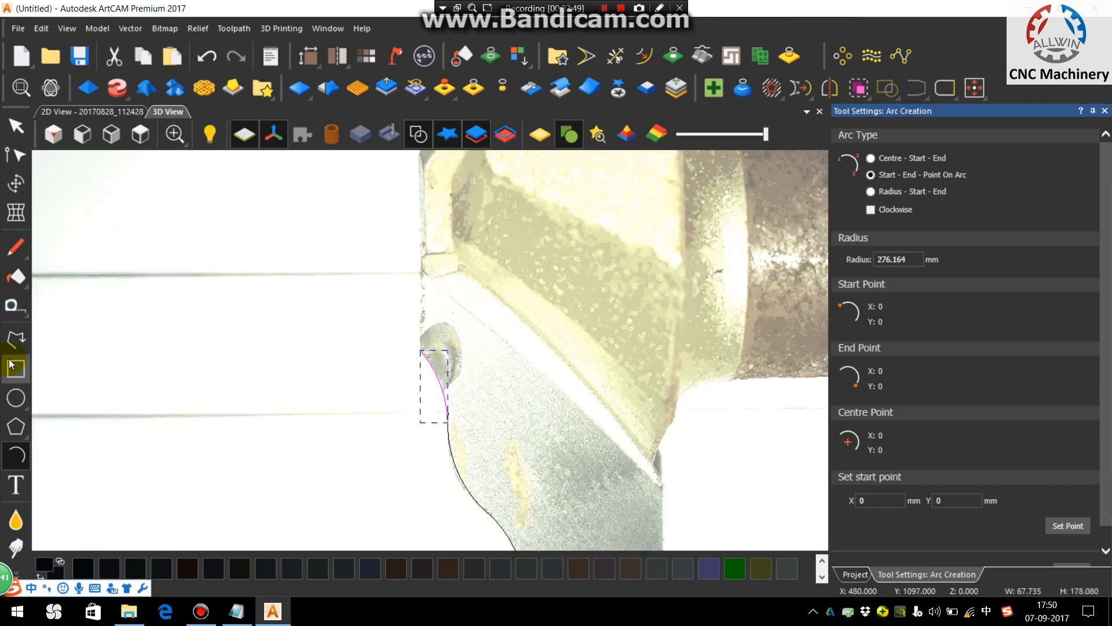
Start a straight polyline running upward from the top arc's end along the shank.
left_click(15, 339)
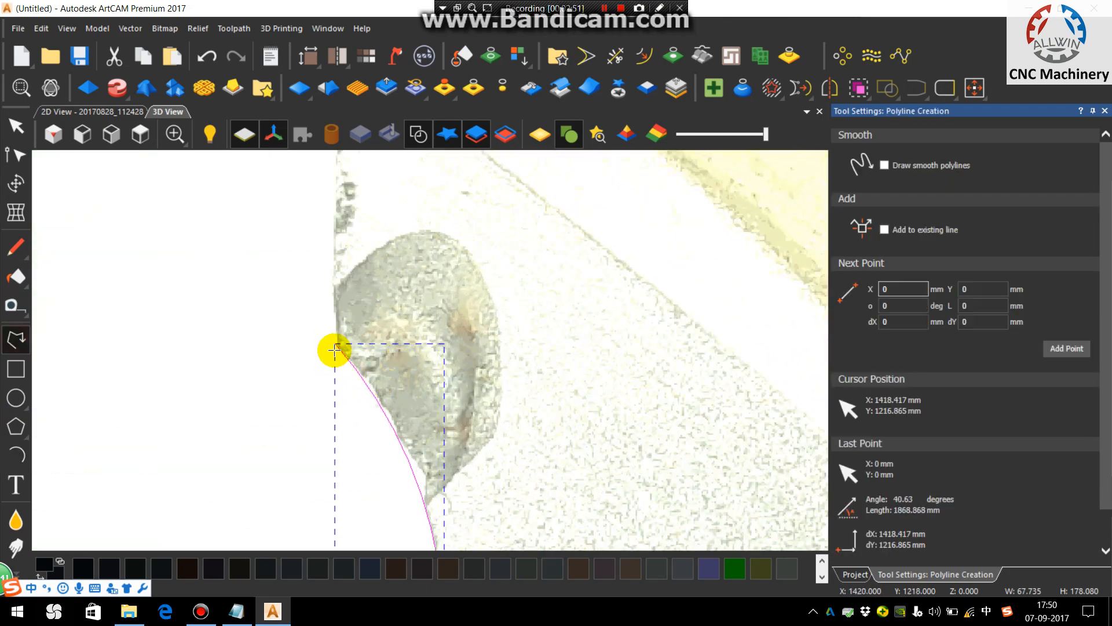
left_click(337, 352)
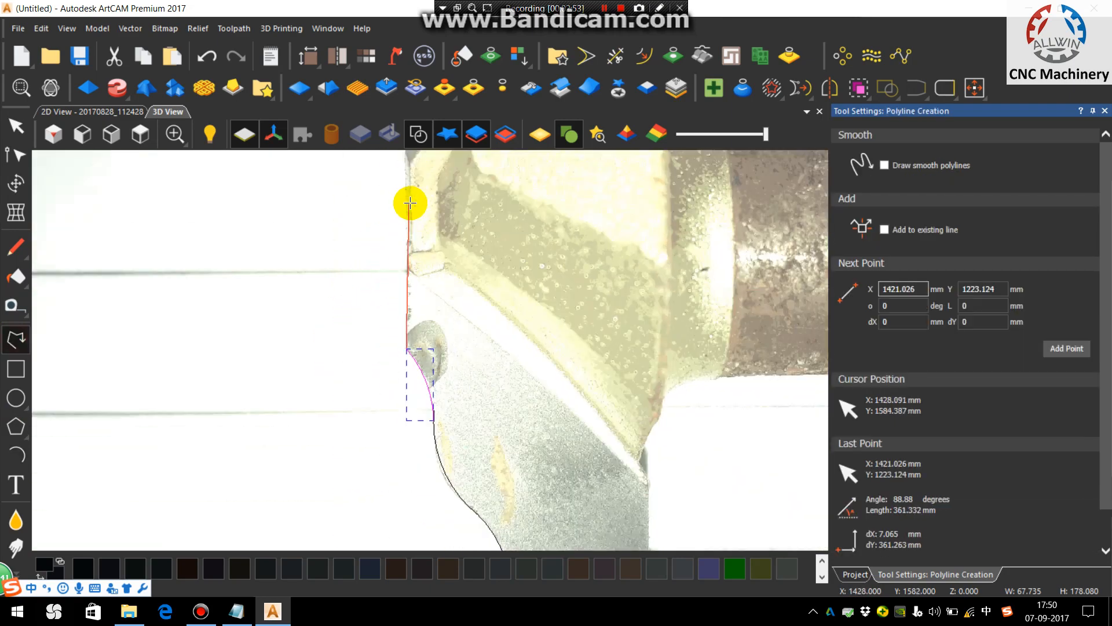
mouse_move(407, 224)
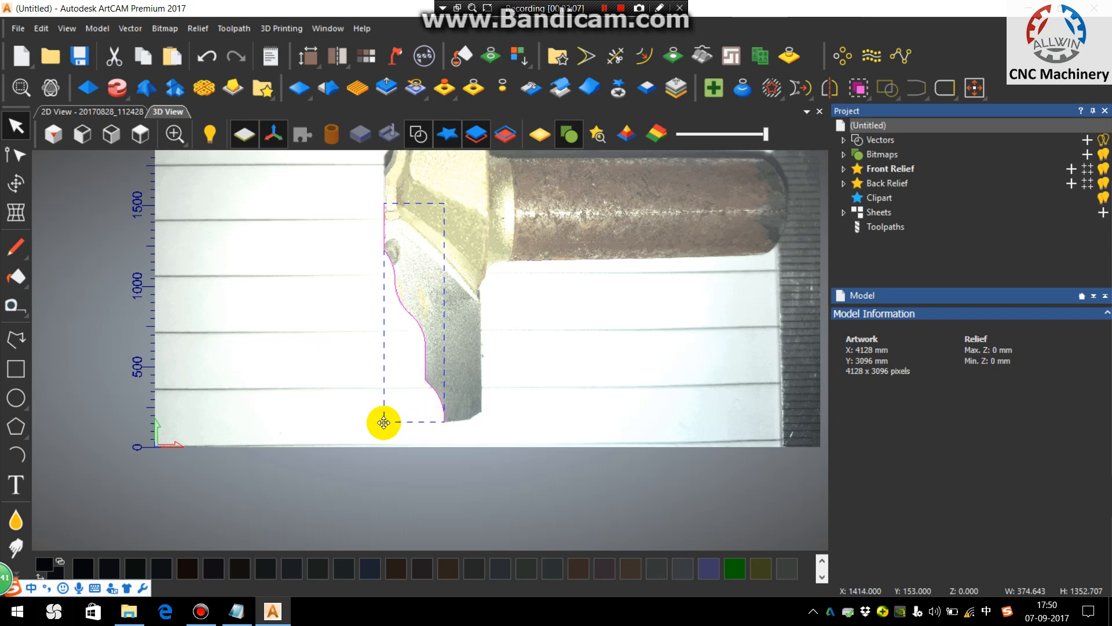
mouse_move(445, 424)
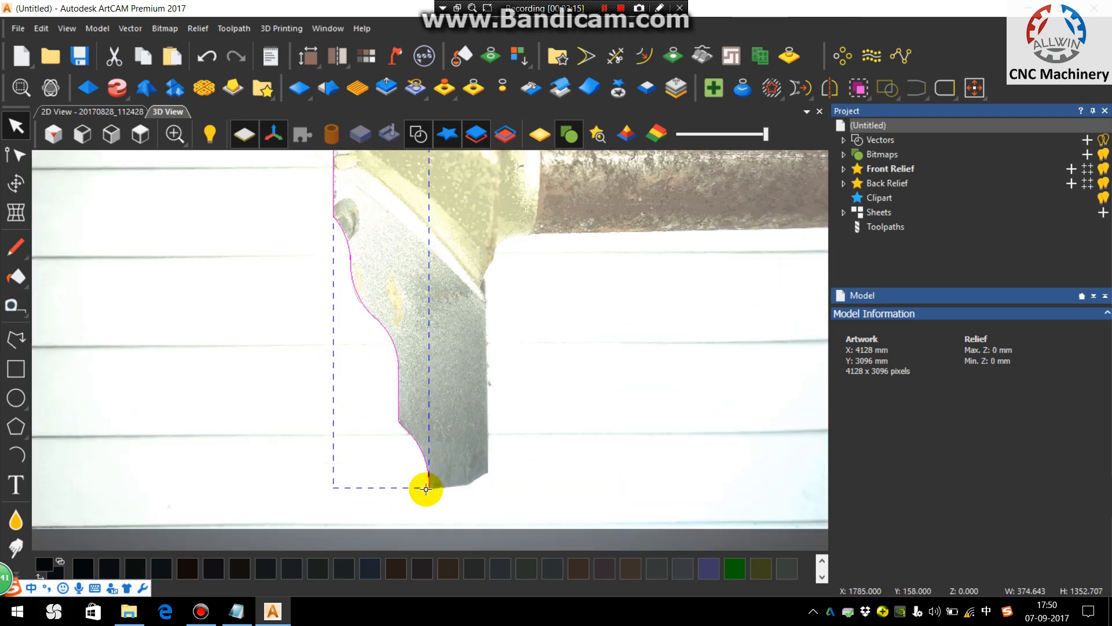
scroll("down", 3)
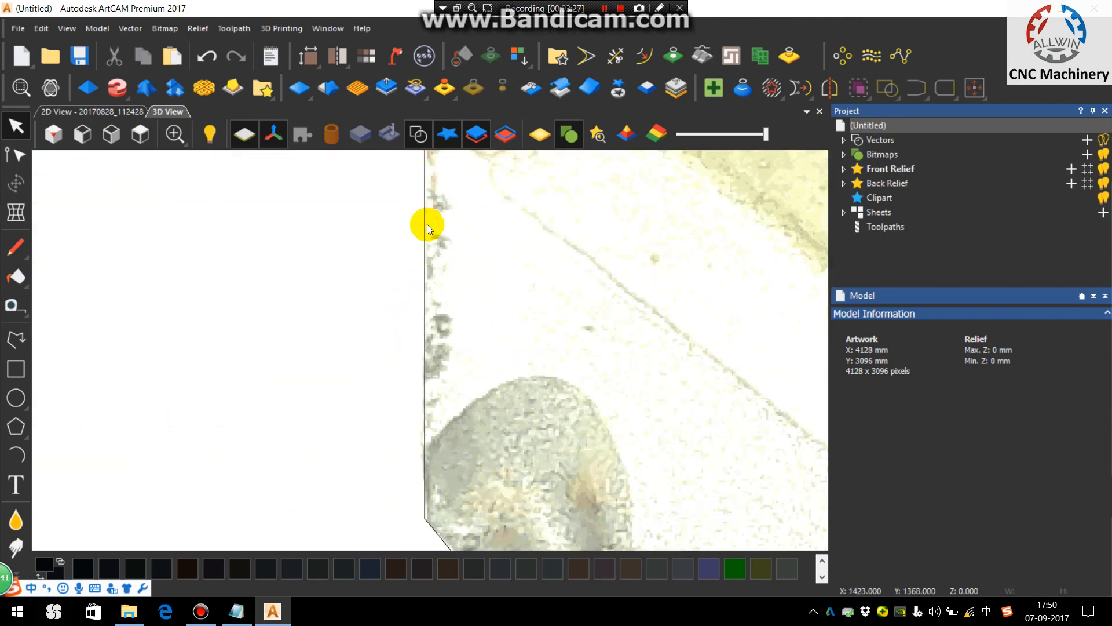
left_click_drag(426, 218, 426, 451)
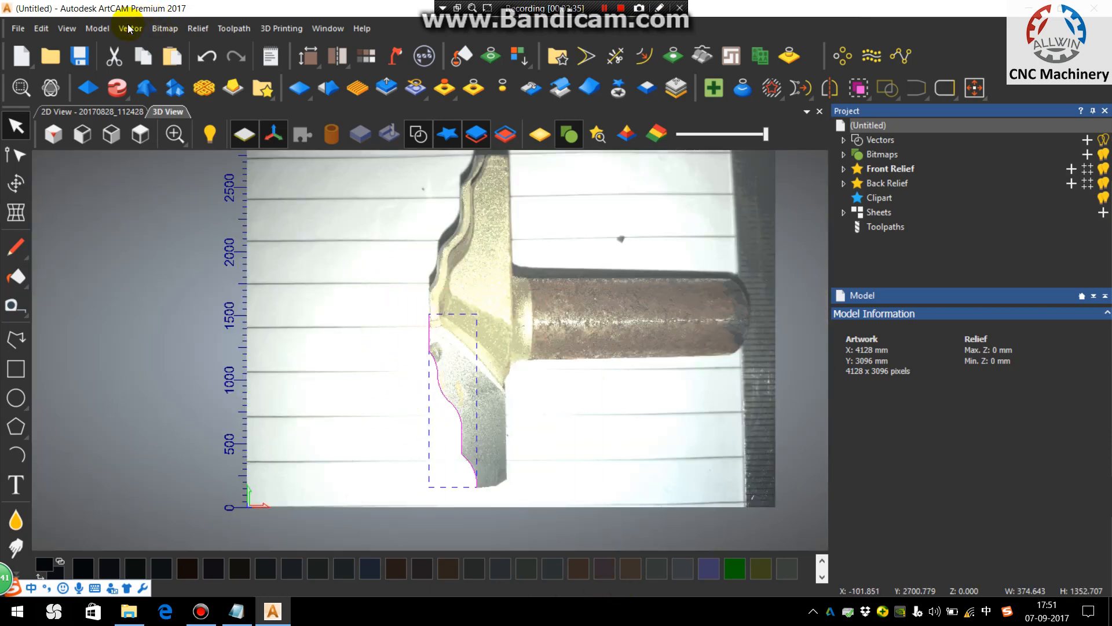
Join the profile vectors with coincident nodes at 0.025 mm tolerance, seven becoming two.
left_click(130, 29)
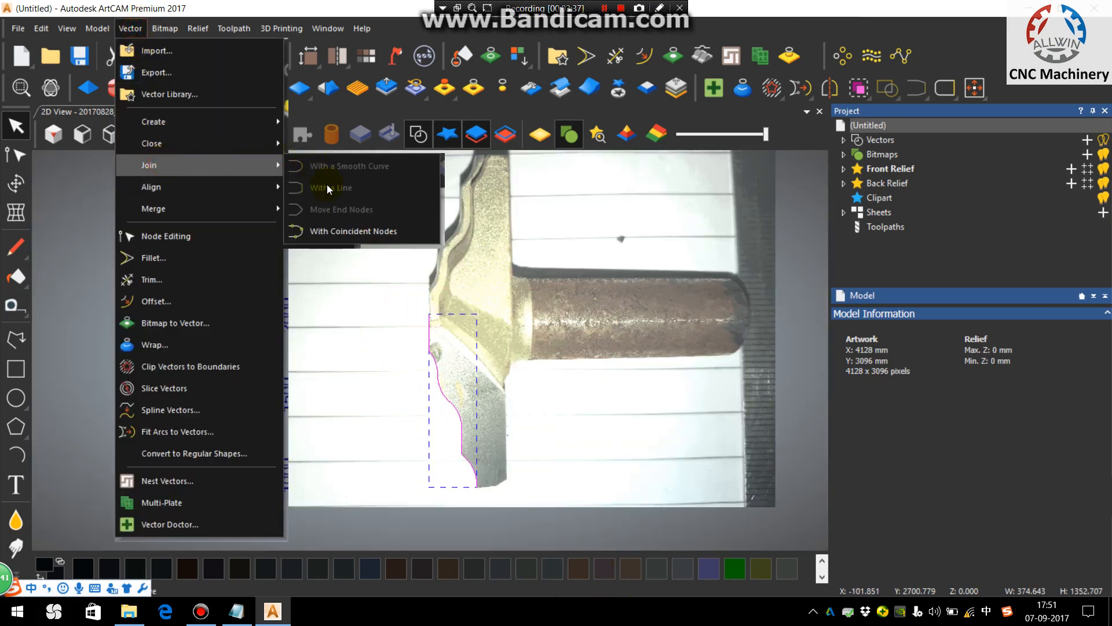
left_click(354, 230)
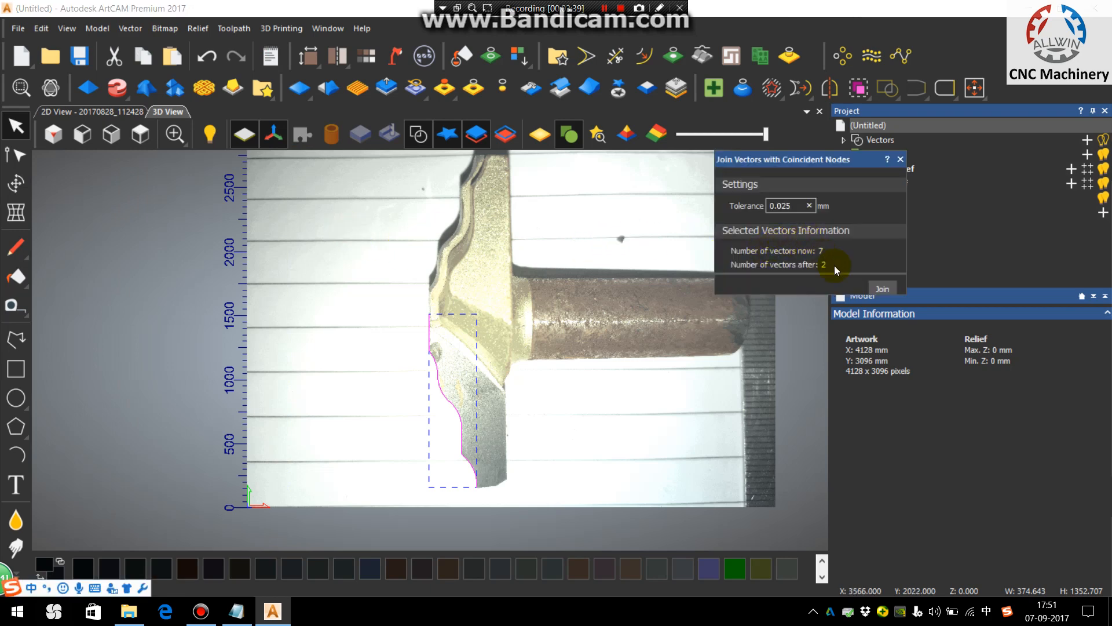
mouse_move(846, 295)
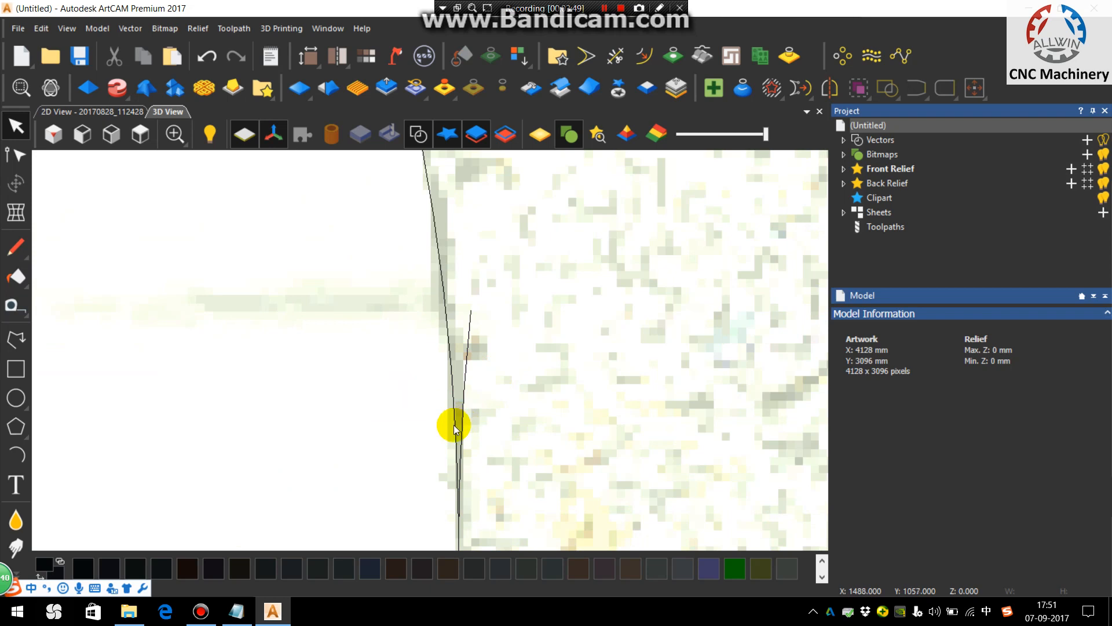
Select the two remaining profile pieces and merge them into one continuous outline.
left_click(613, 57)
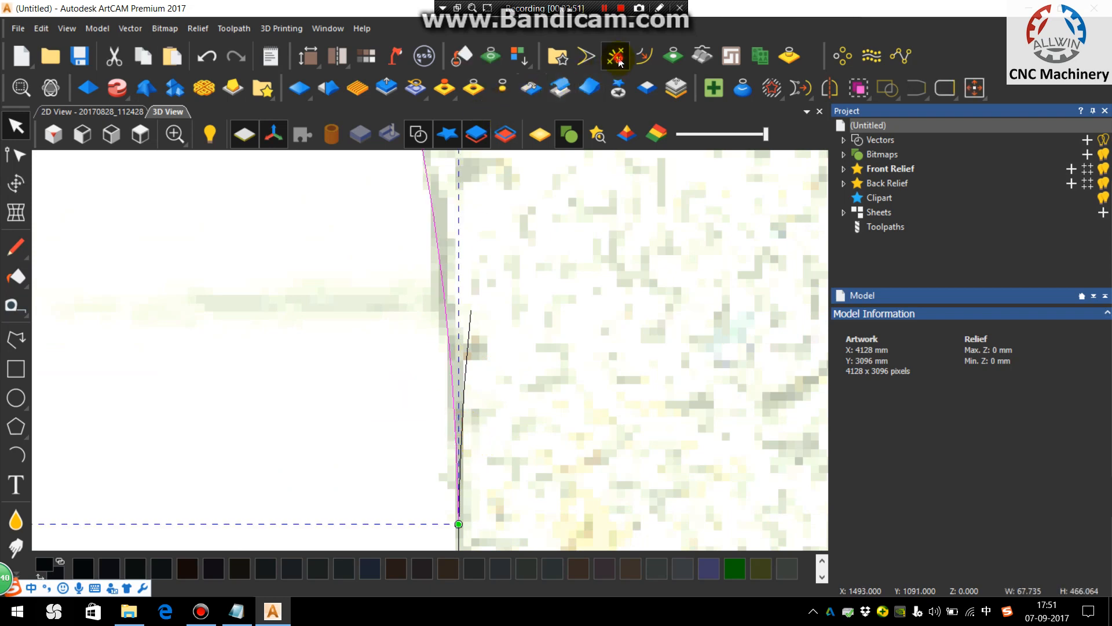
left_click(615, 56)
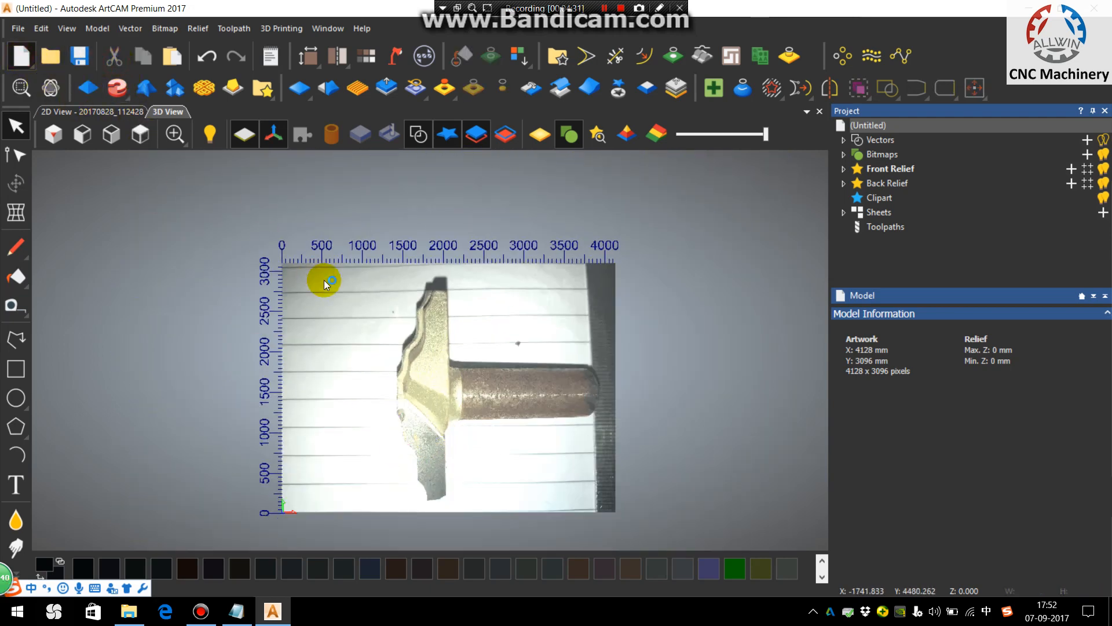
Create a new 1200 by 2400 mm model holding the traced cutter profile.
left_click(21, 56)
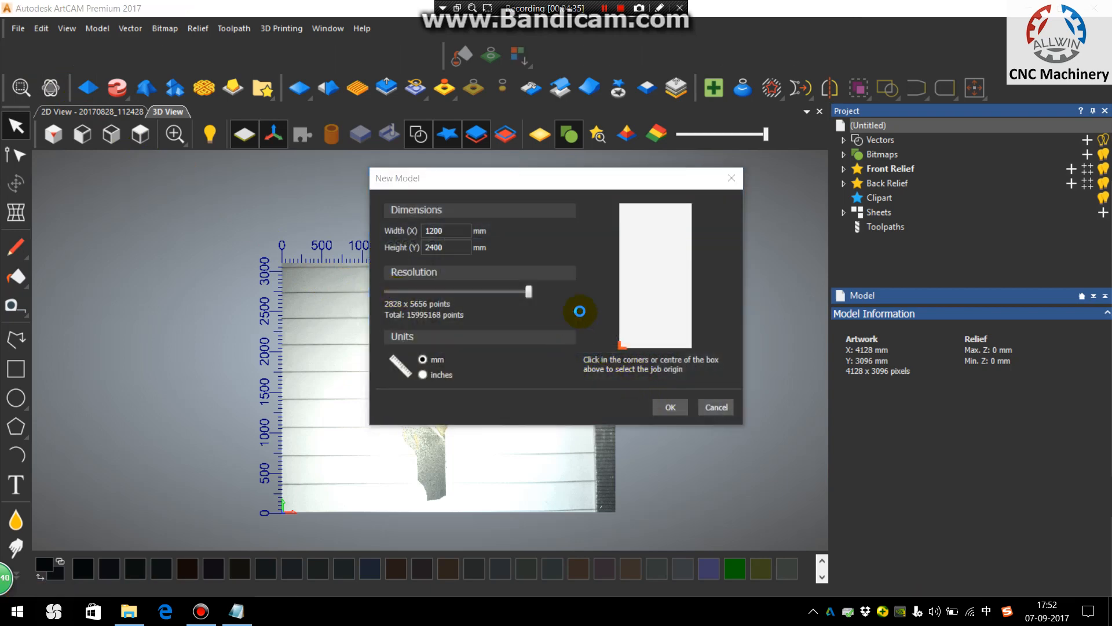
left_click(668, 407)
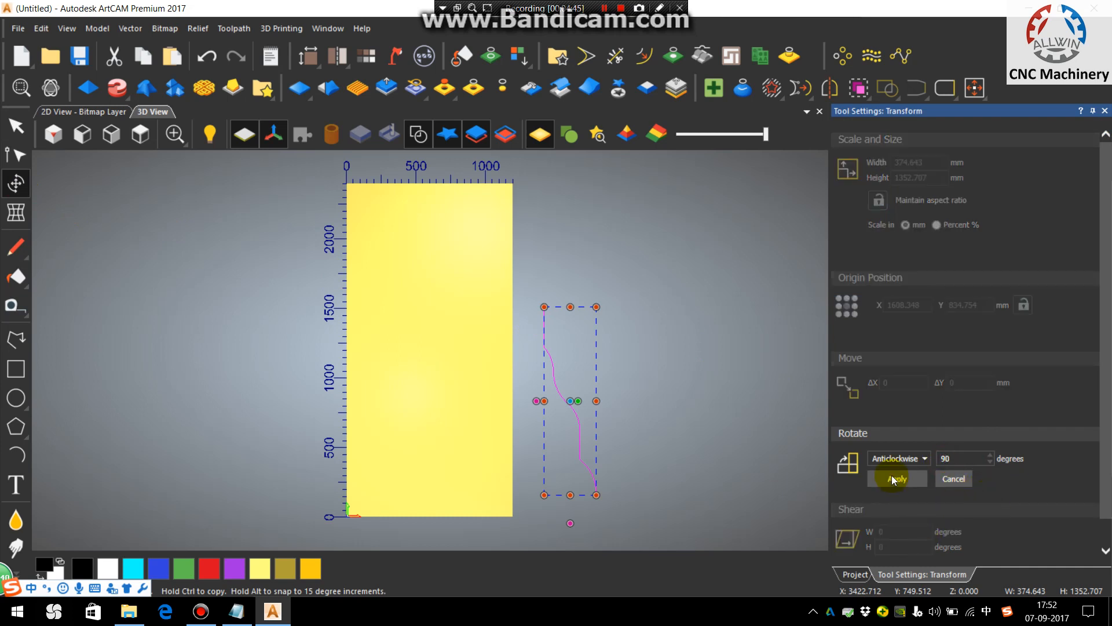
Rotate the profile 90° anticlockwise, centre it on the model and resize it to 25 mm wide by 7 mm high.
left_click(897, 478)
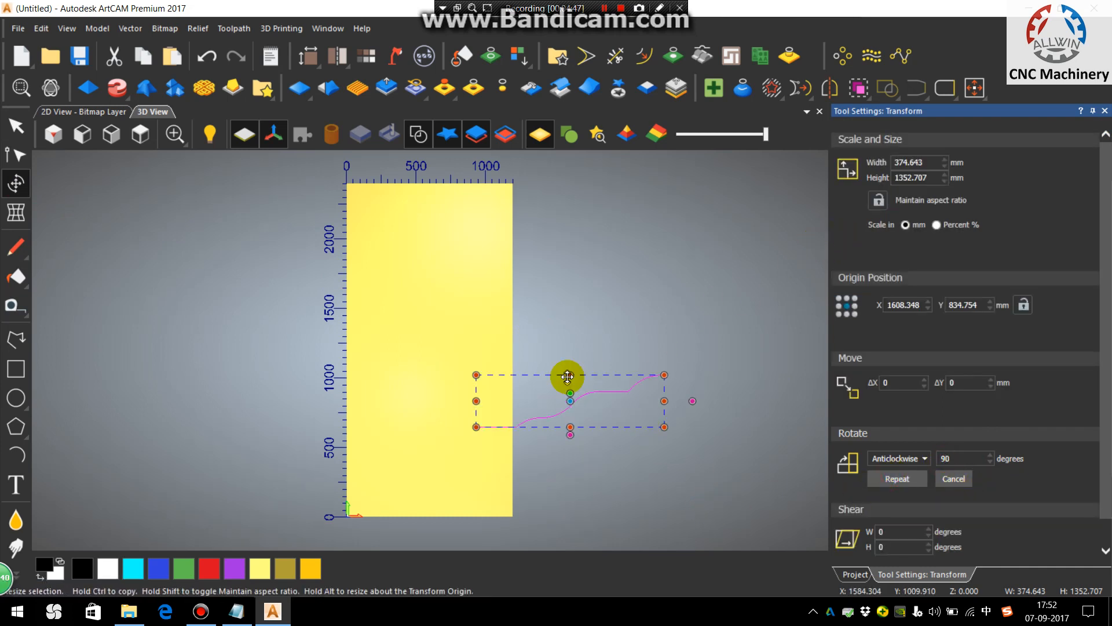
left_click_drag(567, 376, 460, 373)
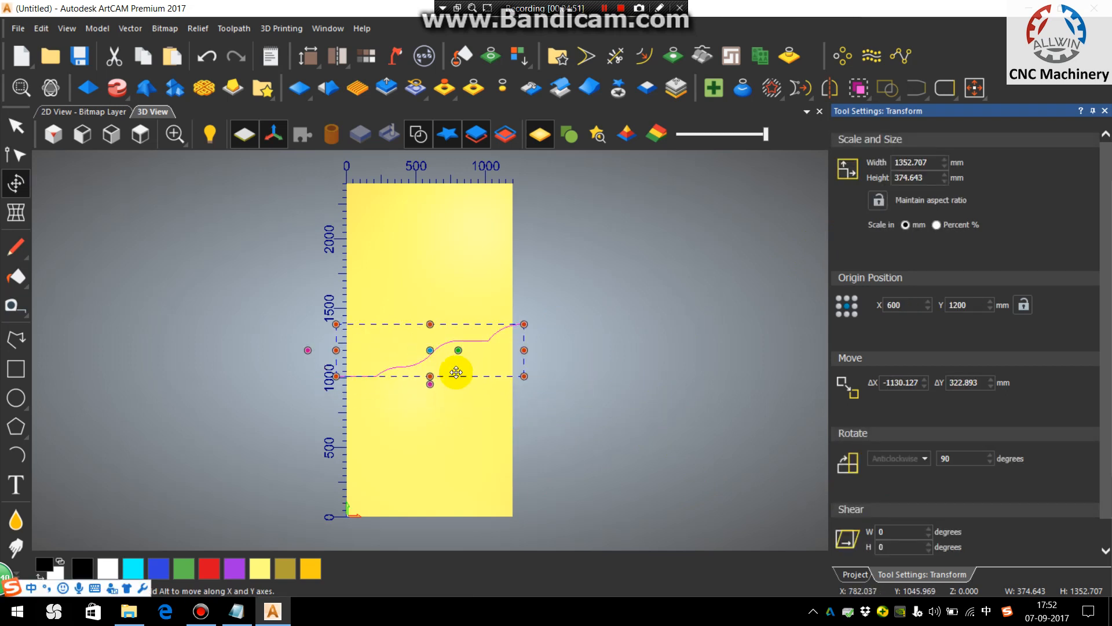
left_click(919, 162)
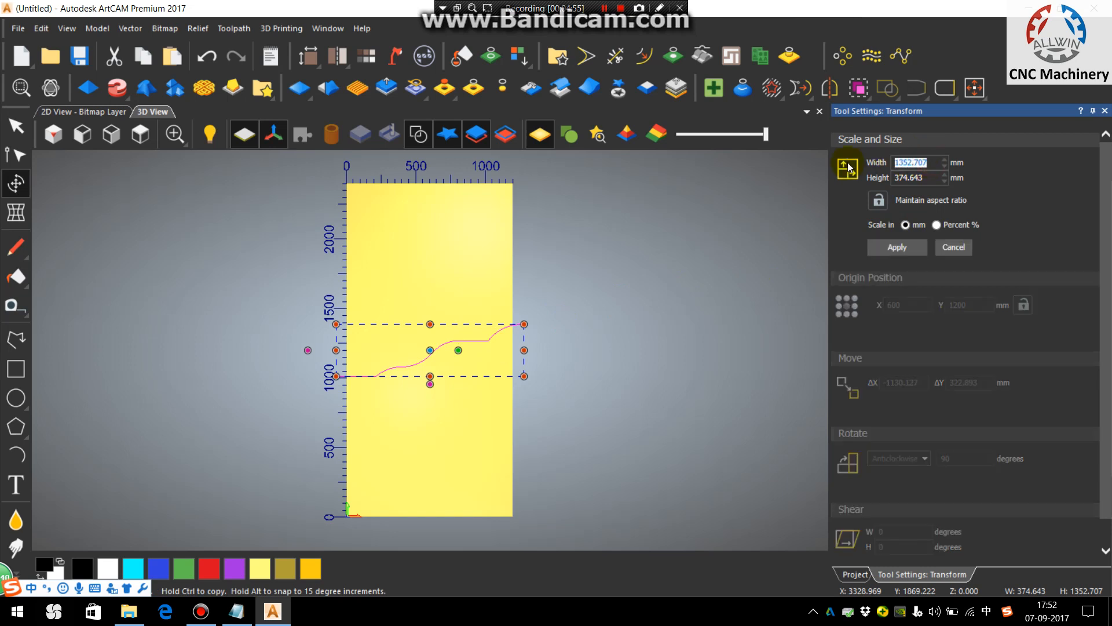
type("25")
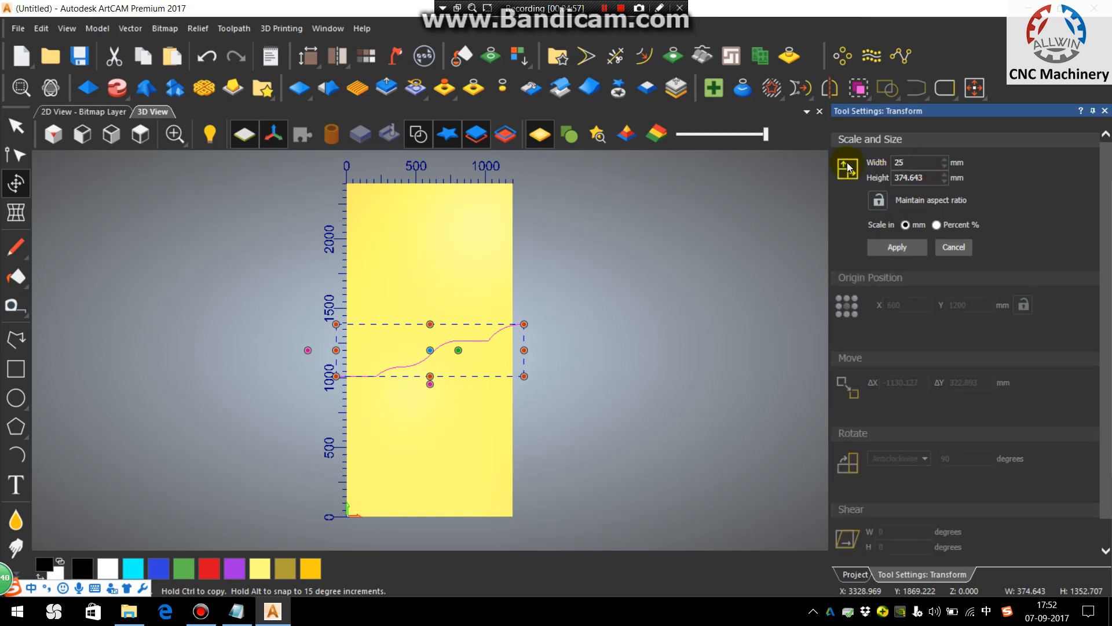
left_click(918, 178)
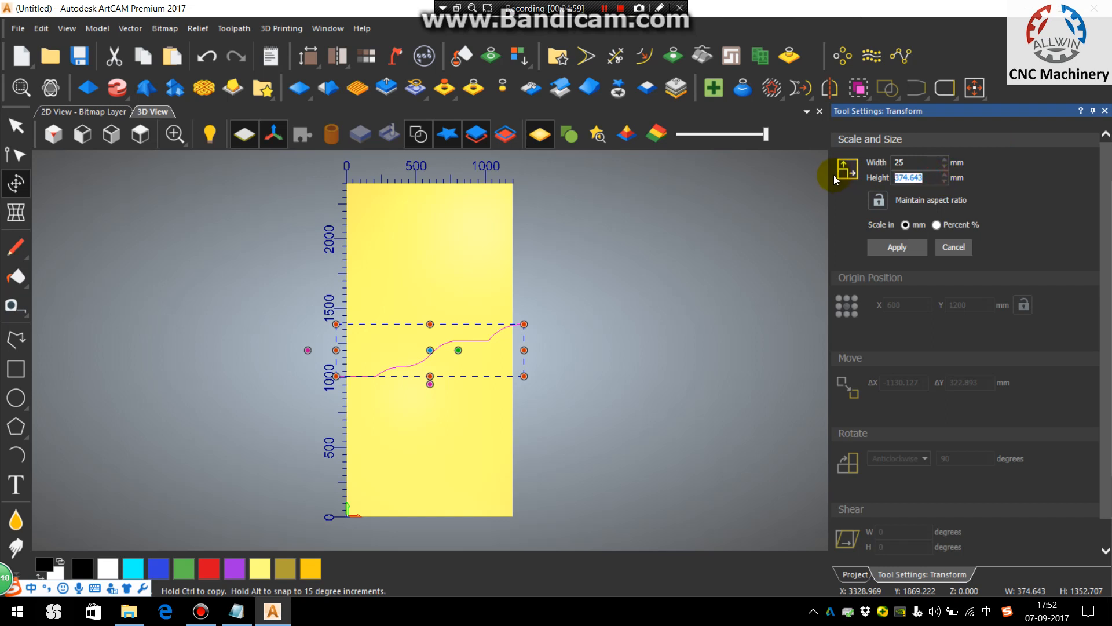
type("7")
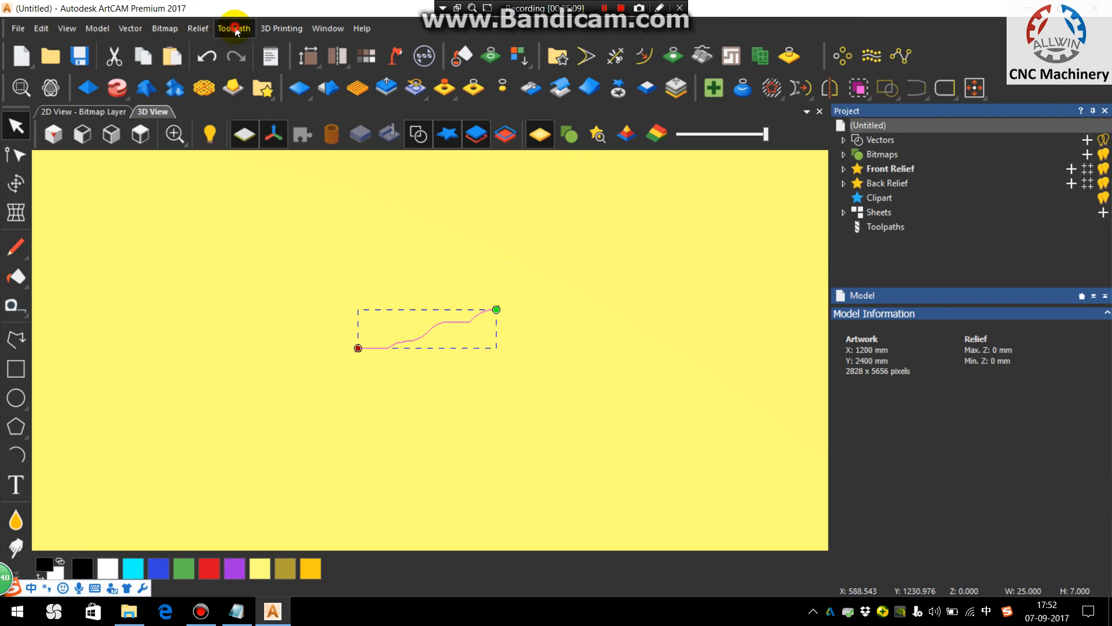
Create a custom form tool from the profile via Toolpath, accepting the shape warning.
left_click(234, 29)
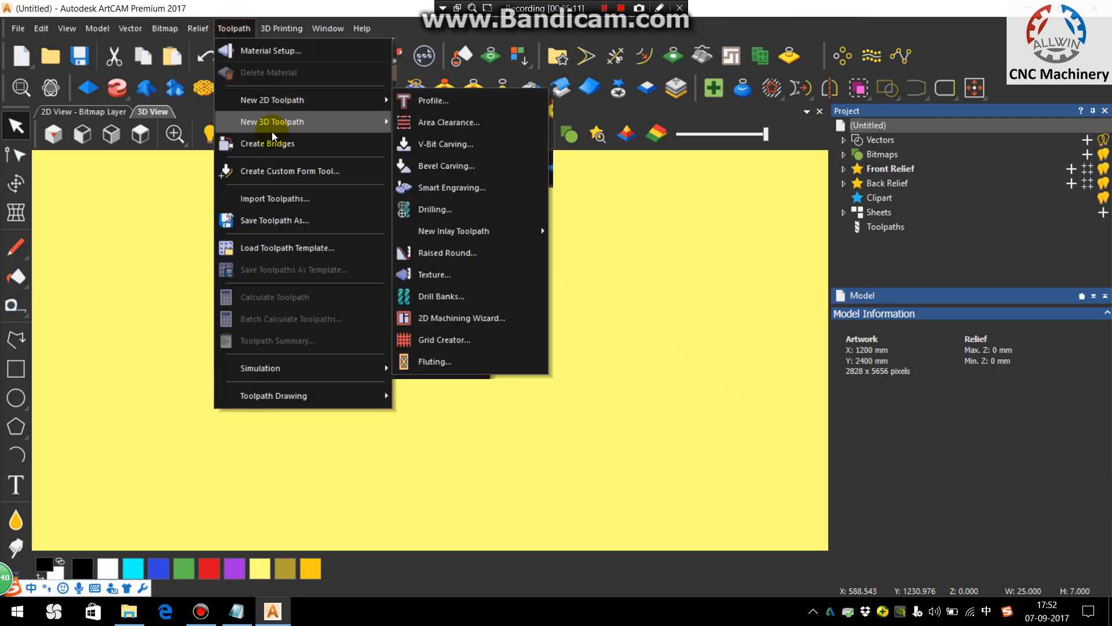
mouse_move(277, 175)
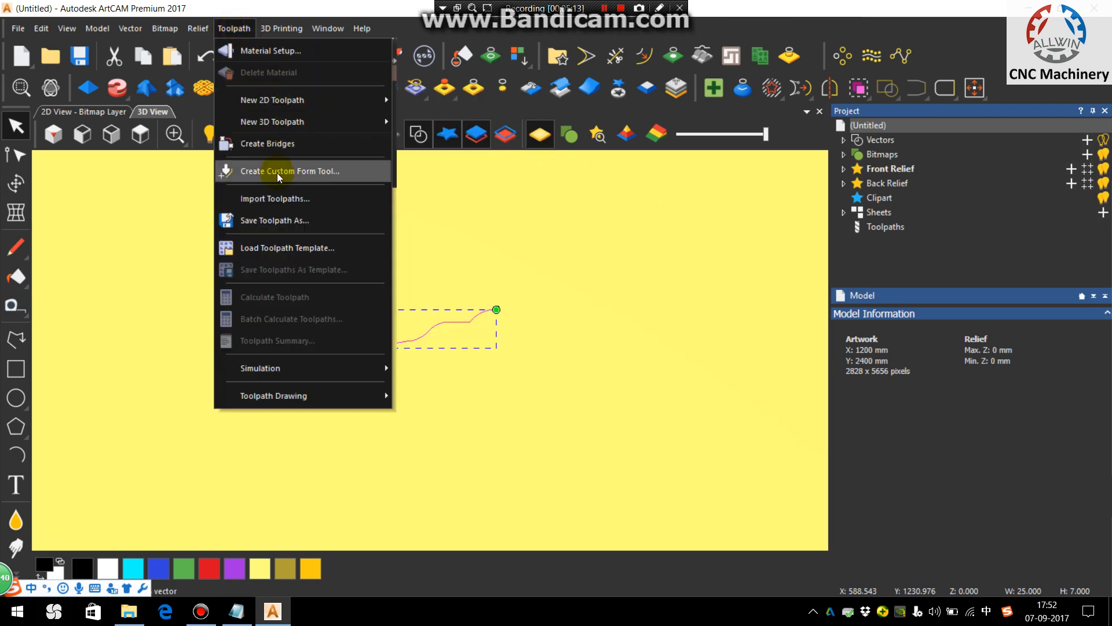
left_click(288, 170)
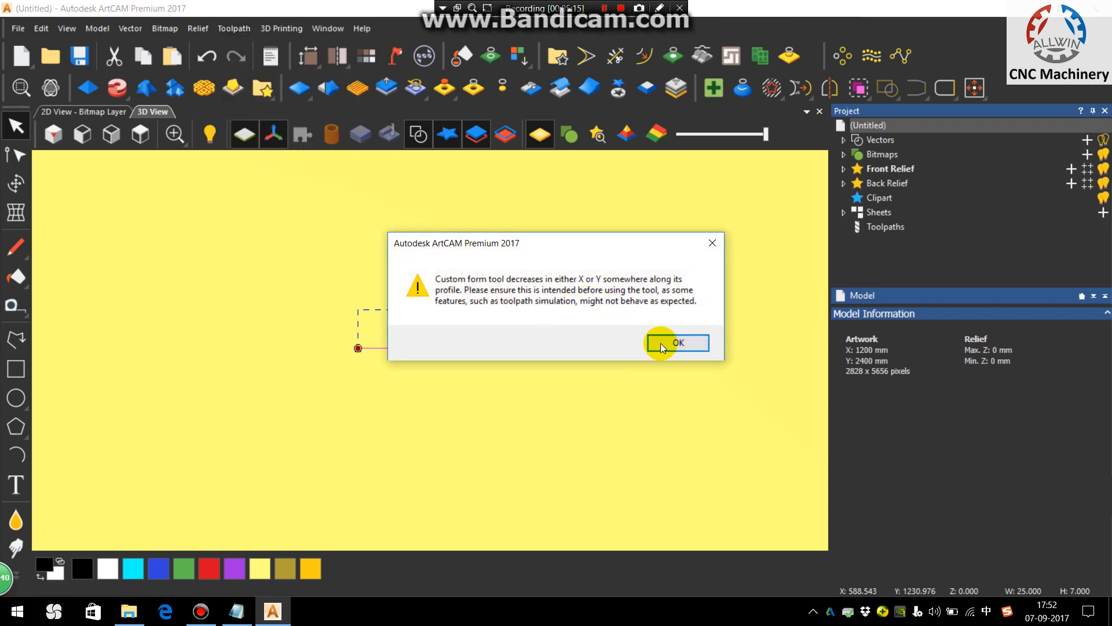
left_click(676, 342)
type("C")
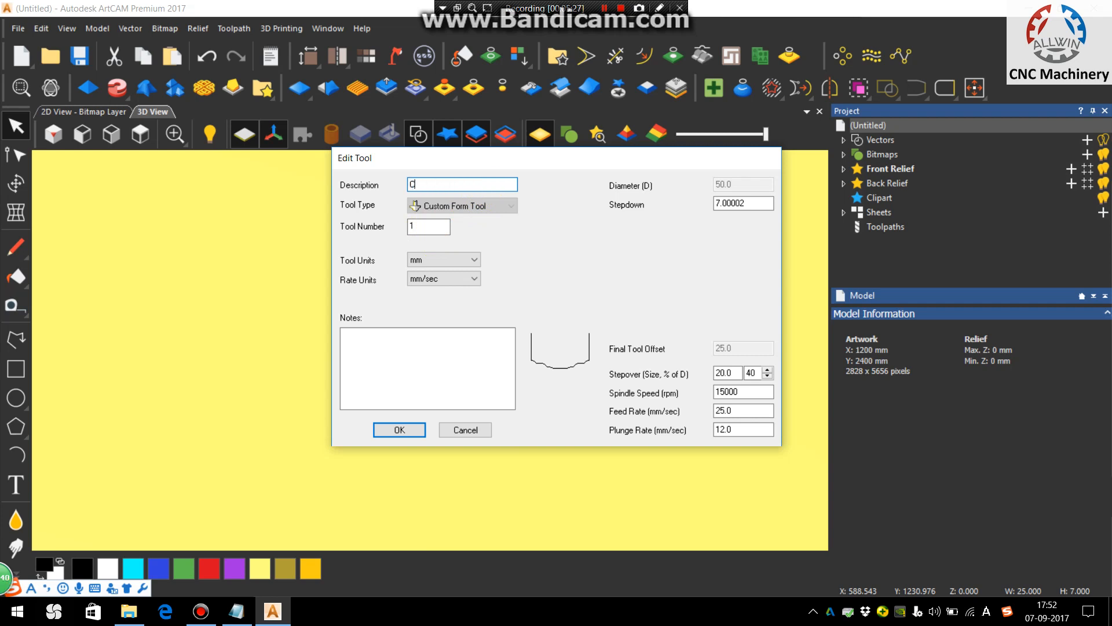
Name the custom form tool 'T1 Customize D 50' in the Edit Tool dialog.
type("ust")
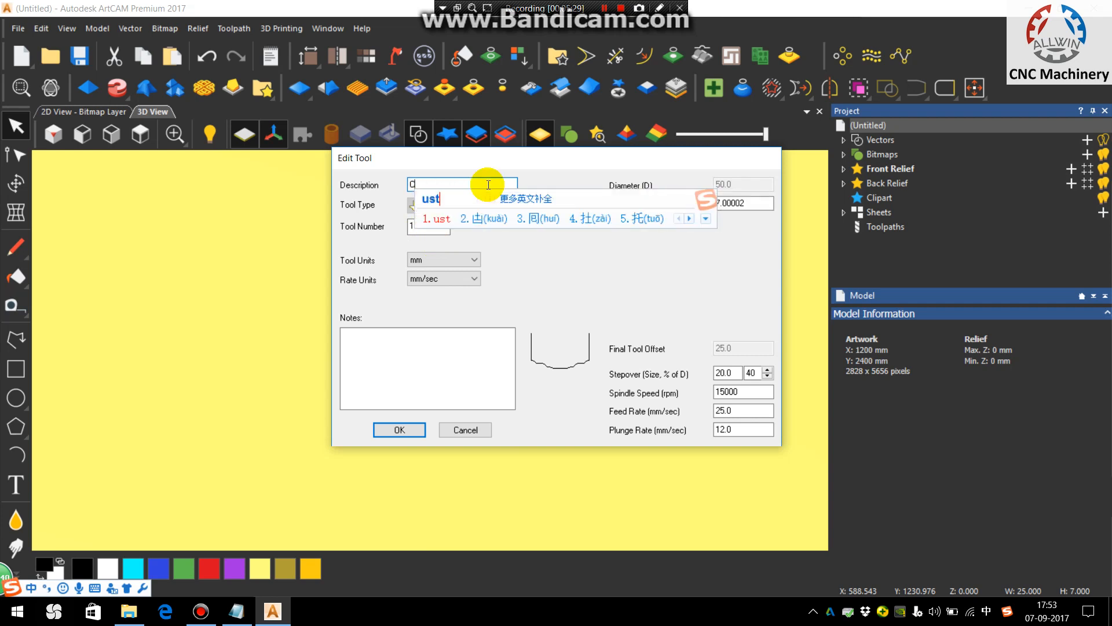
type("Customiz")
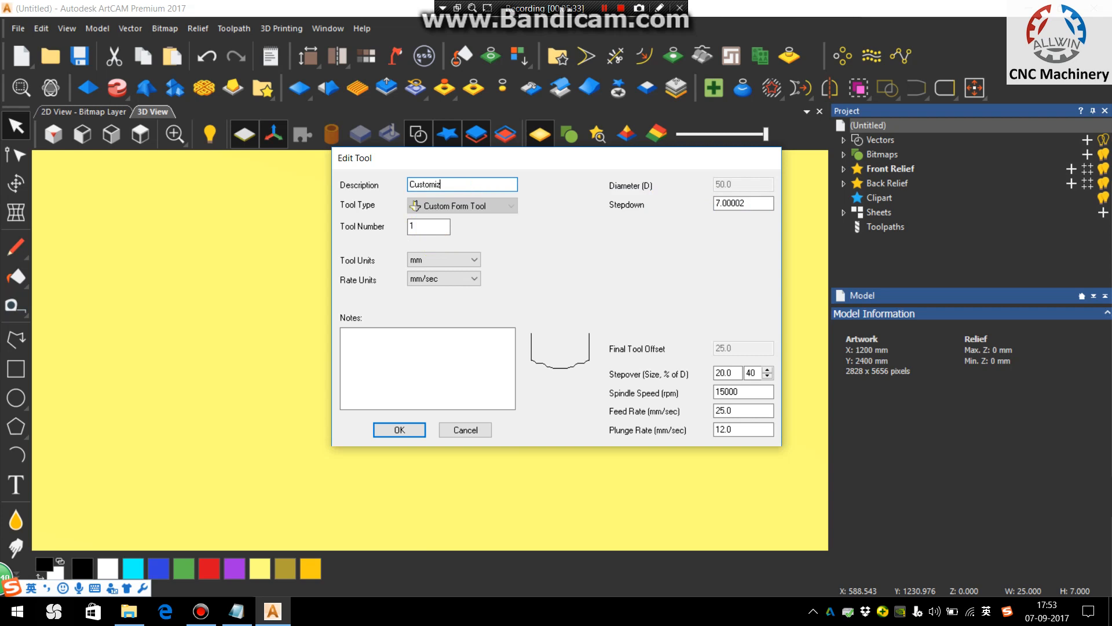
type("e")
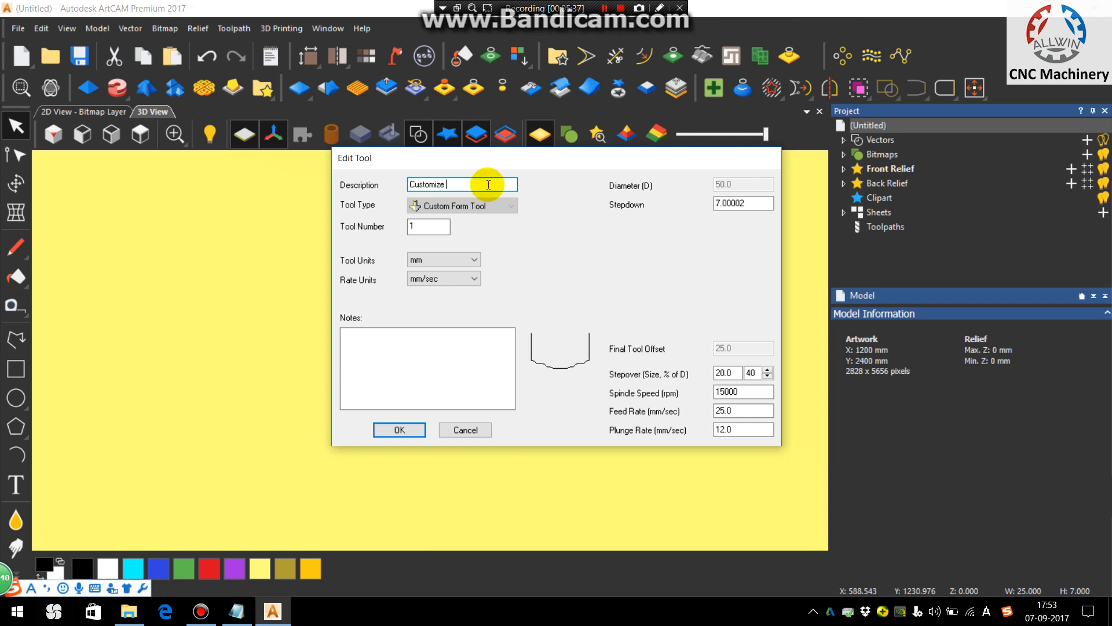
type("D")
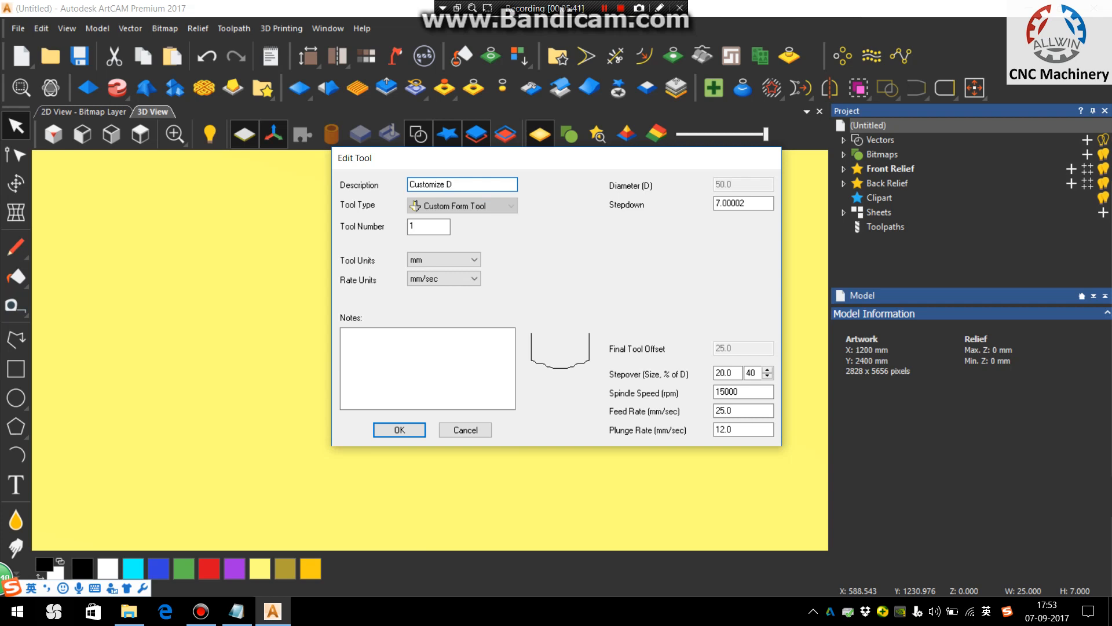
type("50")
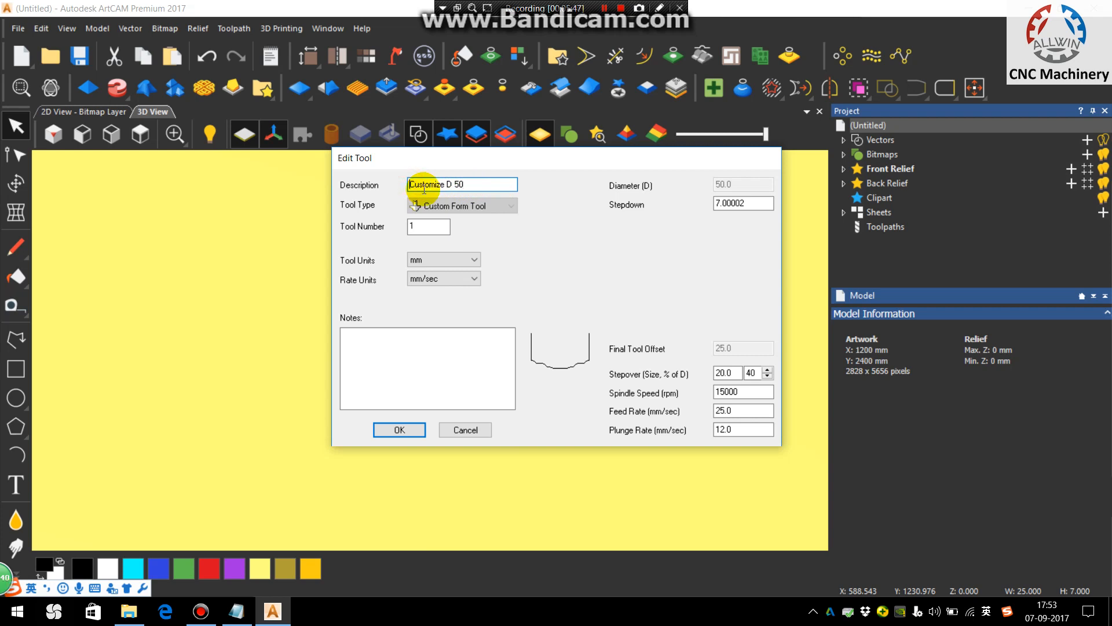
type("t1")
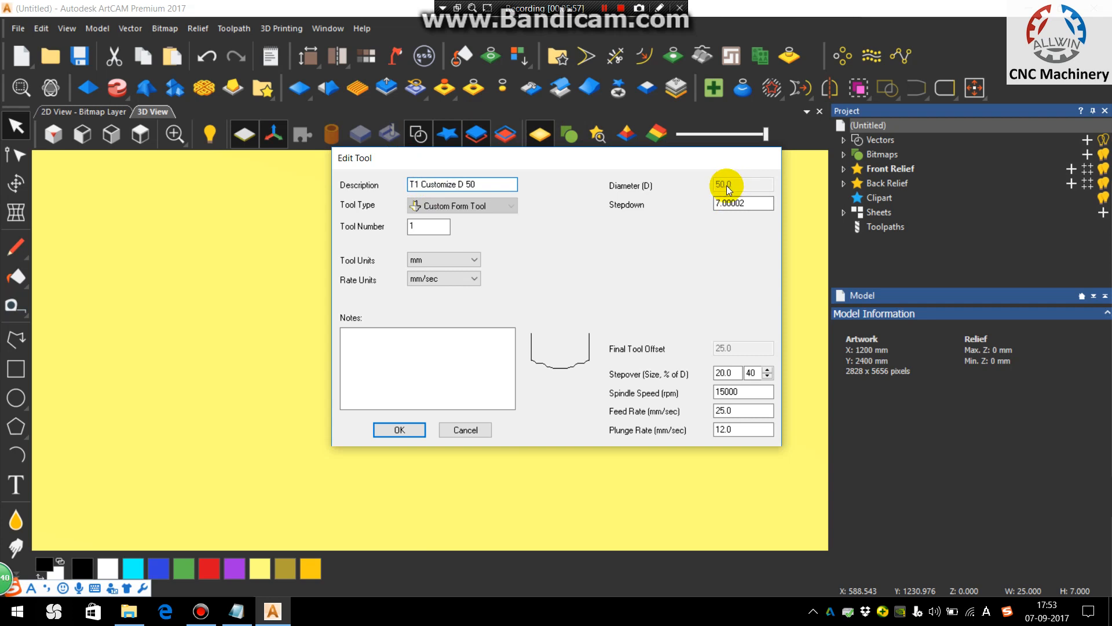
Set the tool's stepdown to 7.0 and spindle speed to 18000 rpm.
left_click(742, 203)
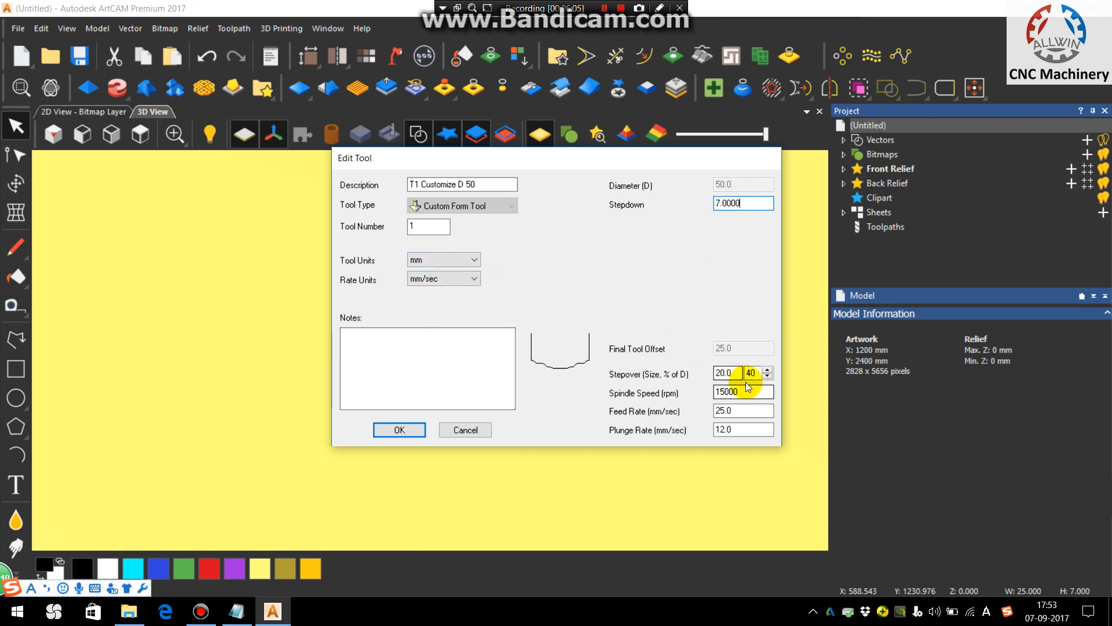
left_click(737, 392)
type("18000")
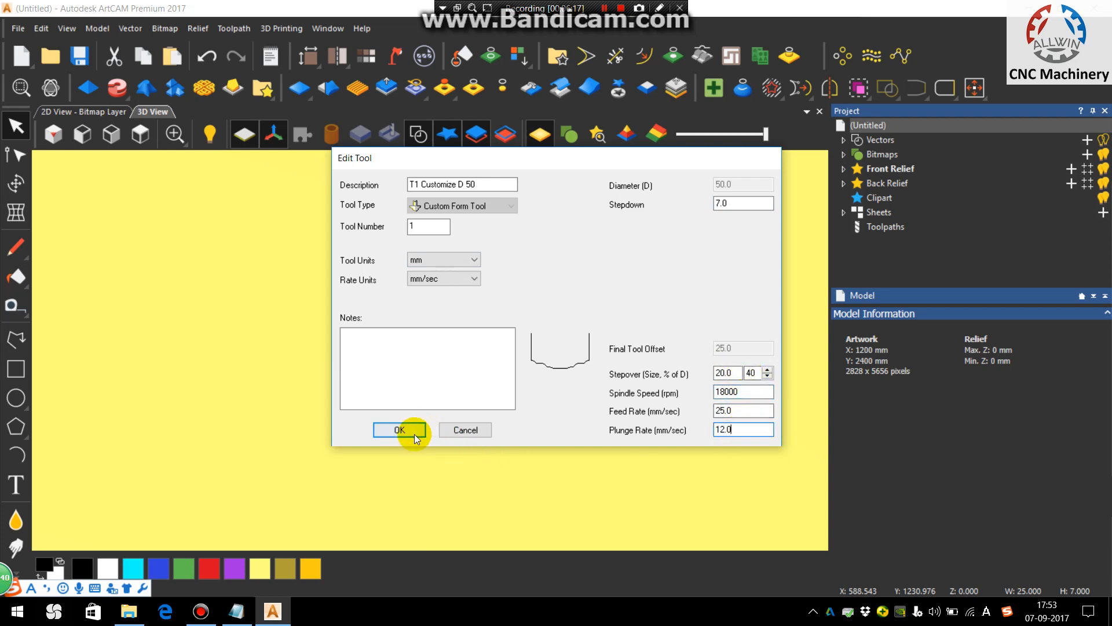
Confirm the tool settings and browse the Tool Database tree, viewing the 120 degree V-bit.
left_click(399, 430)
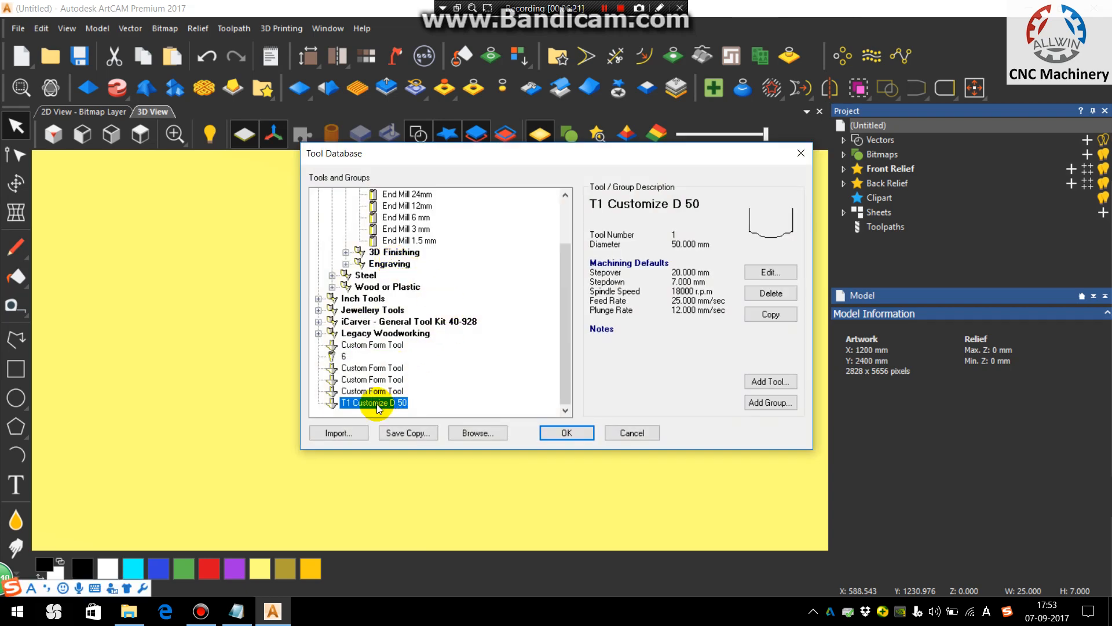
mouse_move(567, 465)
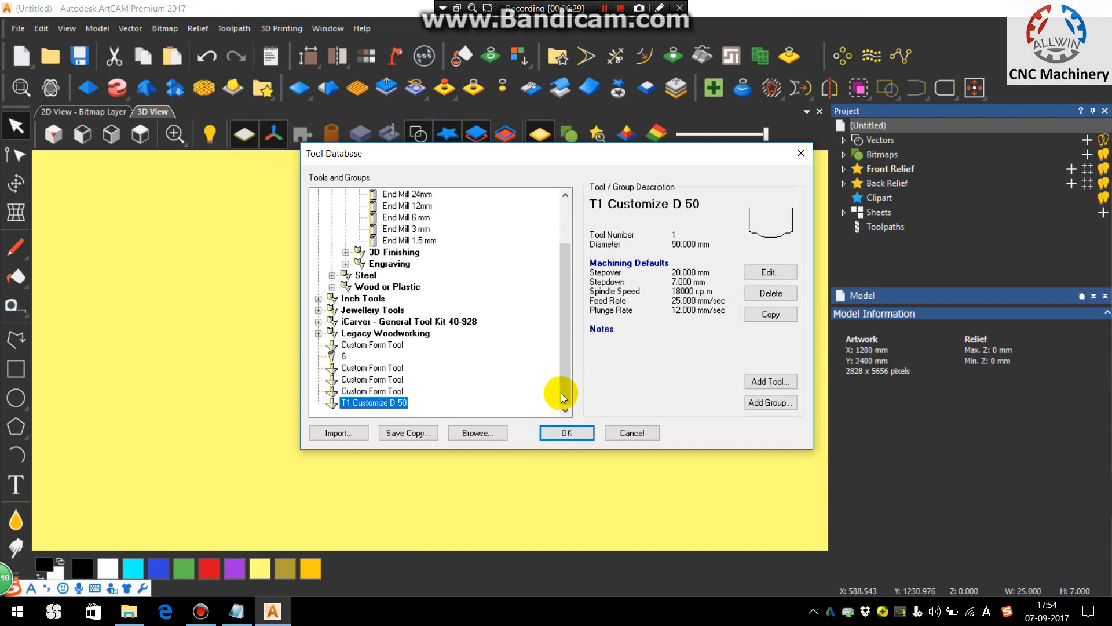
double_click(694, 310)
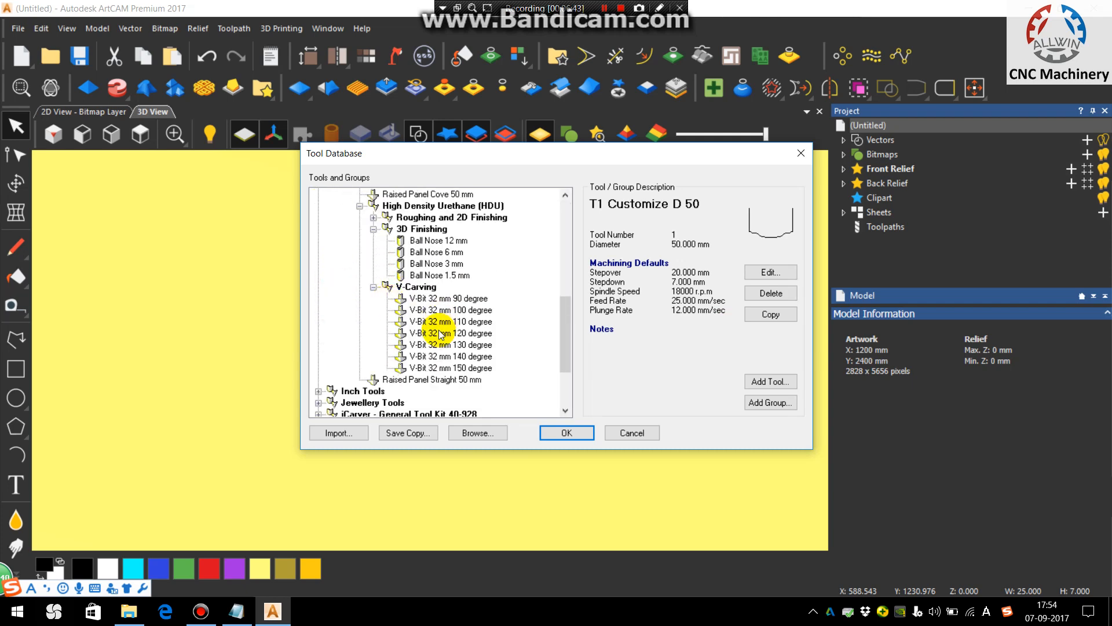
left_click(439, 333)
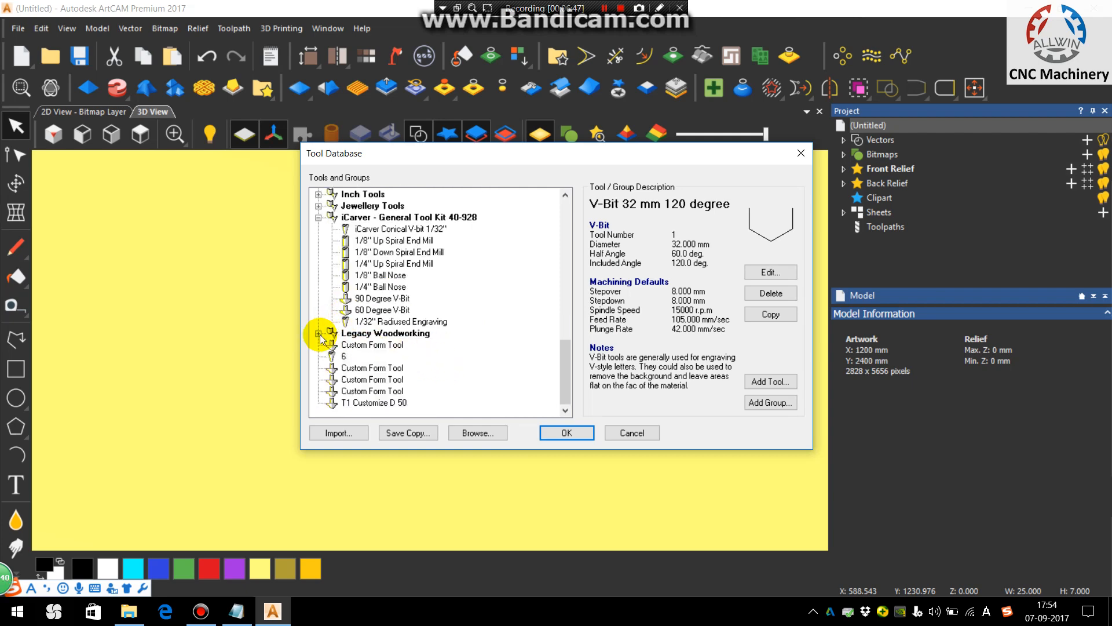
Reselect T1 Customize D 50 under Legacy Woodworking and close the Tool Database.
left_click(319, 334)
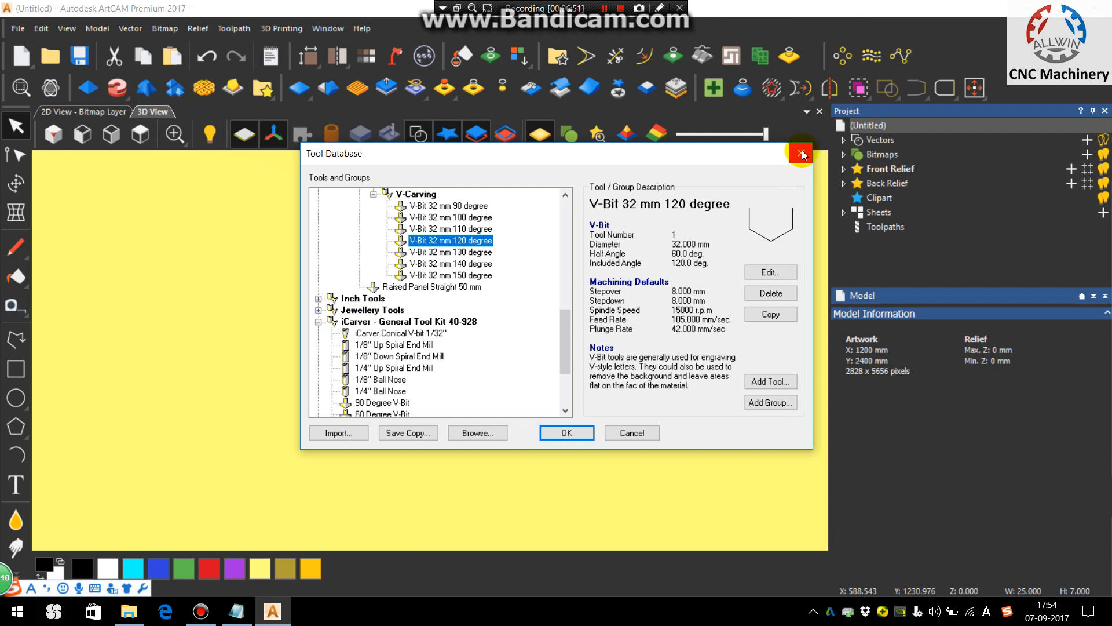
mouse_move(800, 155)
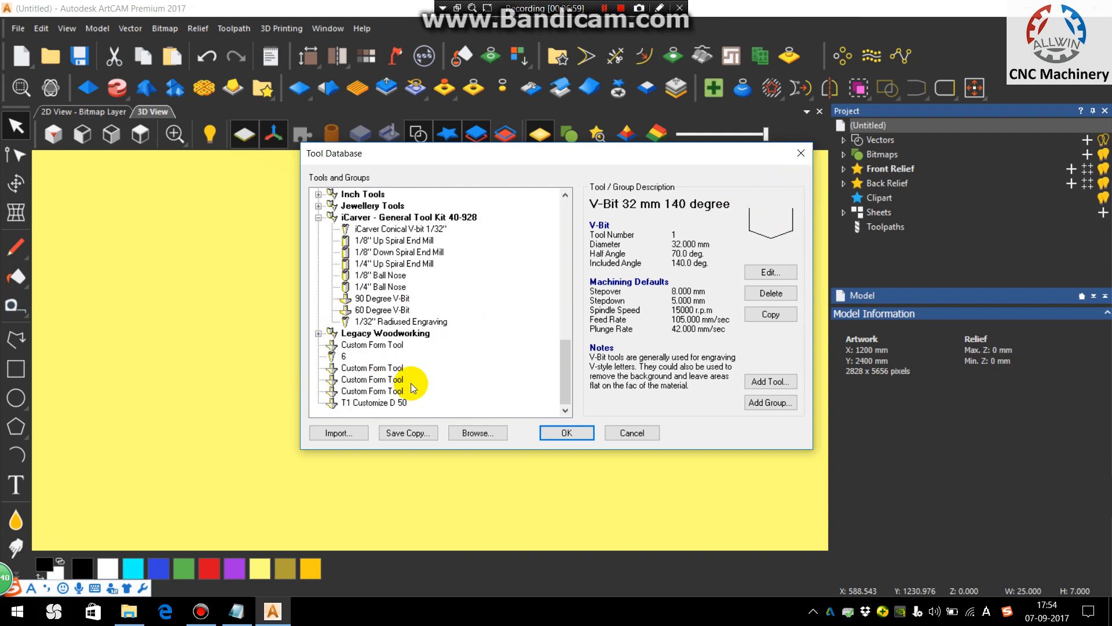
left_click(373, 402)
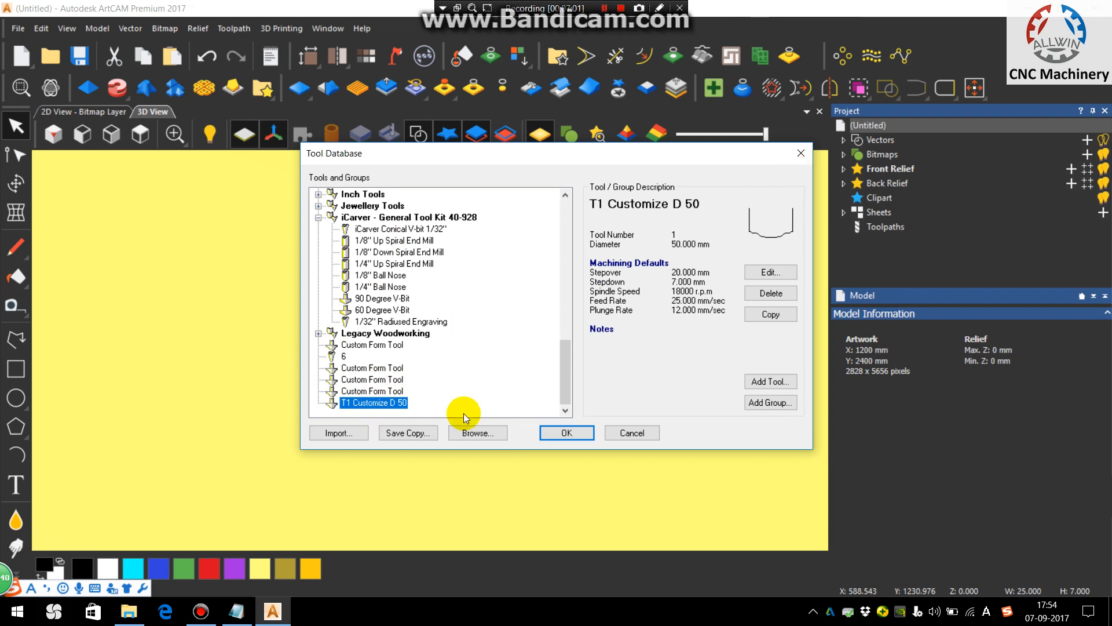
left_click(565, 433)
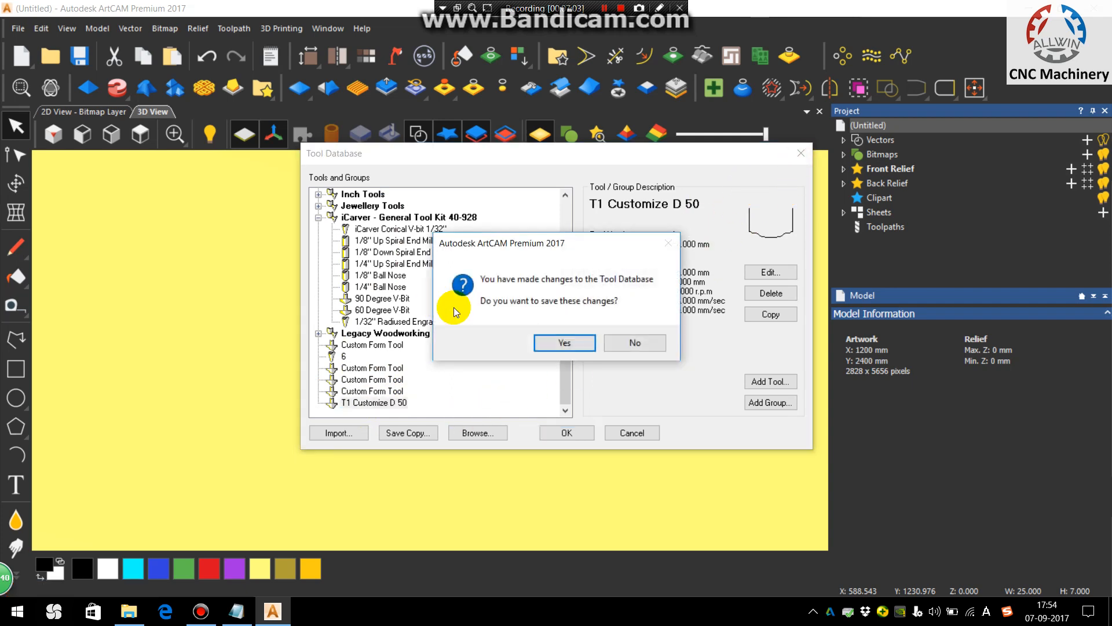
Save the tool database changes and select the form-tool profile vector for a vector operation.
left_click(563, 343)
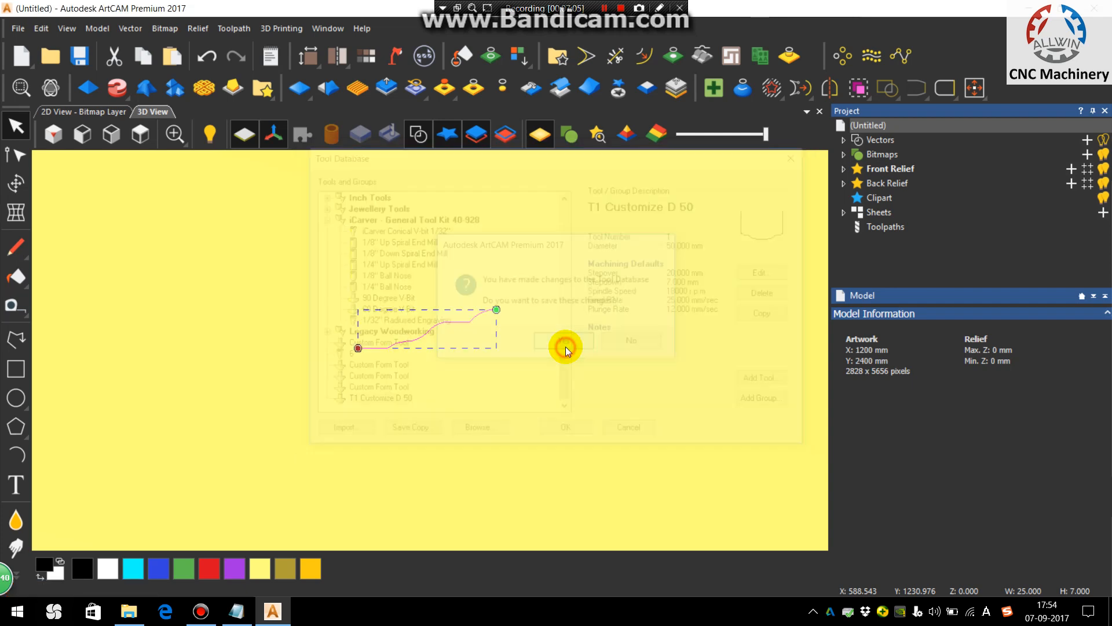
left_click(564, 342)
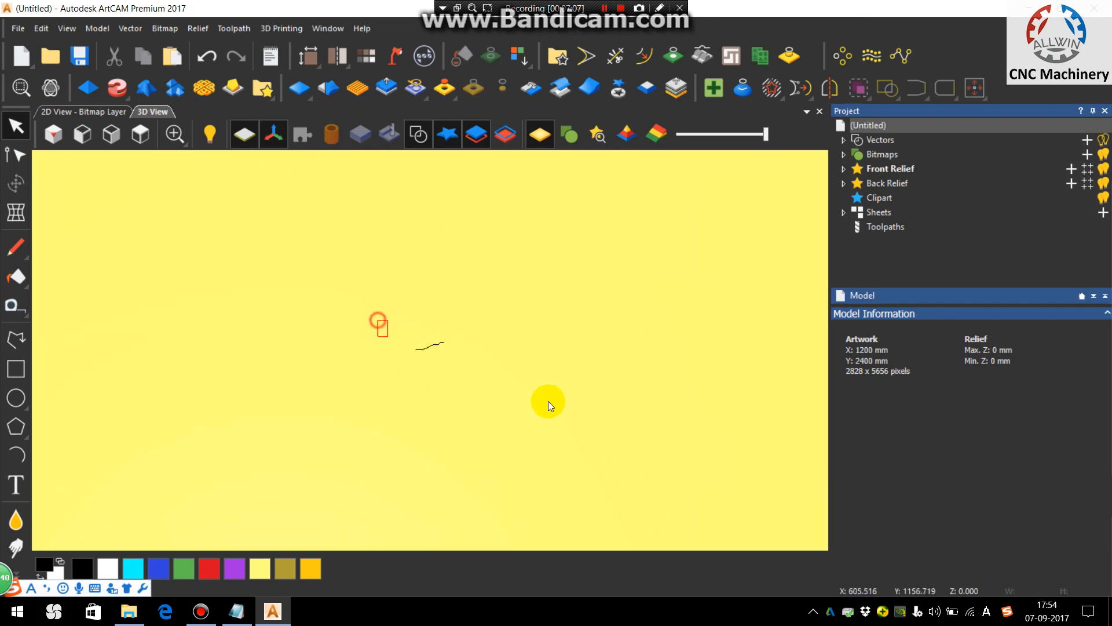
left_click(431, 355)
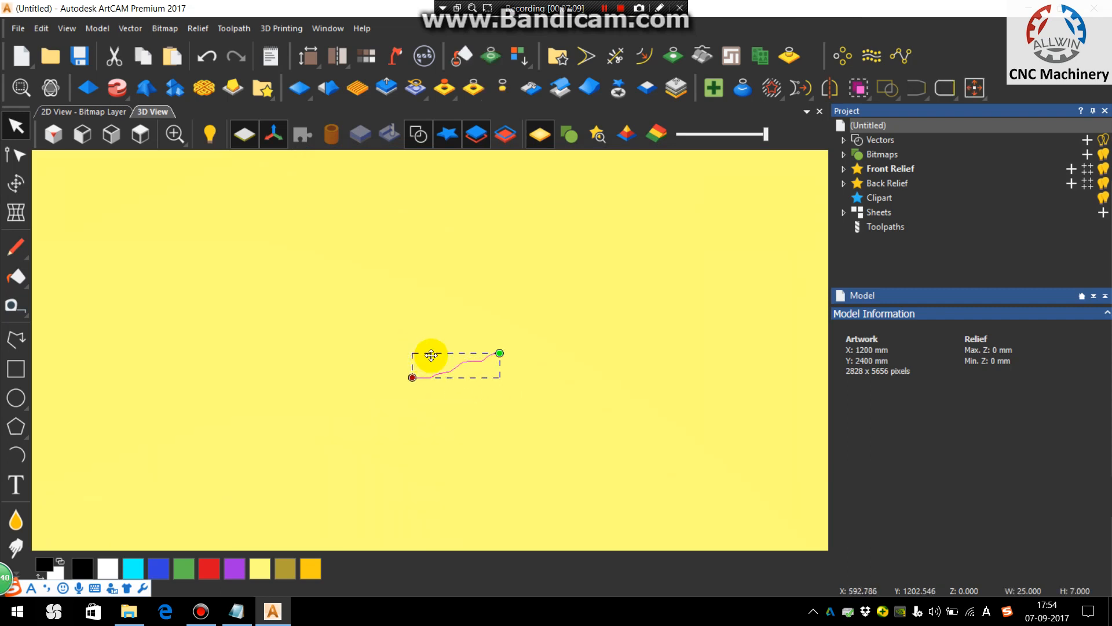
left_click(130, 28)
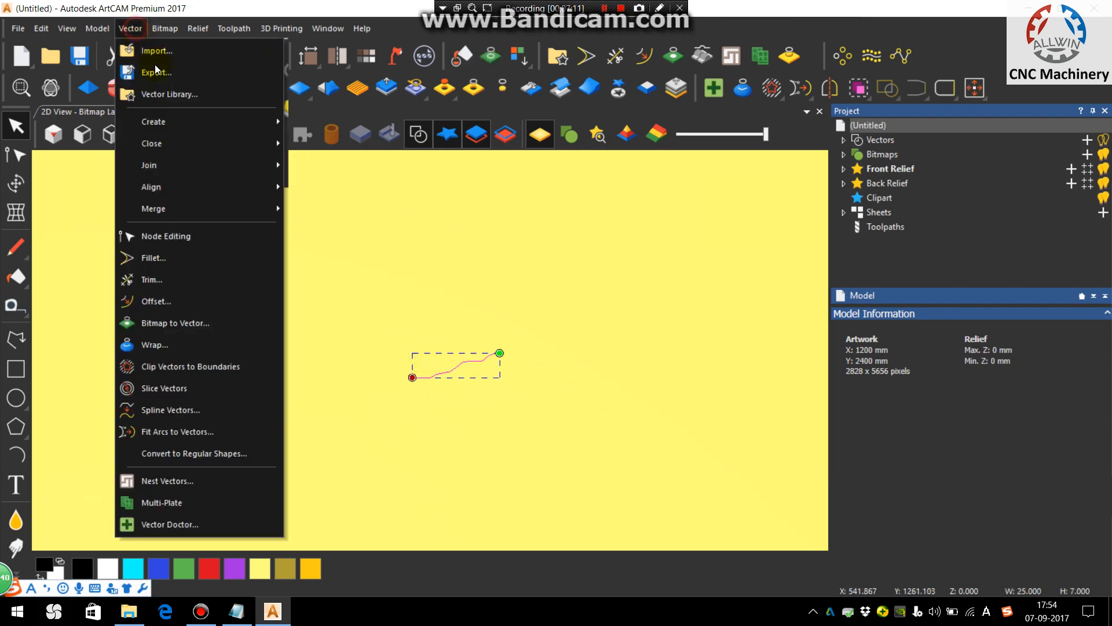
Export the profile vector as the EPS file 'Z PROF' in Vector Libraries.
left_click(156, 72)
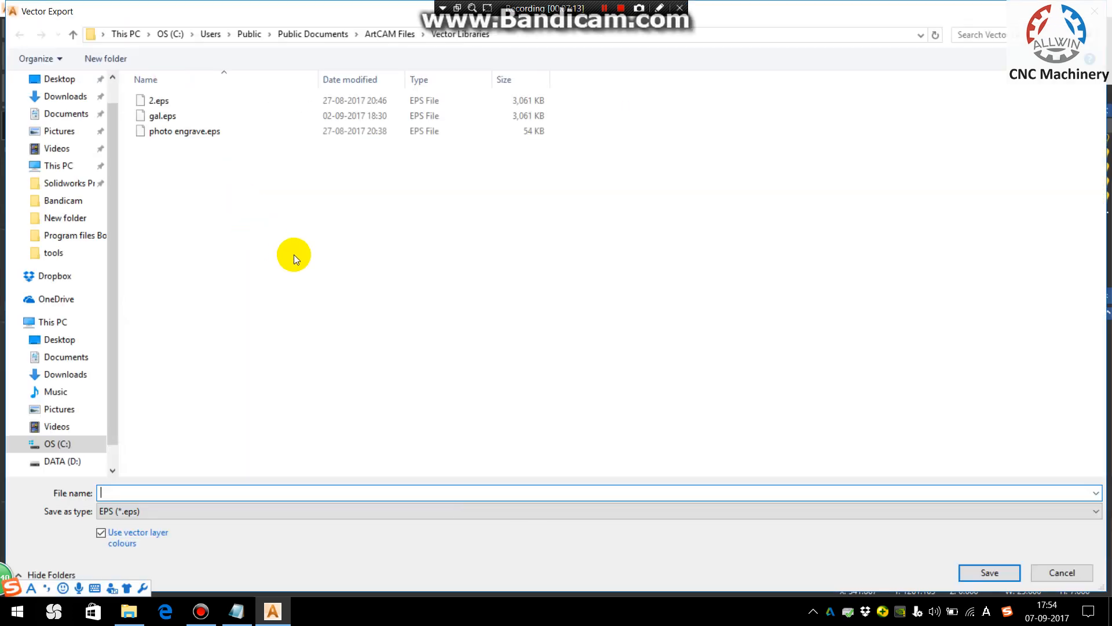
mouse_move(207, 447)
type("Z P")
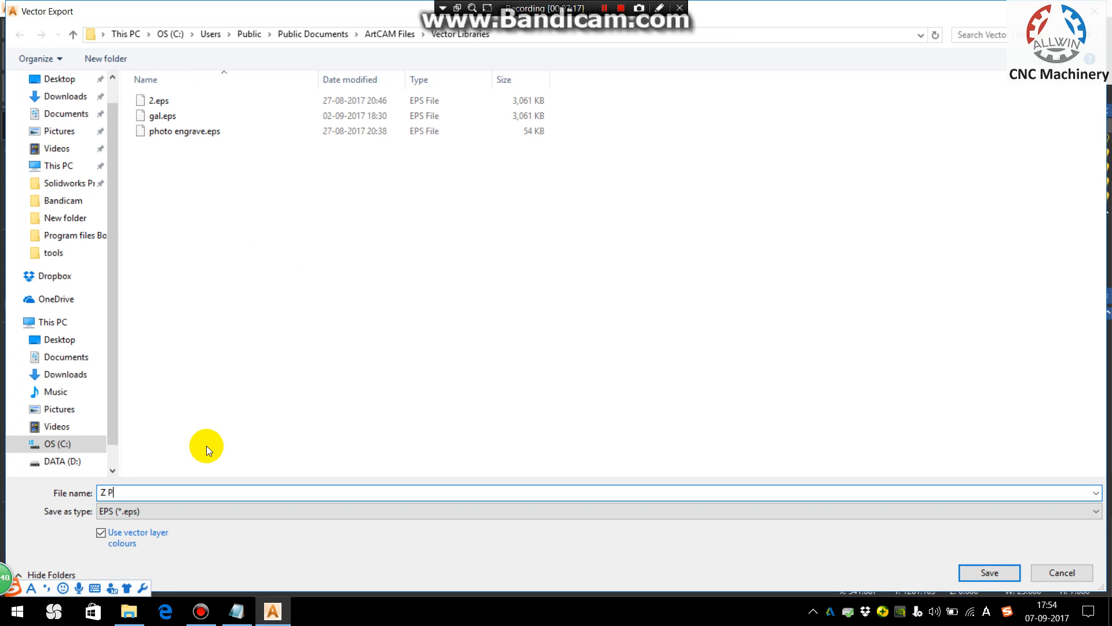
type("ROF.")
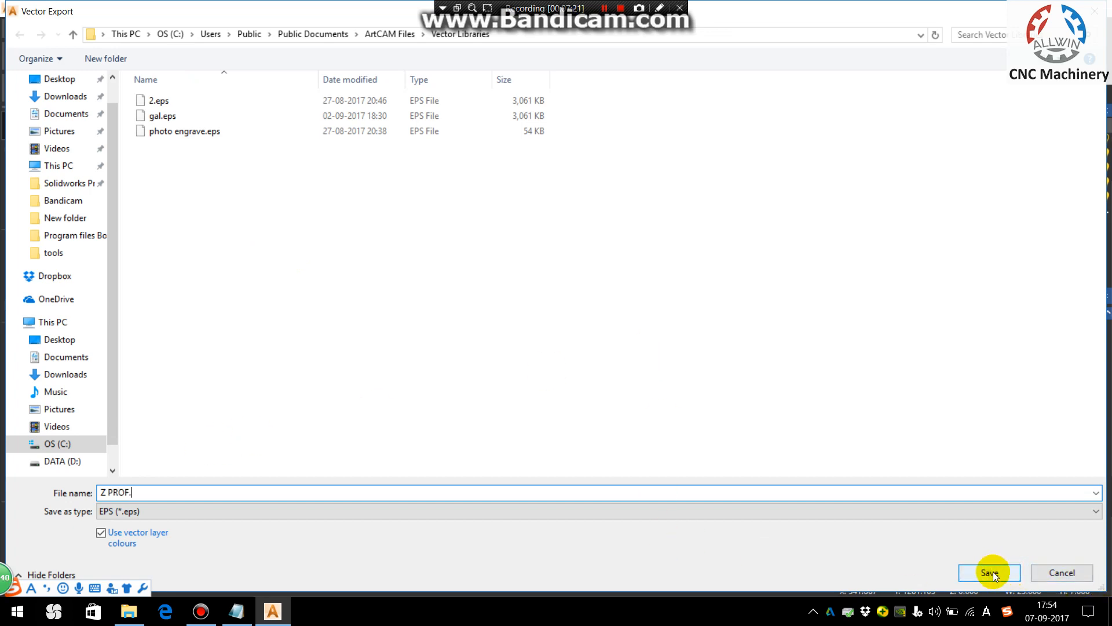
left_click(988, 572)
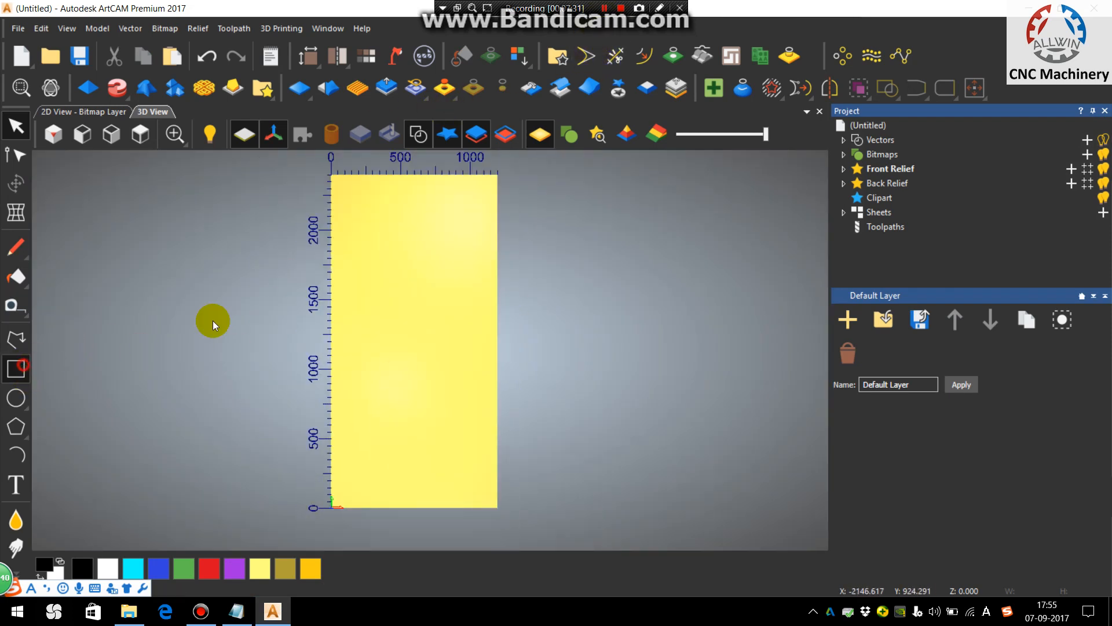
Draw a tall rectangle on the left and a small square near its top right.
left_click(15, 368)
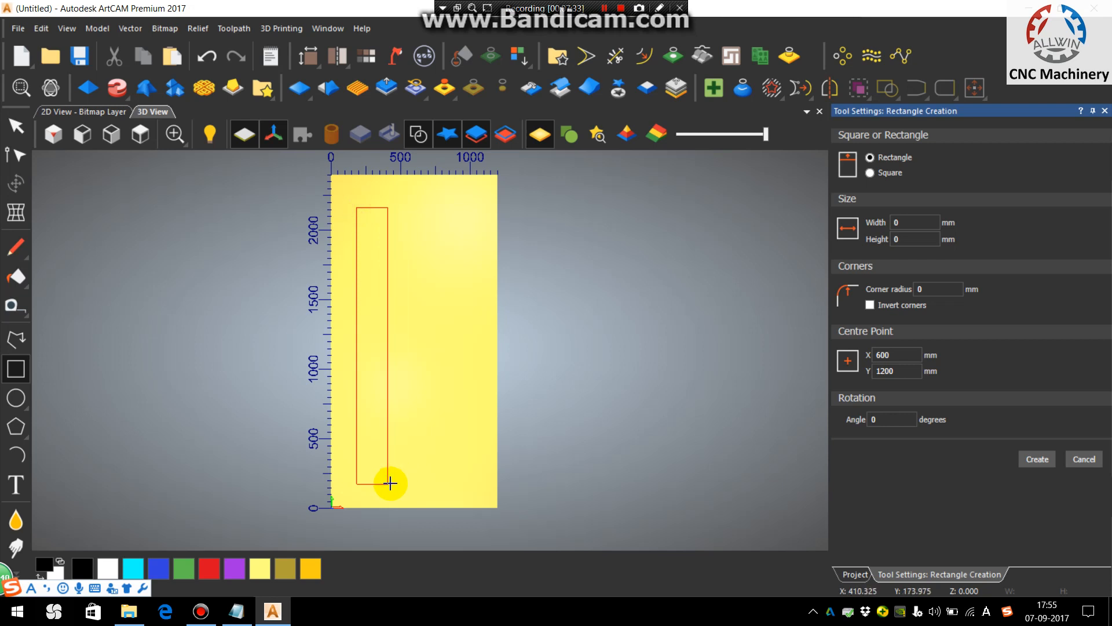
left_click_drag(390, 483, 419, 262)
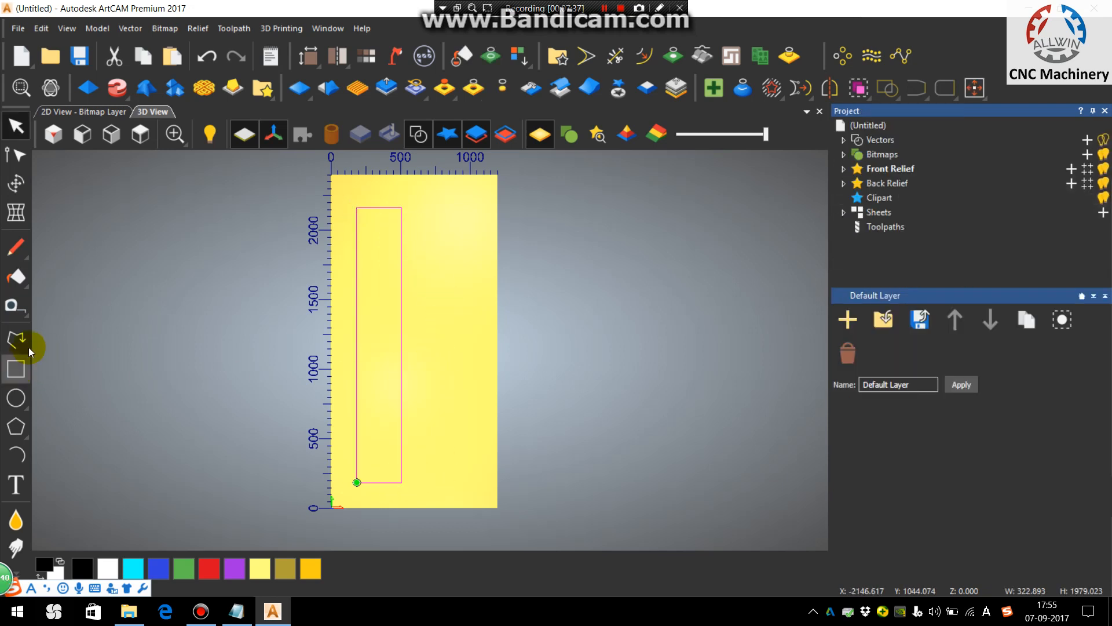
left_click(16, 369)
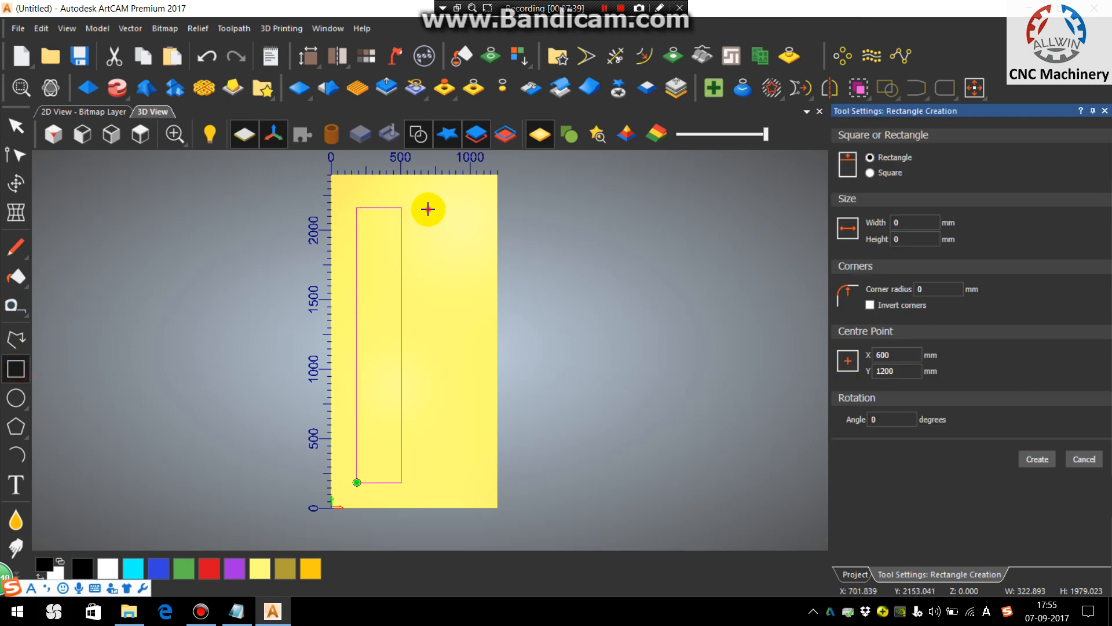
left_click_drag(428, 209, 472, 261)
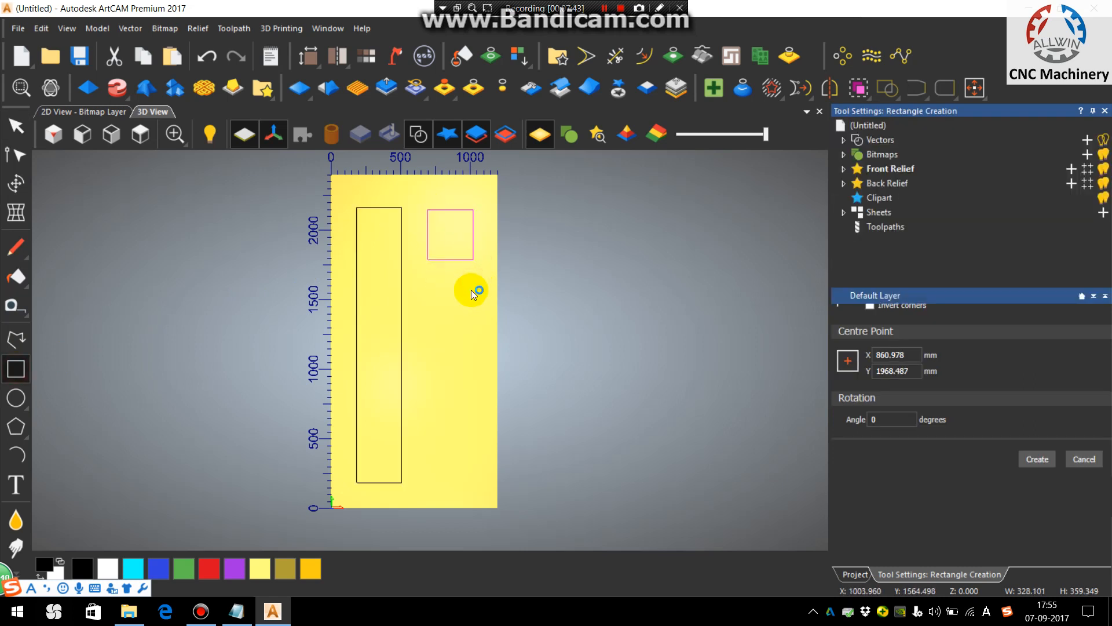
Drag-copy the square to build a column of four square panels beside the rectangle.
left_click(1037, 459)
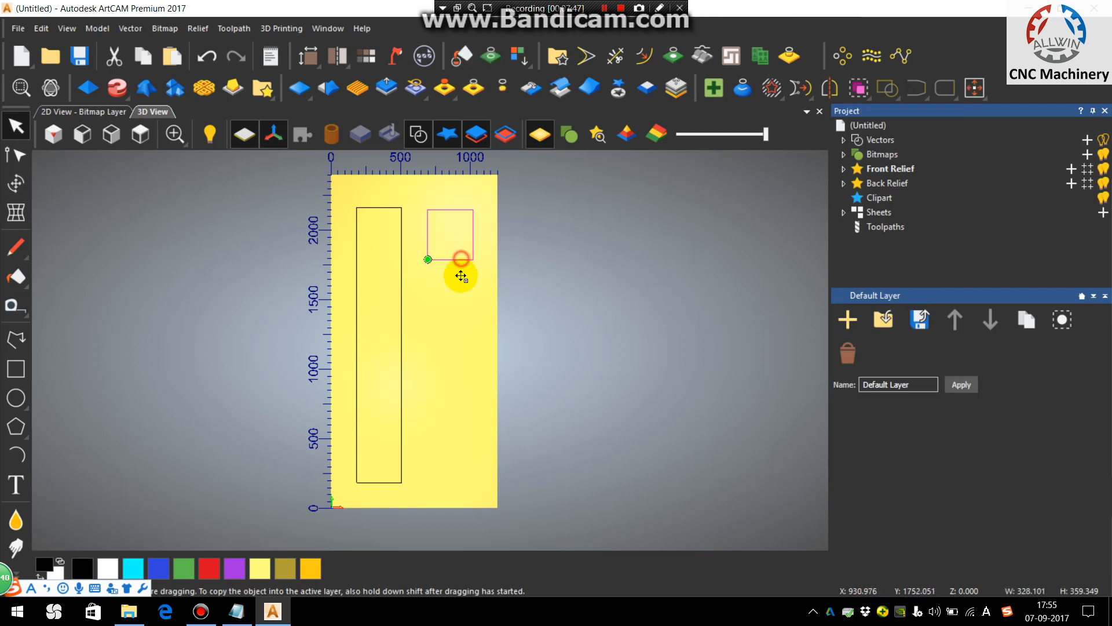
left_click_drag(461, 275, 450, 378)
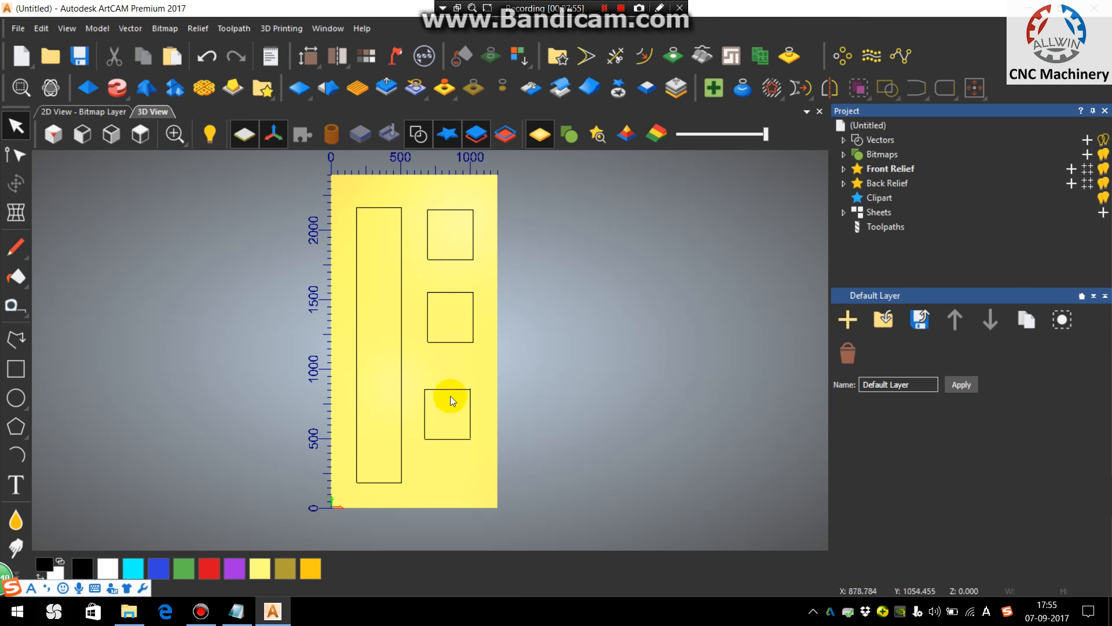
left_click(451, 401)
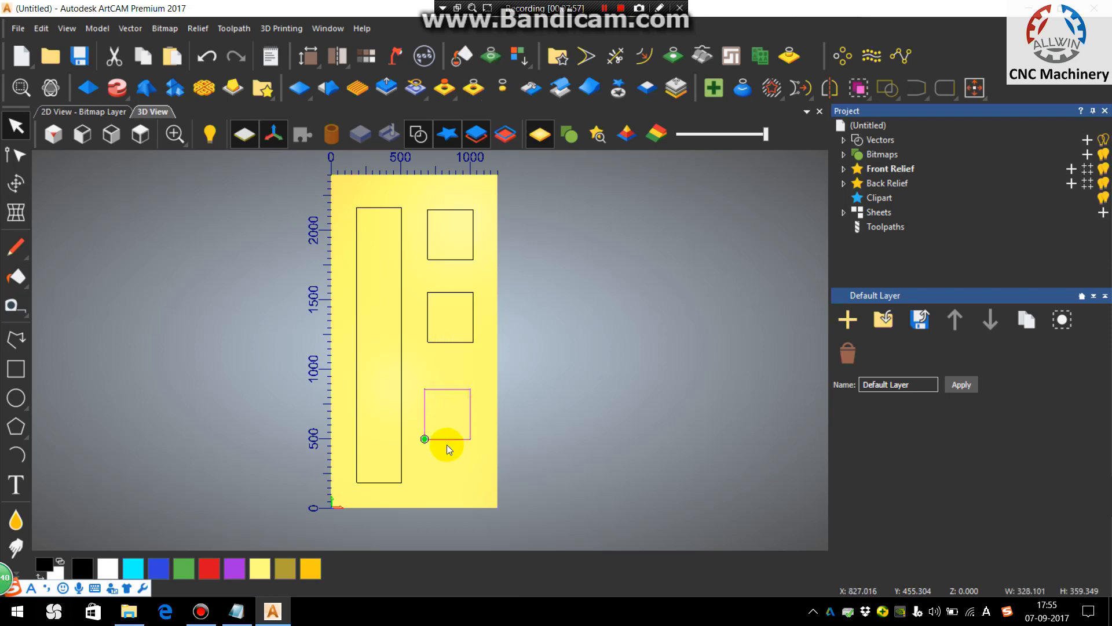
left_click_drag(449, 438, 449, 474)
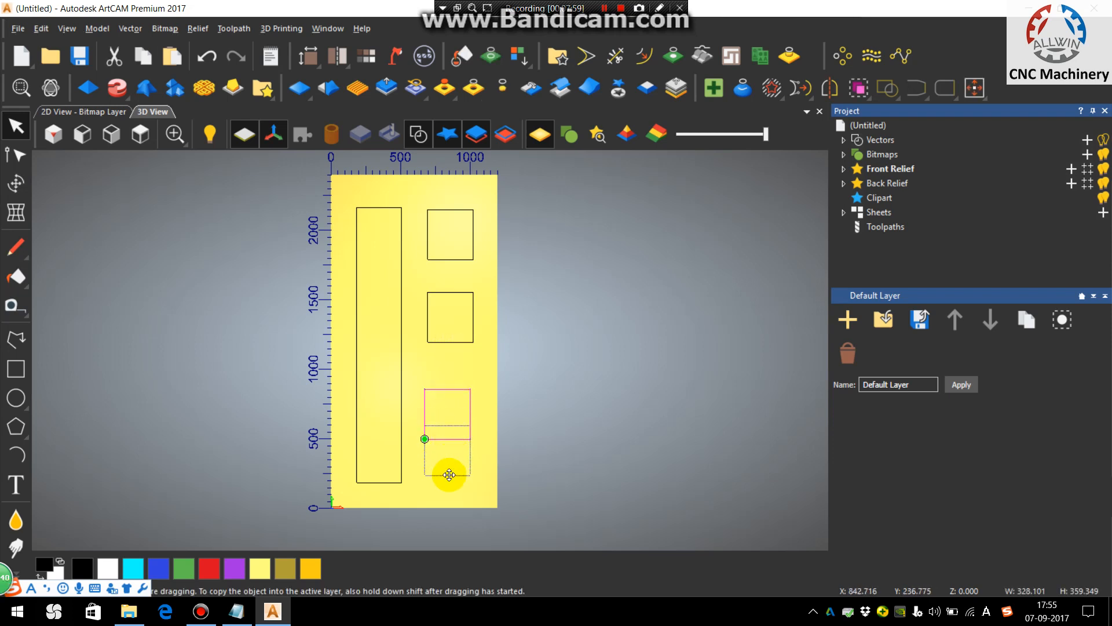
left_click_drag(449, 475, 452, 344)
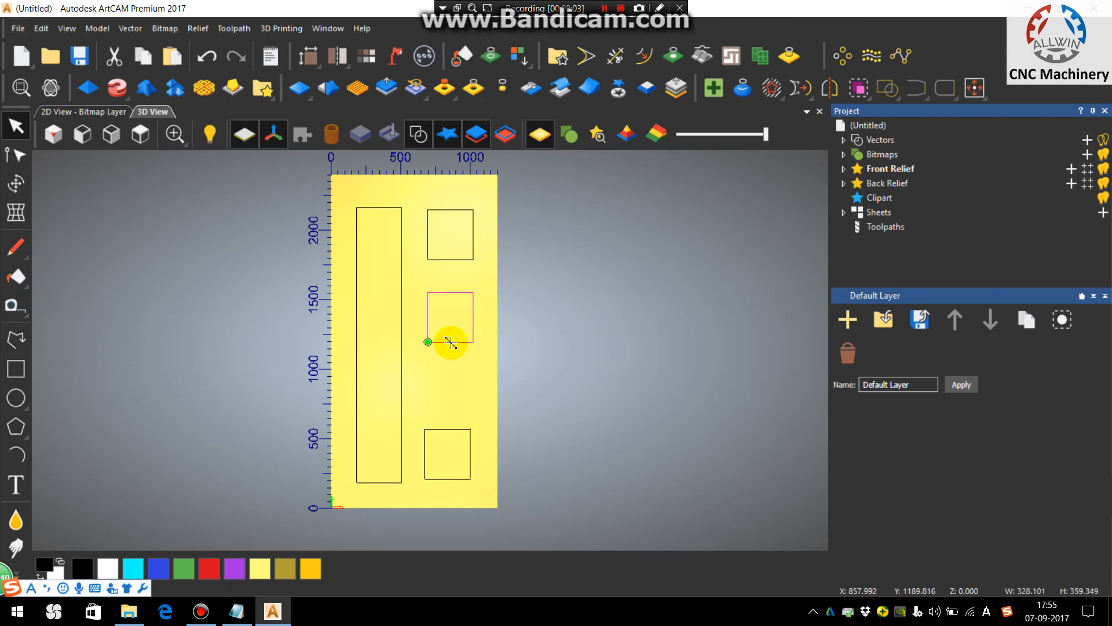
left_click_drag(451, 341, 454, 405)
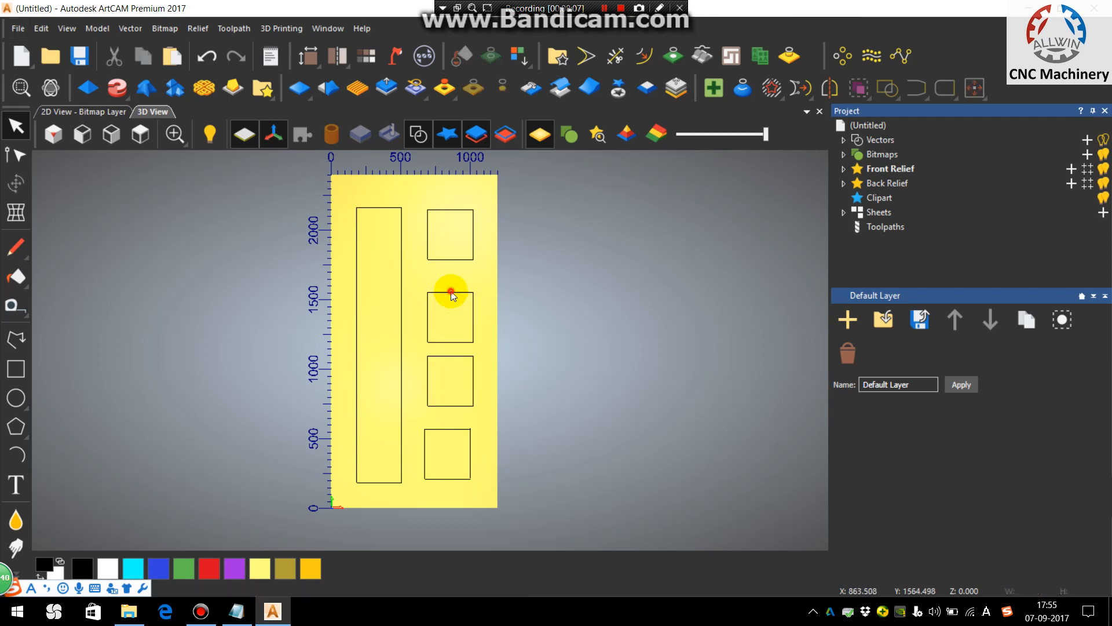
left_click(451, 309)
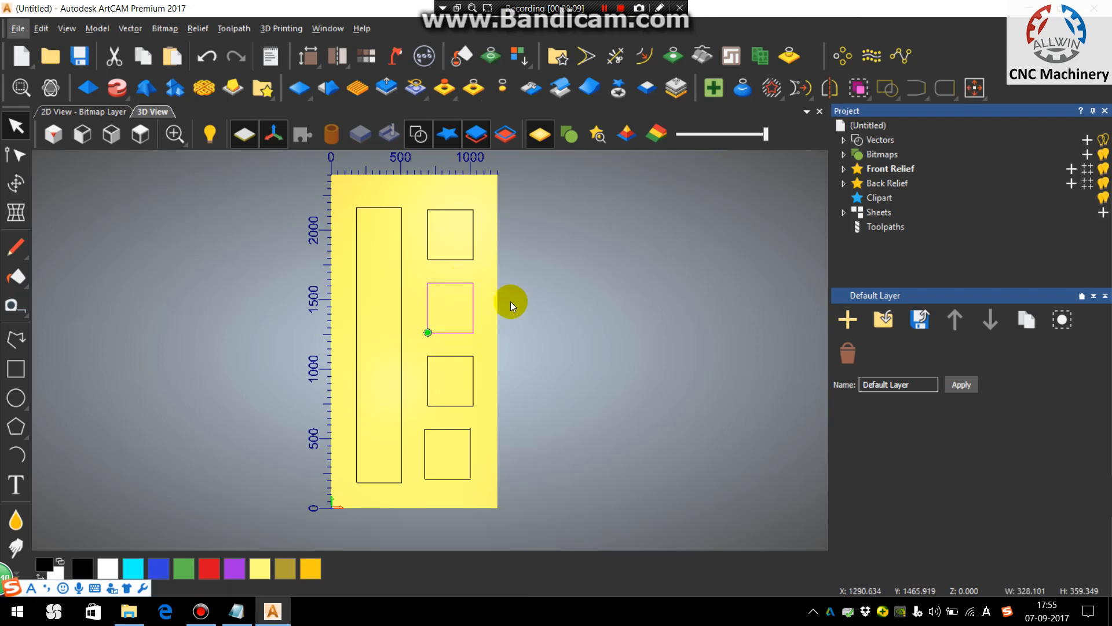
right_click(511, 305)
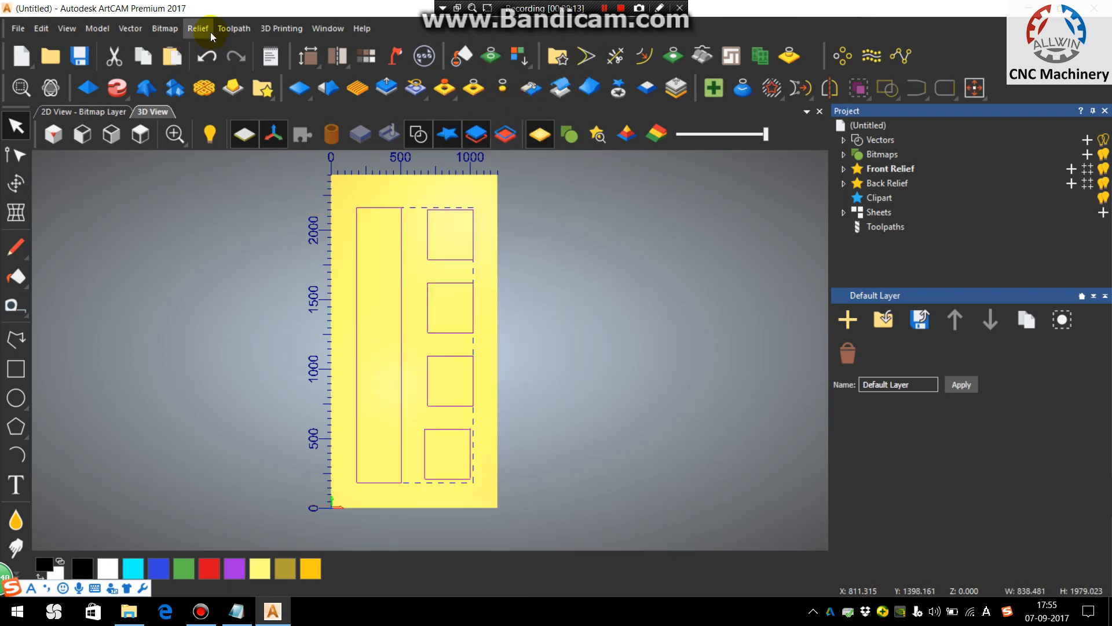
Start a 2D Profiling toolpath cutting along the outlines with 7 mm finish depth.
left_click(234, 29)
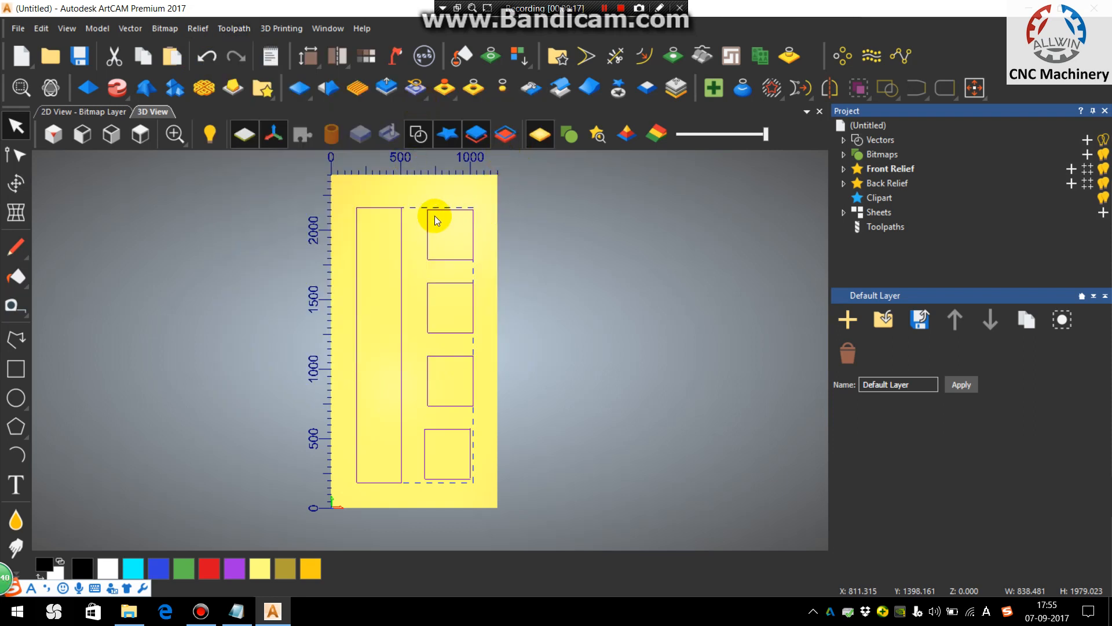
left_click(589, 110)
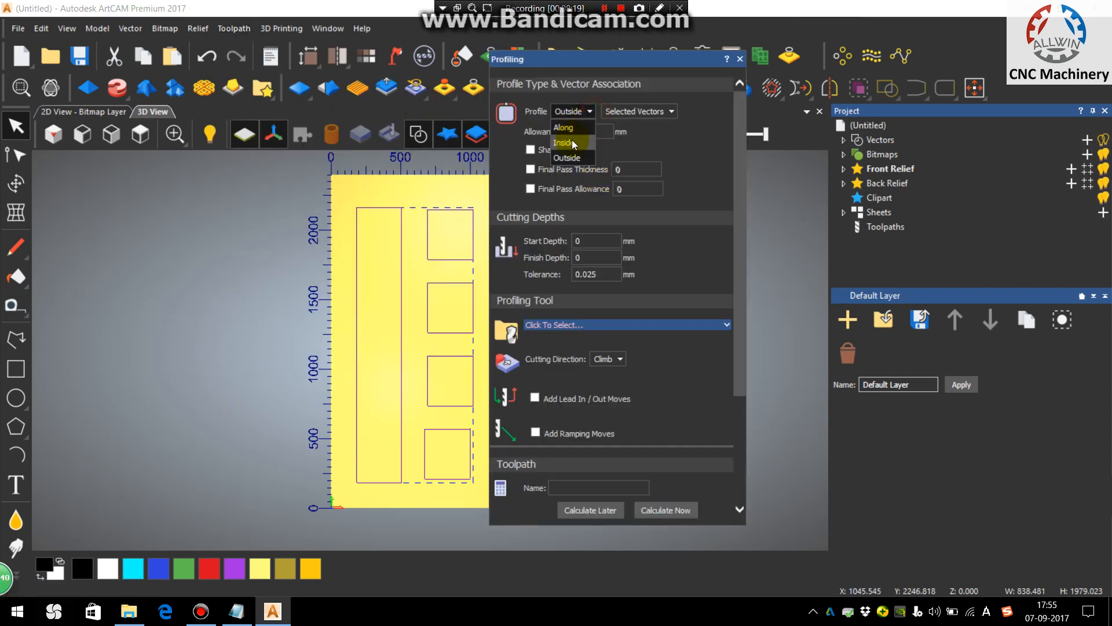
left_click(562, 127)
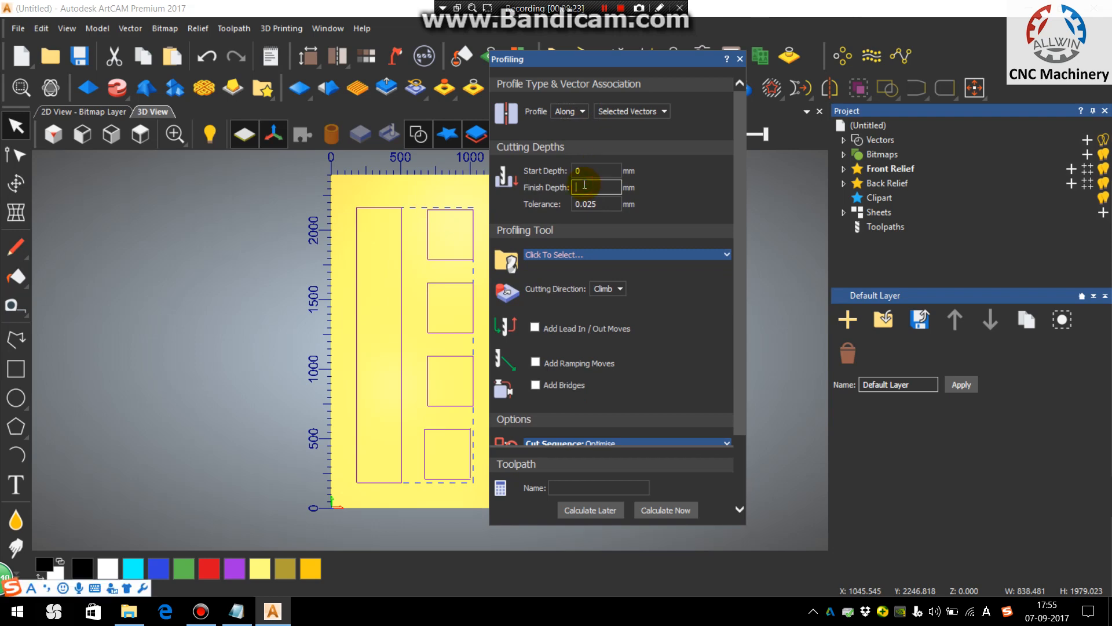
left_click(624, 254)
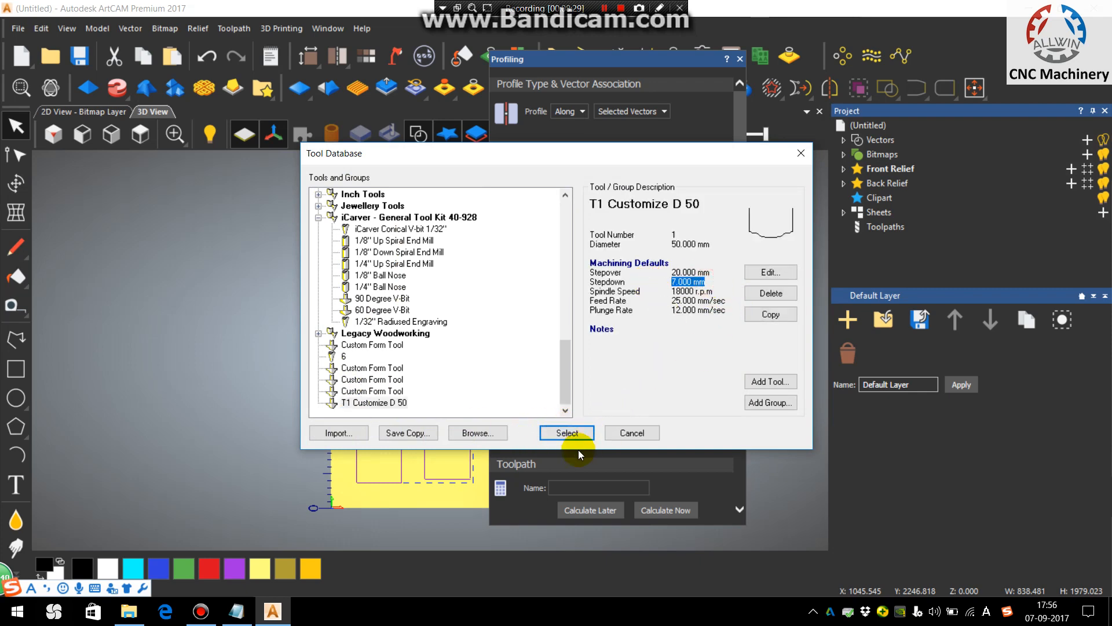
Choose the T1 Customize D 50 tool and set material thickness to 10 mm.
left_click(566, 433)
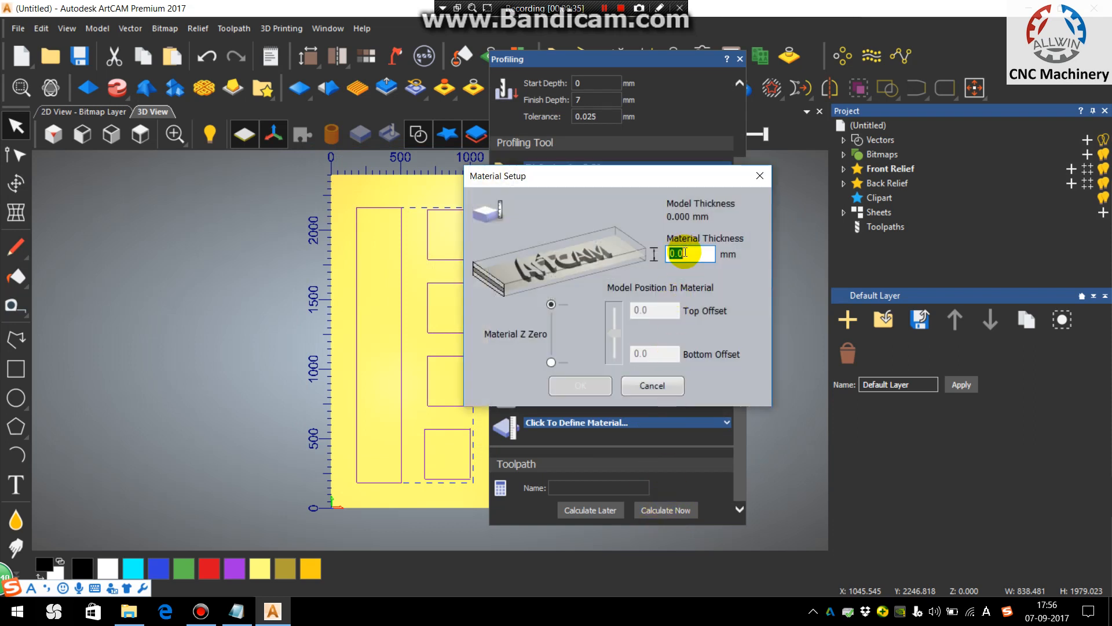
type("10")
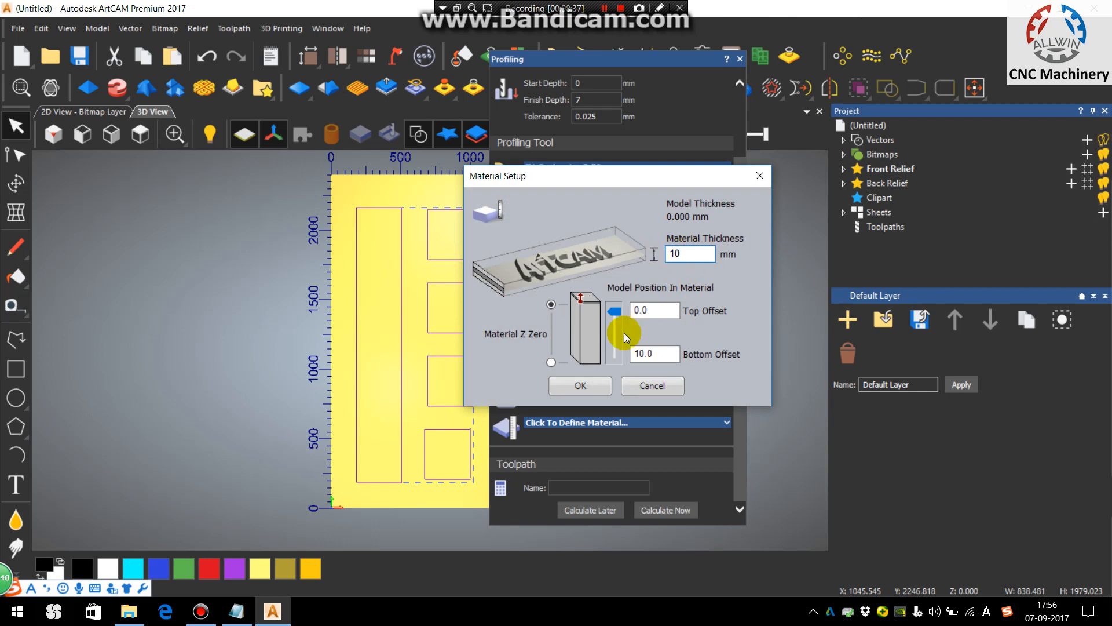
left_click(579, 385)
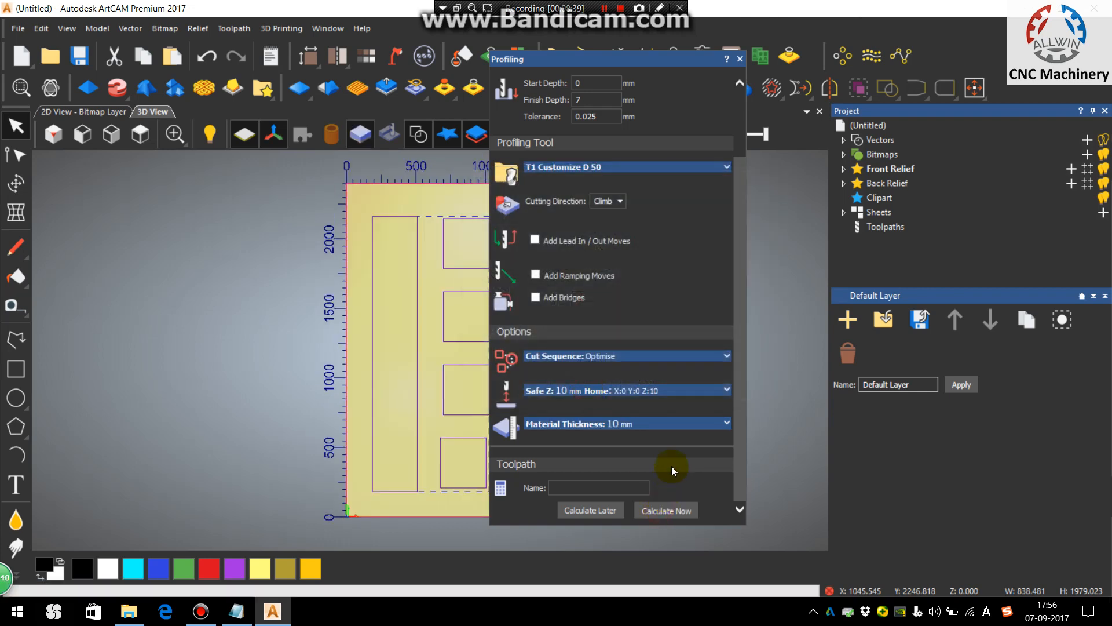
Calculate the profile toolpath and run a high-detail simulation of all toolpaths.
left_click(664, 510)
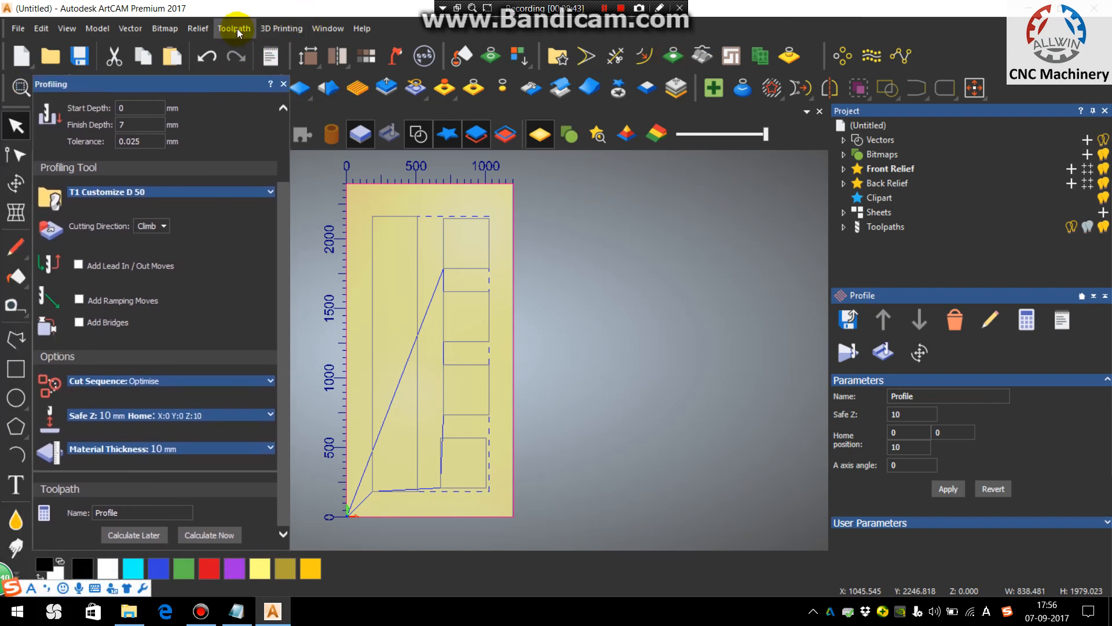
left_click(234, 28)
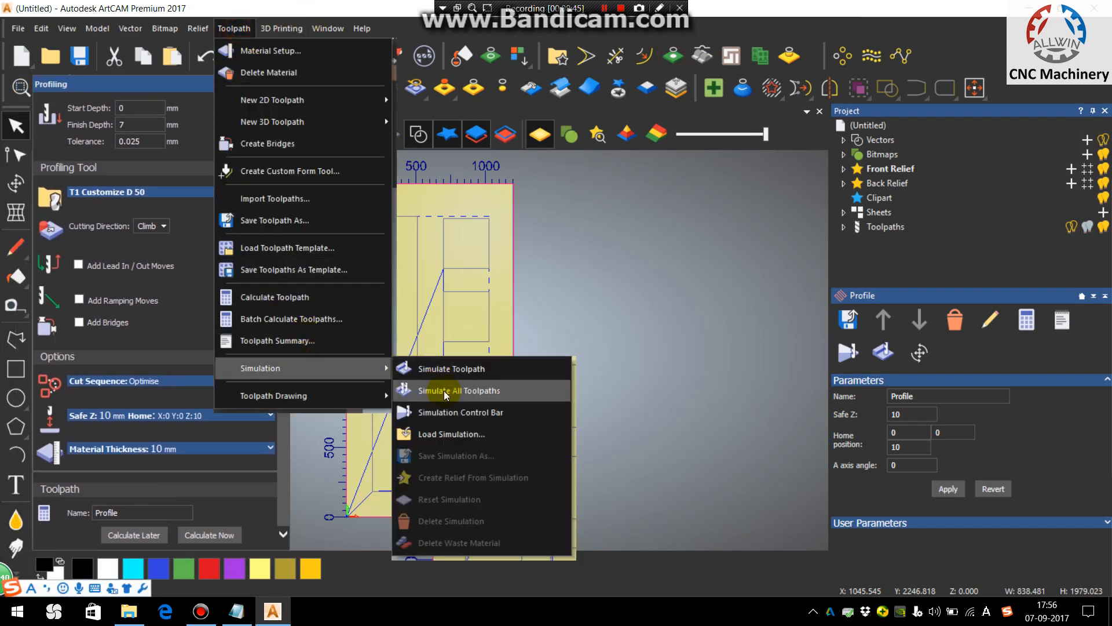
left_click(460, 390)
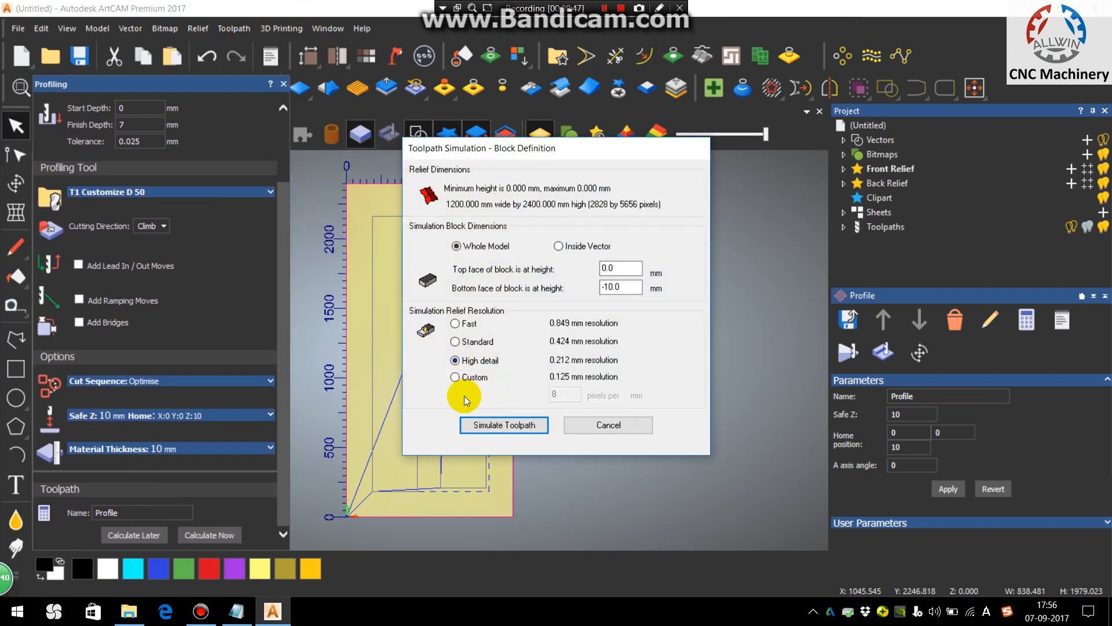
left_click(503, 424)
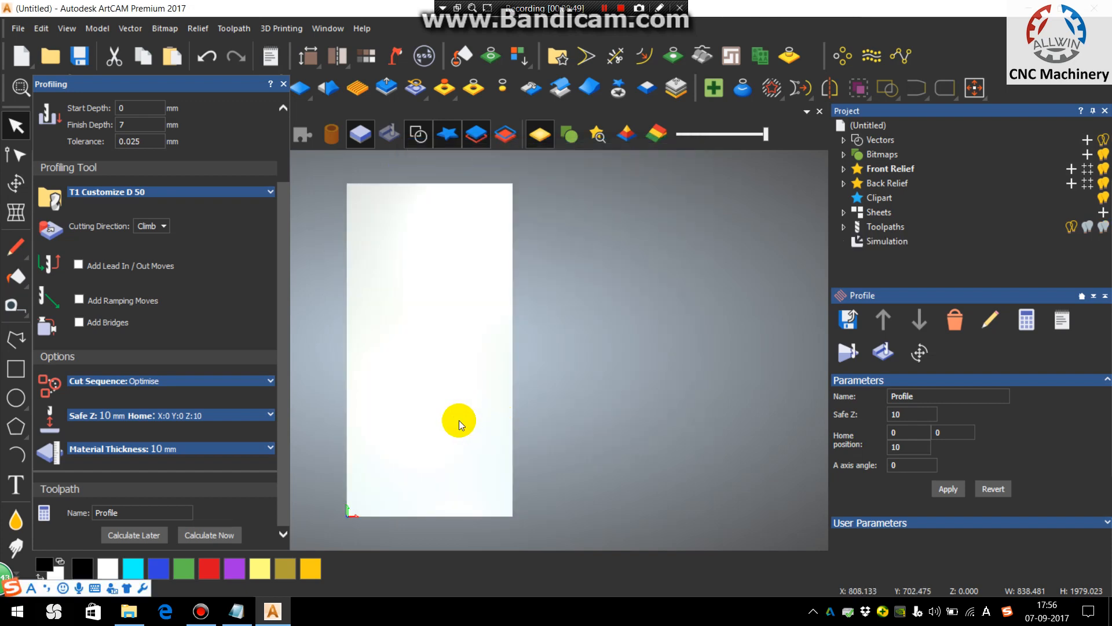
mouse_move(389, 446)
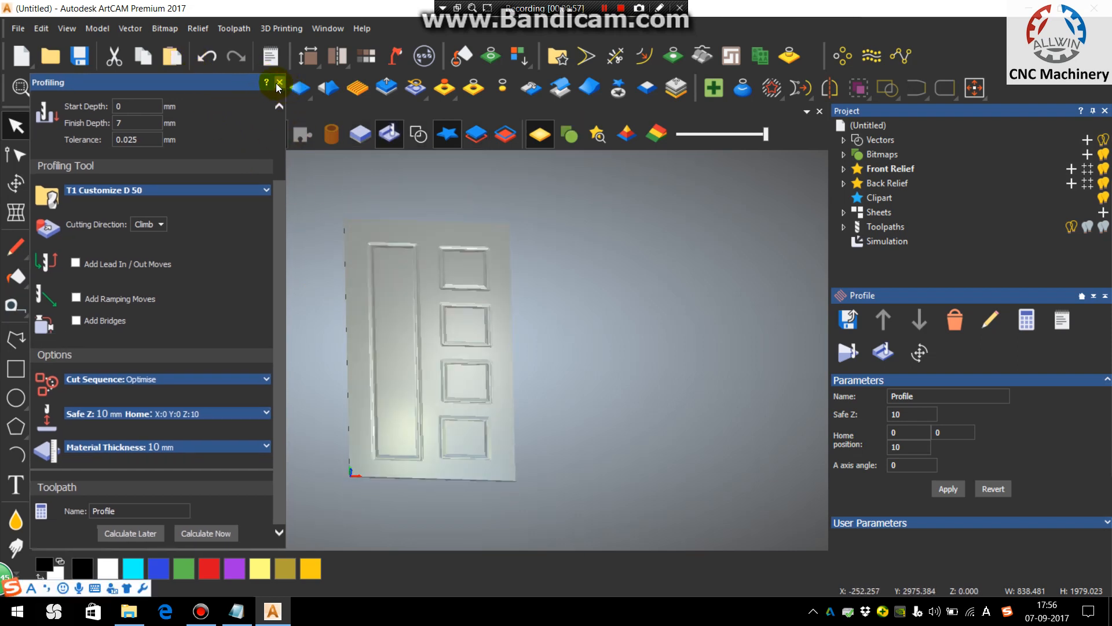
left_click(278, 83)
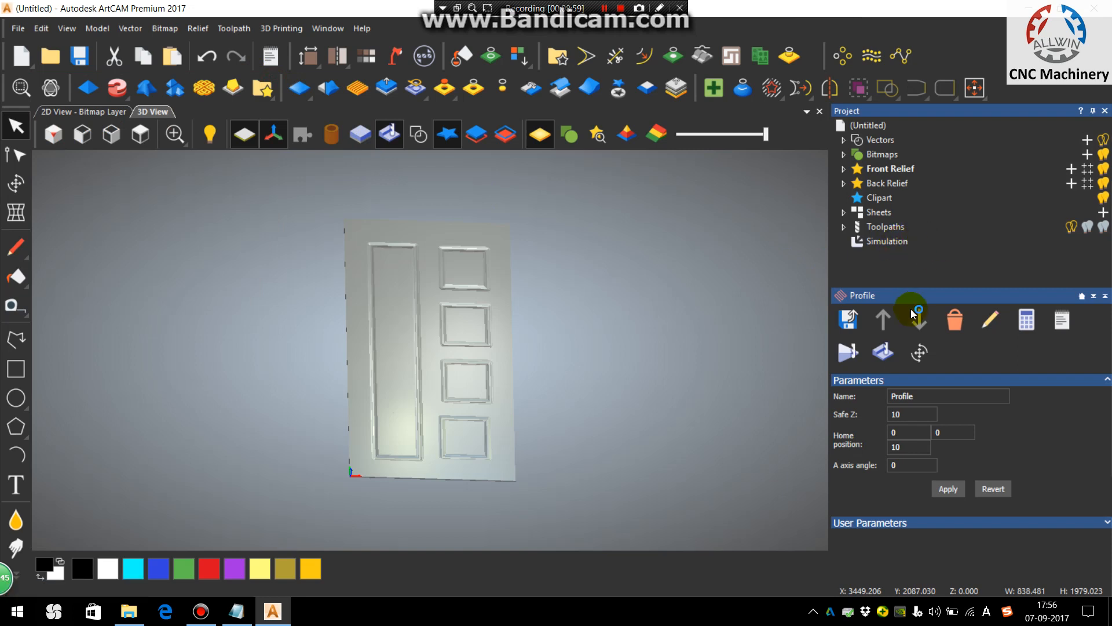
Apply Light Oak (V) material to the simulation and rotate to view the whole door.
left_click(938, 399)
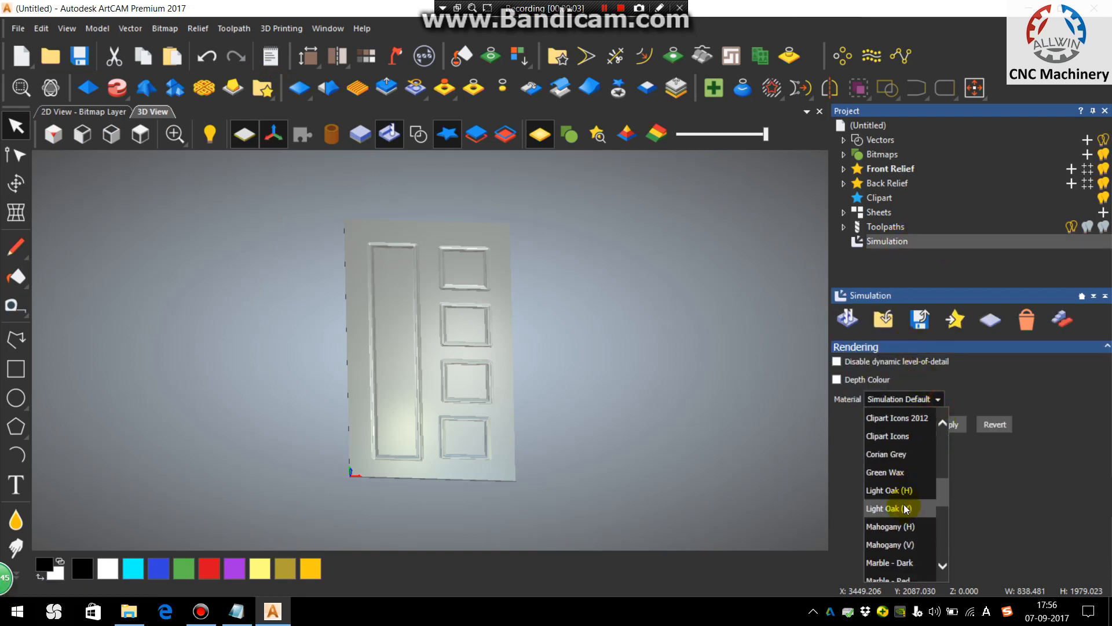
left_click(888, 508)
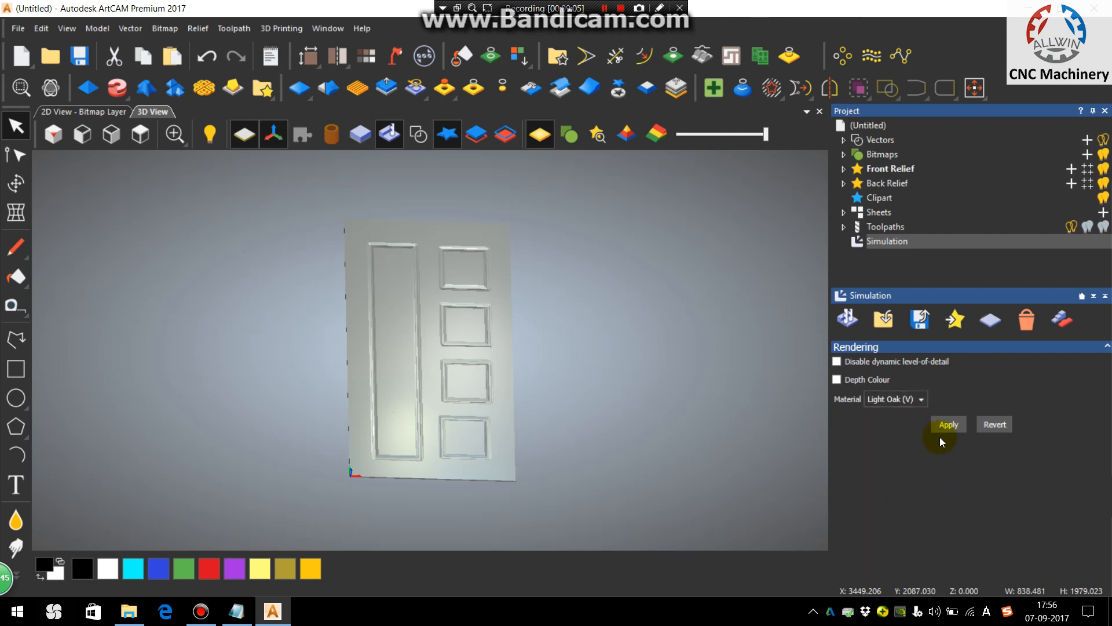
left_click(948, 423)
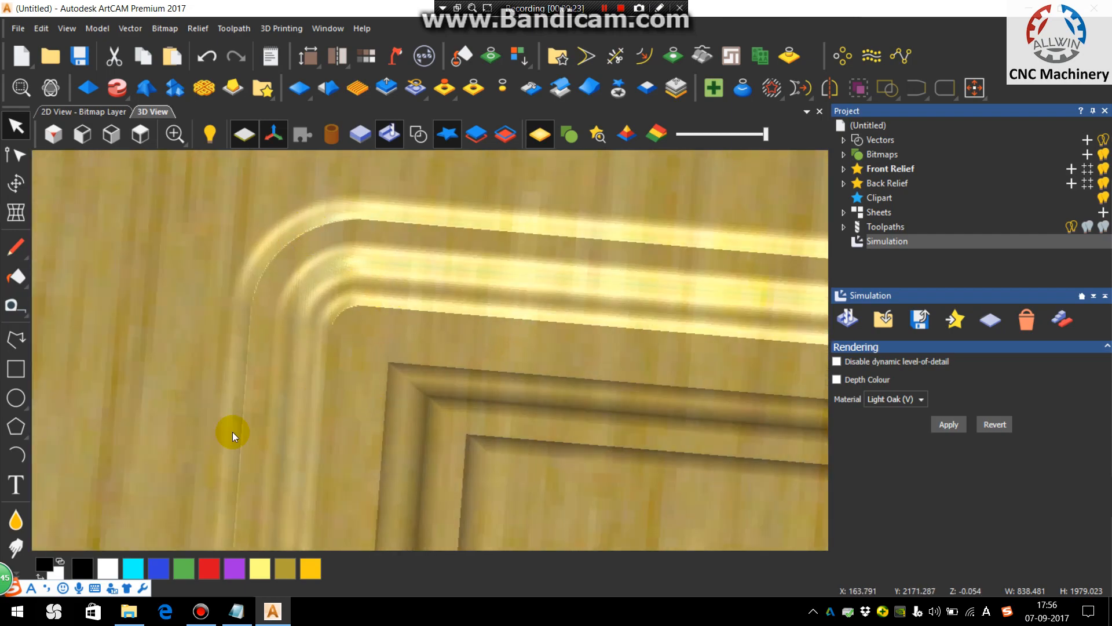
scroll("down", 3)
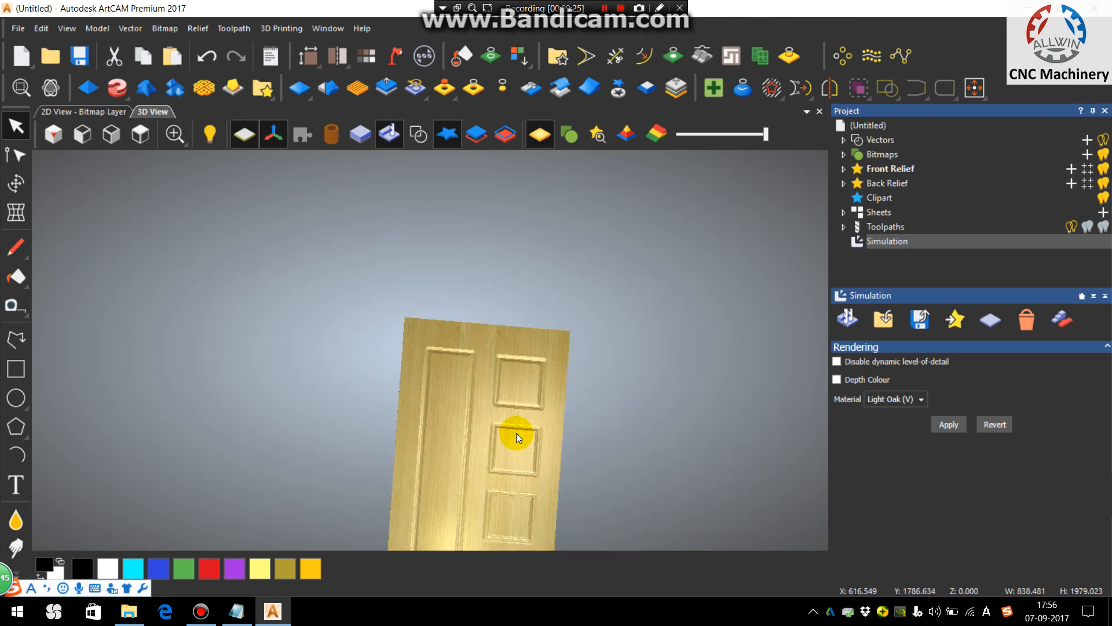
left_click_drag(517, 436, 373, 404)
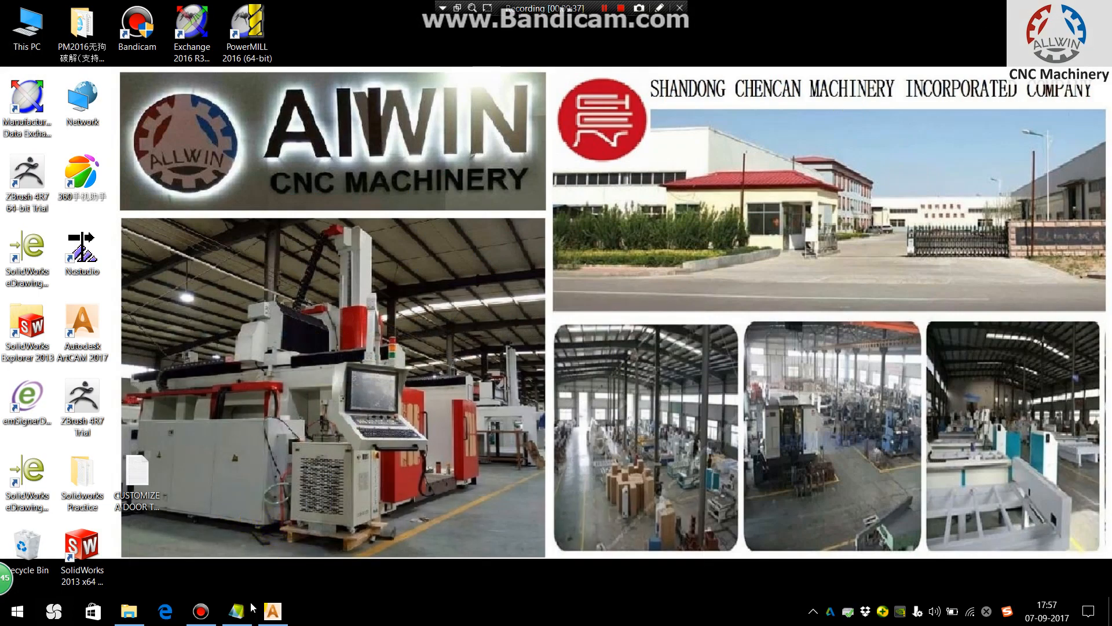
Open the CUSTOMIZE A DOOR TOOL notes file from the desktop.
double_click(137, 483)
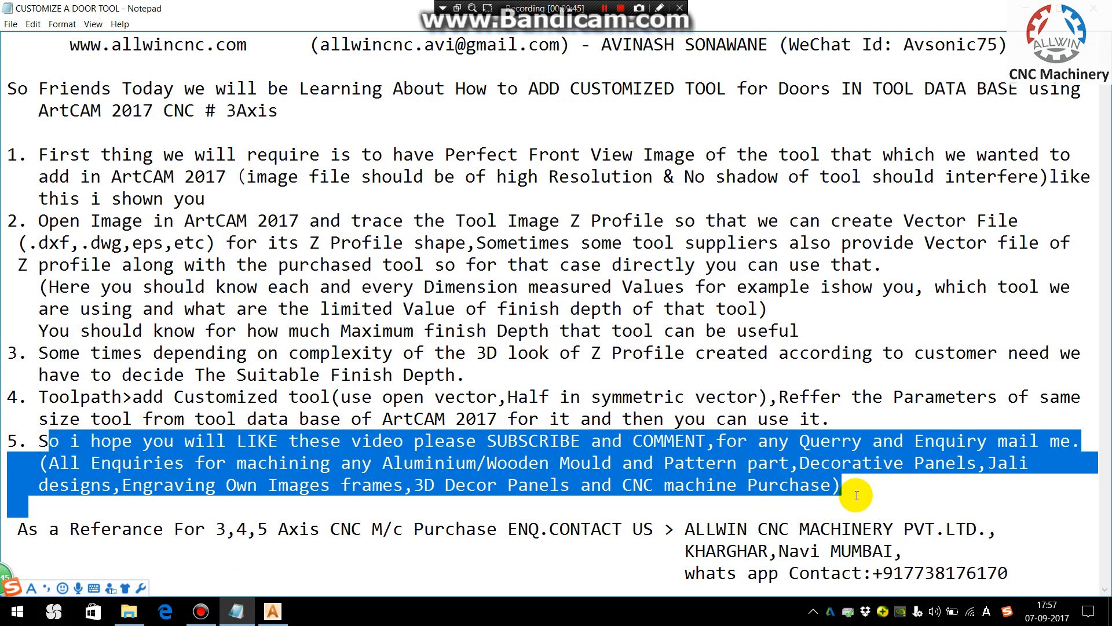
Highlight the closing '3,4,5 Axis' reference paragraph with the purchase enquiry contact details.
left_click(868, 490)
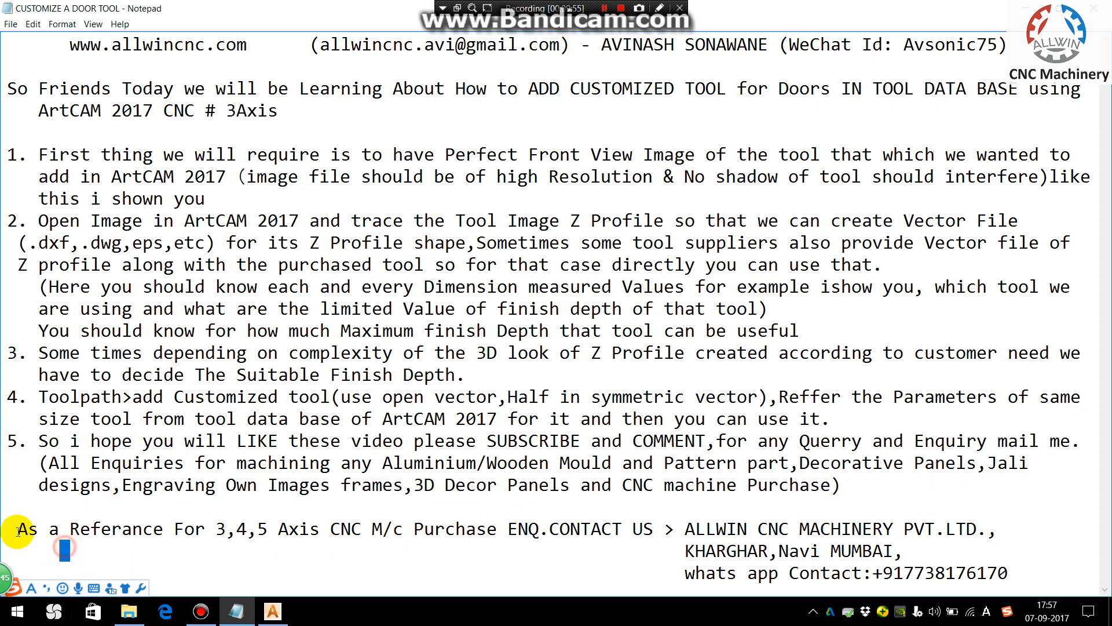
left_click_drag(20, 528, 806, 560)
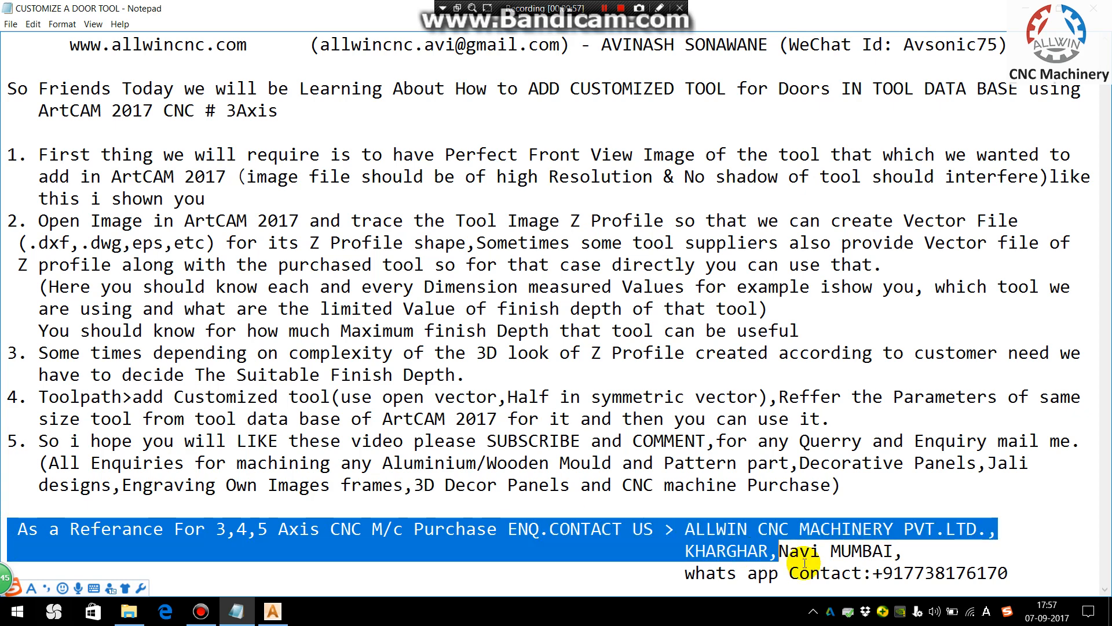